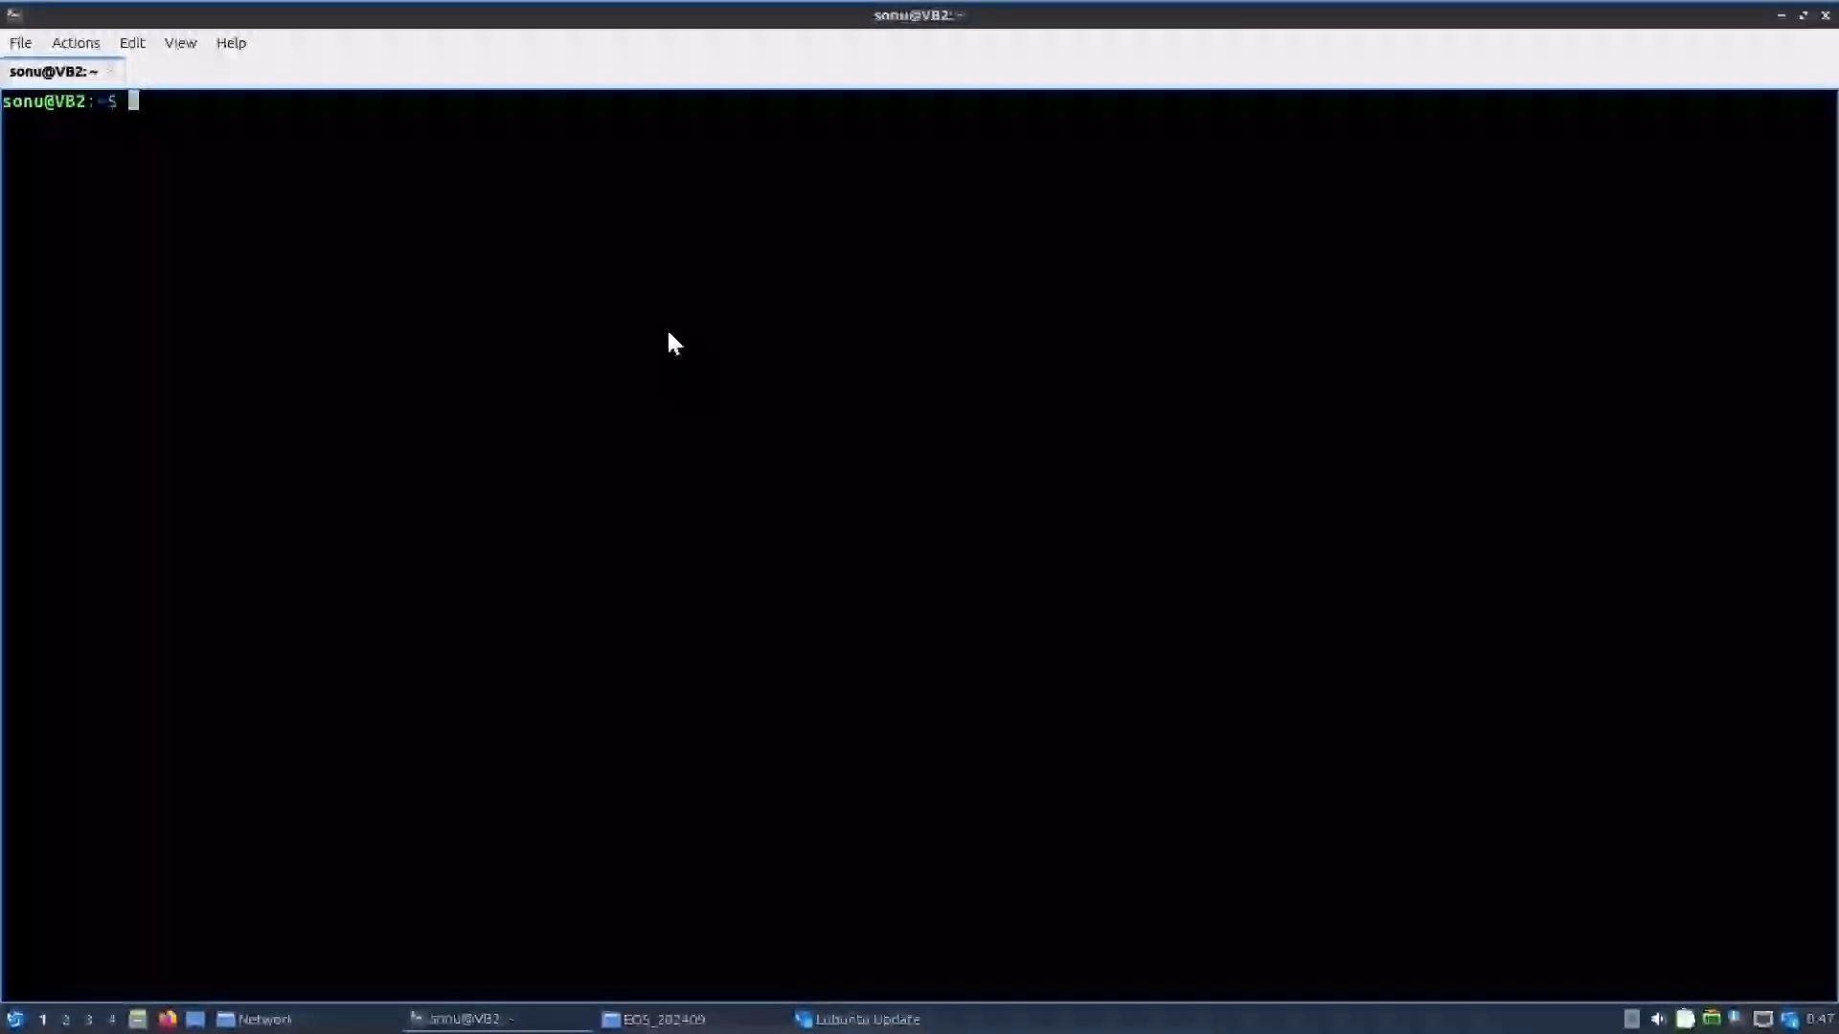
{"action": "mouse_move", "coordinate": [620, 363]}
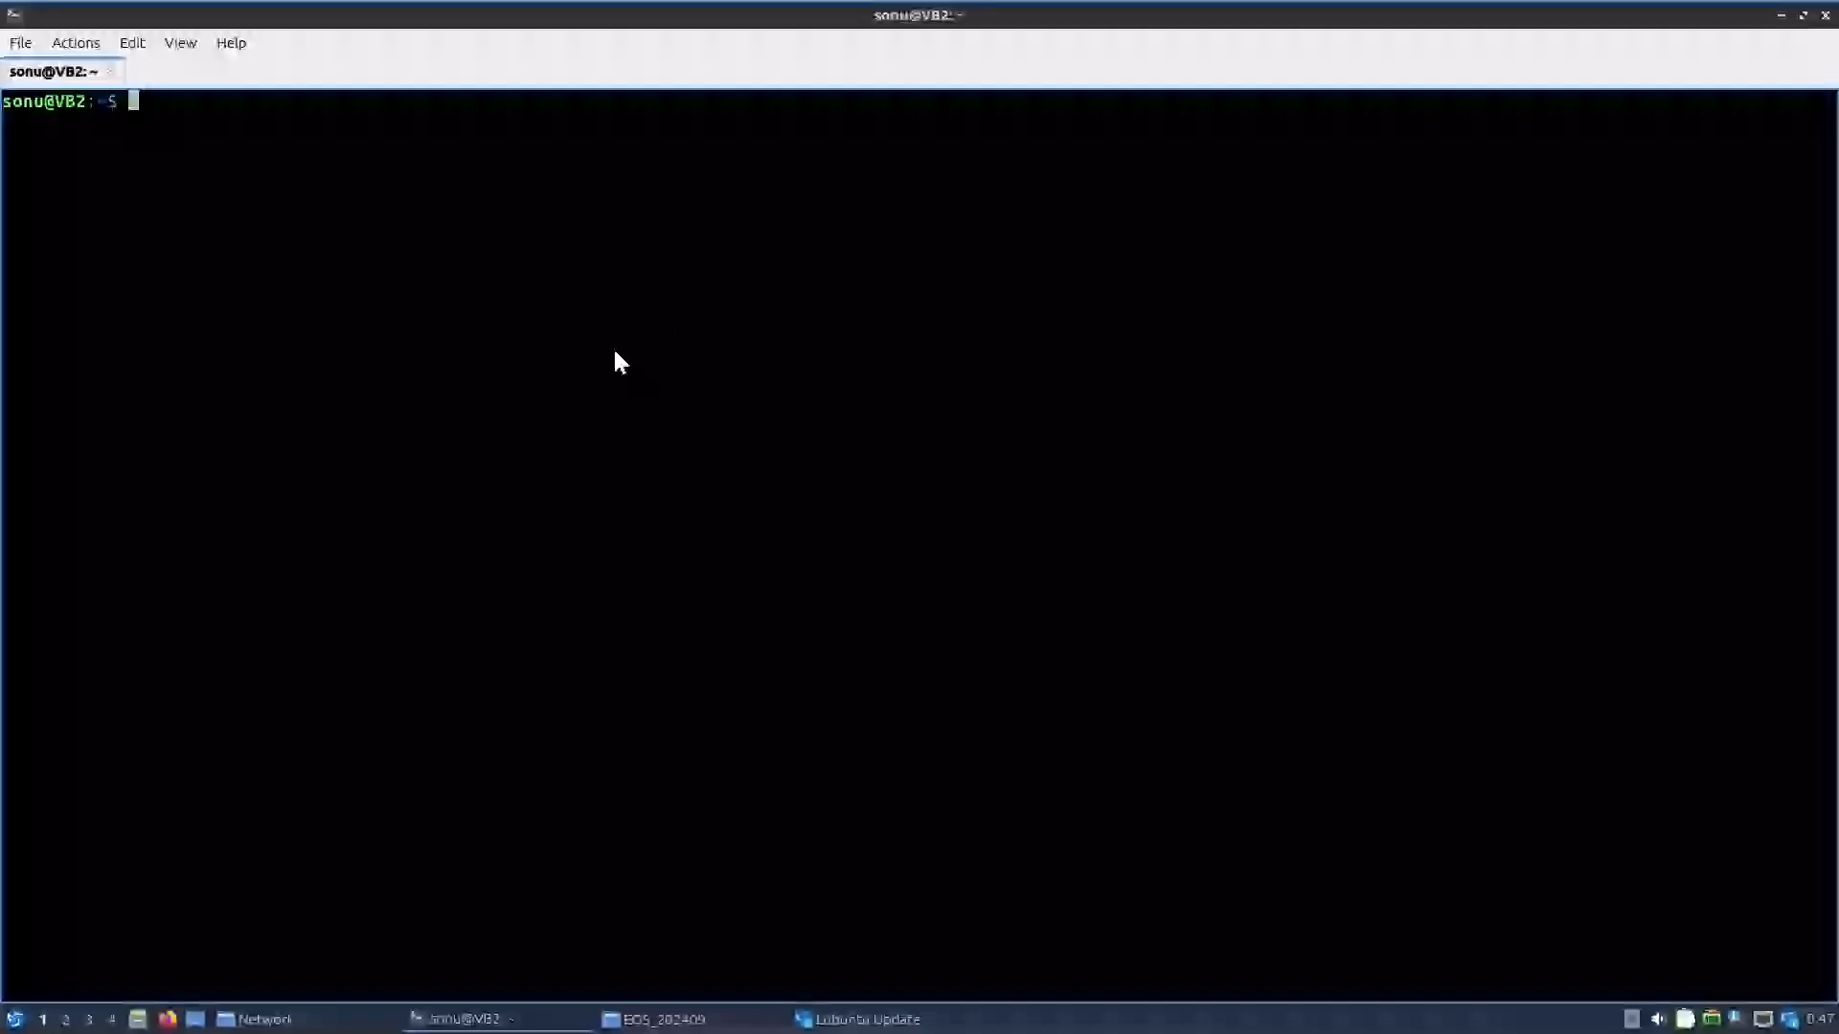
{"action": "mouse_move", "coordinate": [461, 295]}
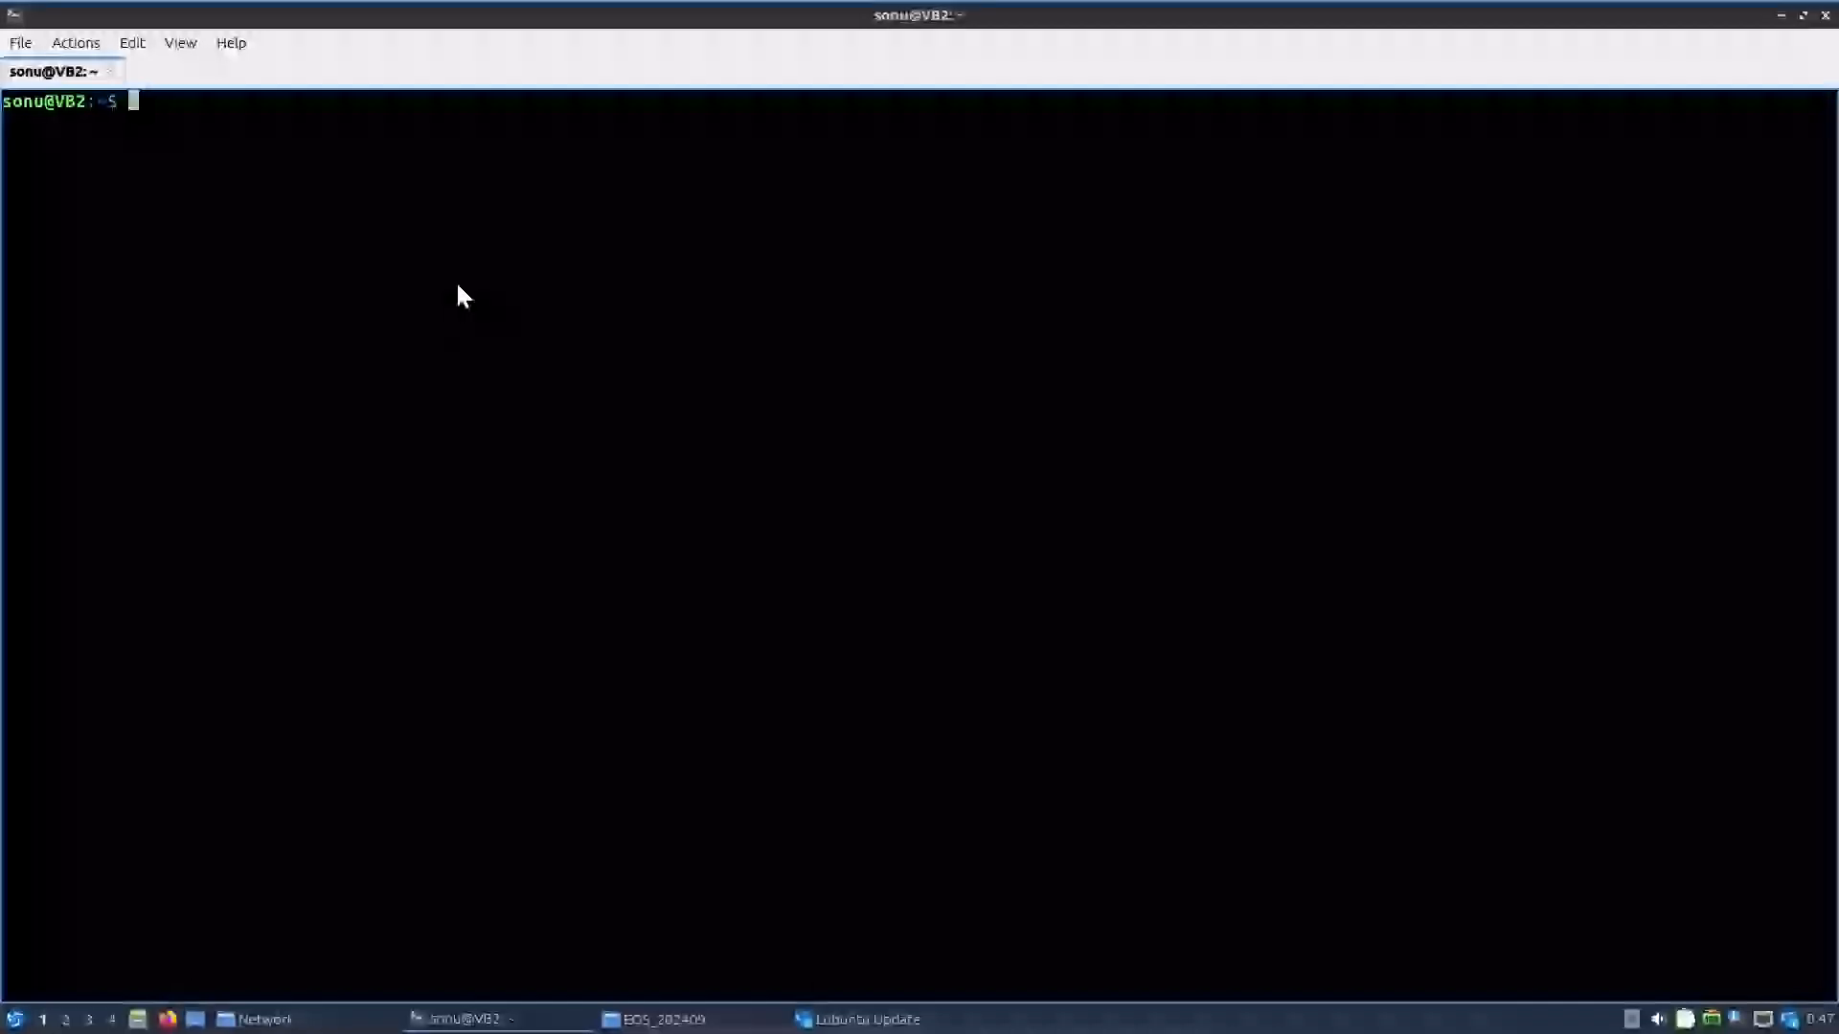
Step: Run 'sudo apt install gparted' and answer 'y' to install GParted with its dependencies
{"action": "type", "text": "su"}
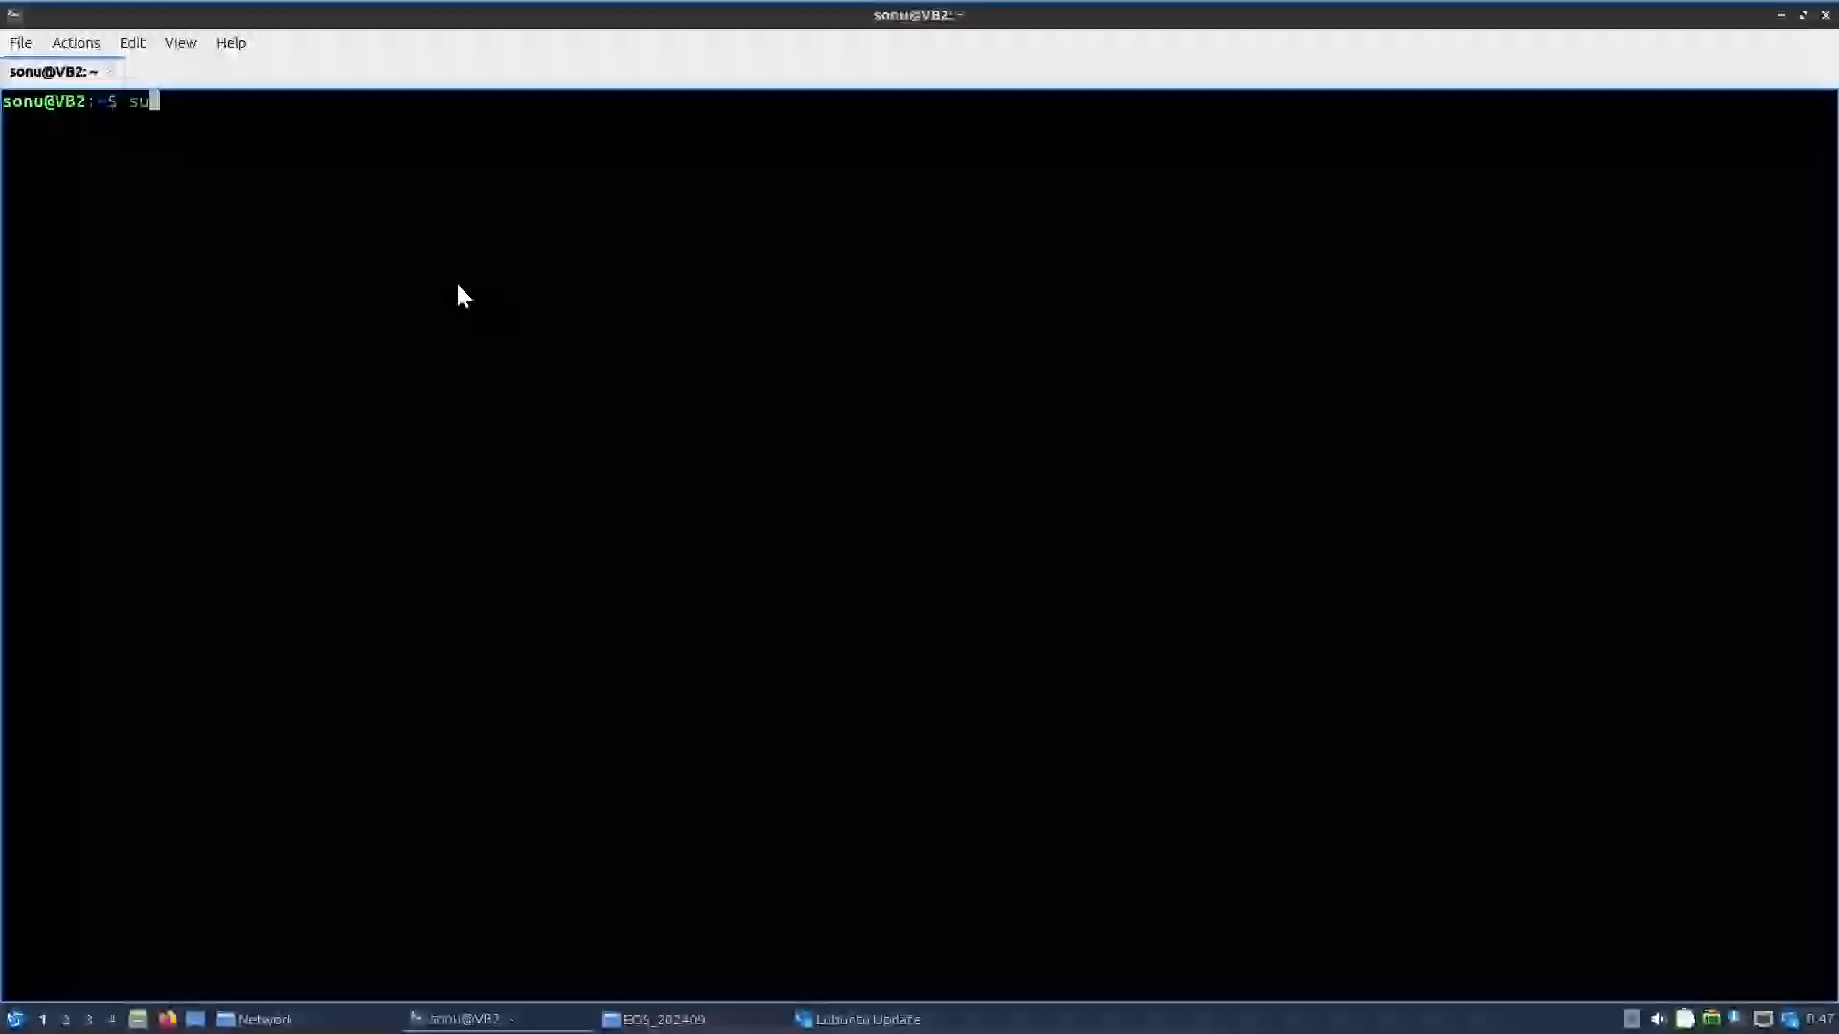
{"action": "type", "text": "do"}
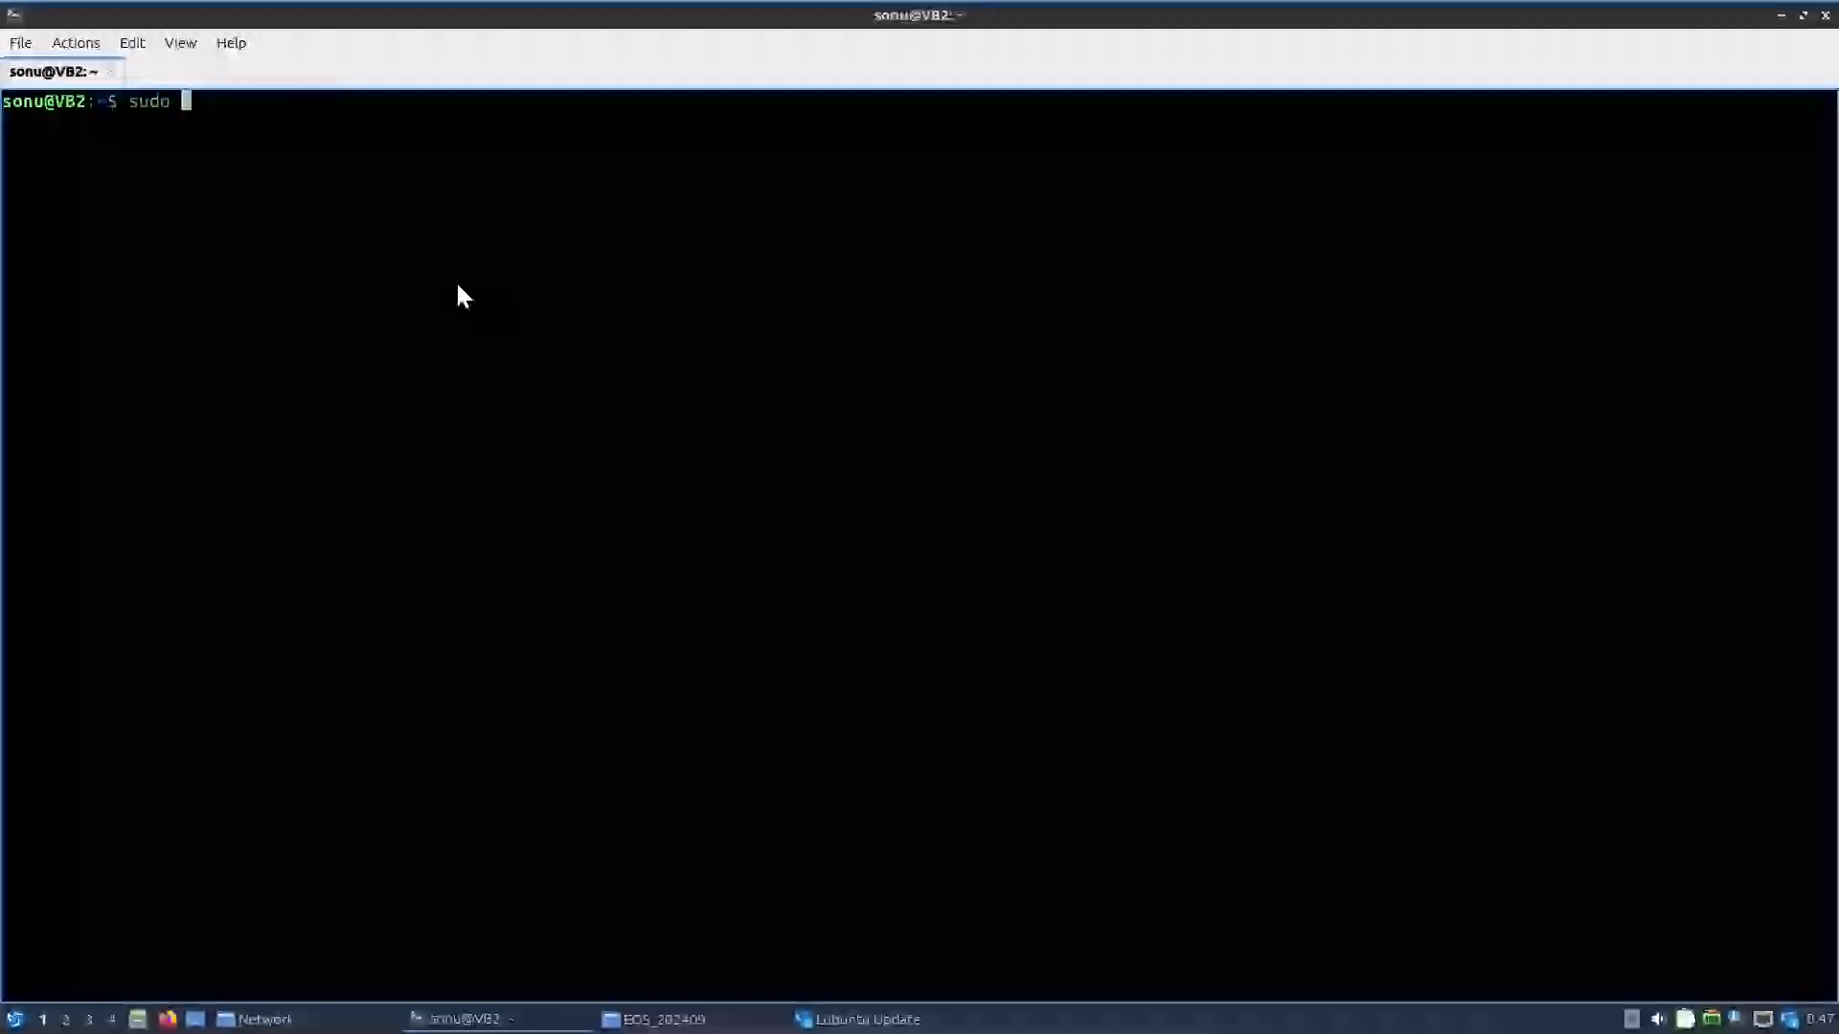
{"action": "type", "text": "apt in"}
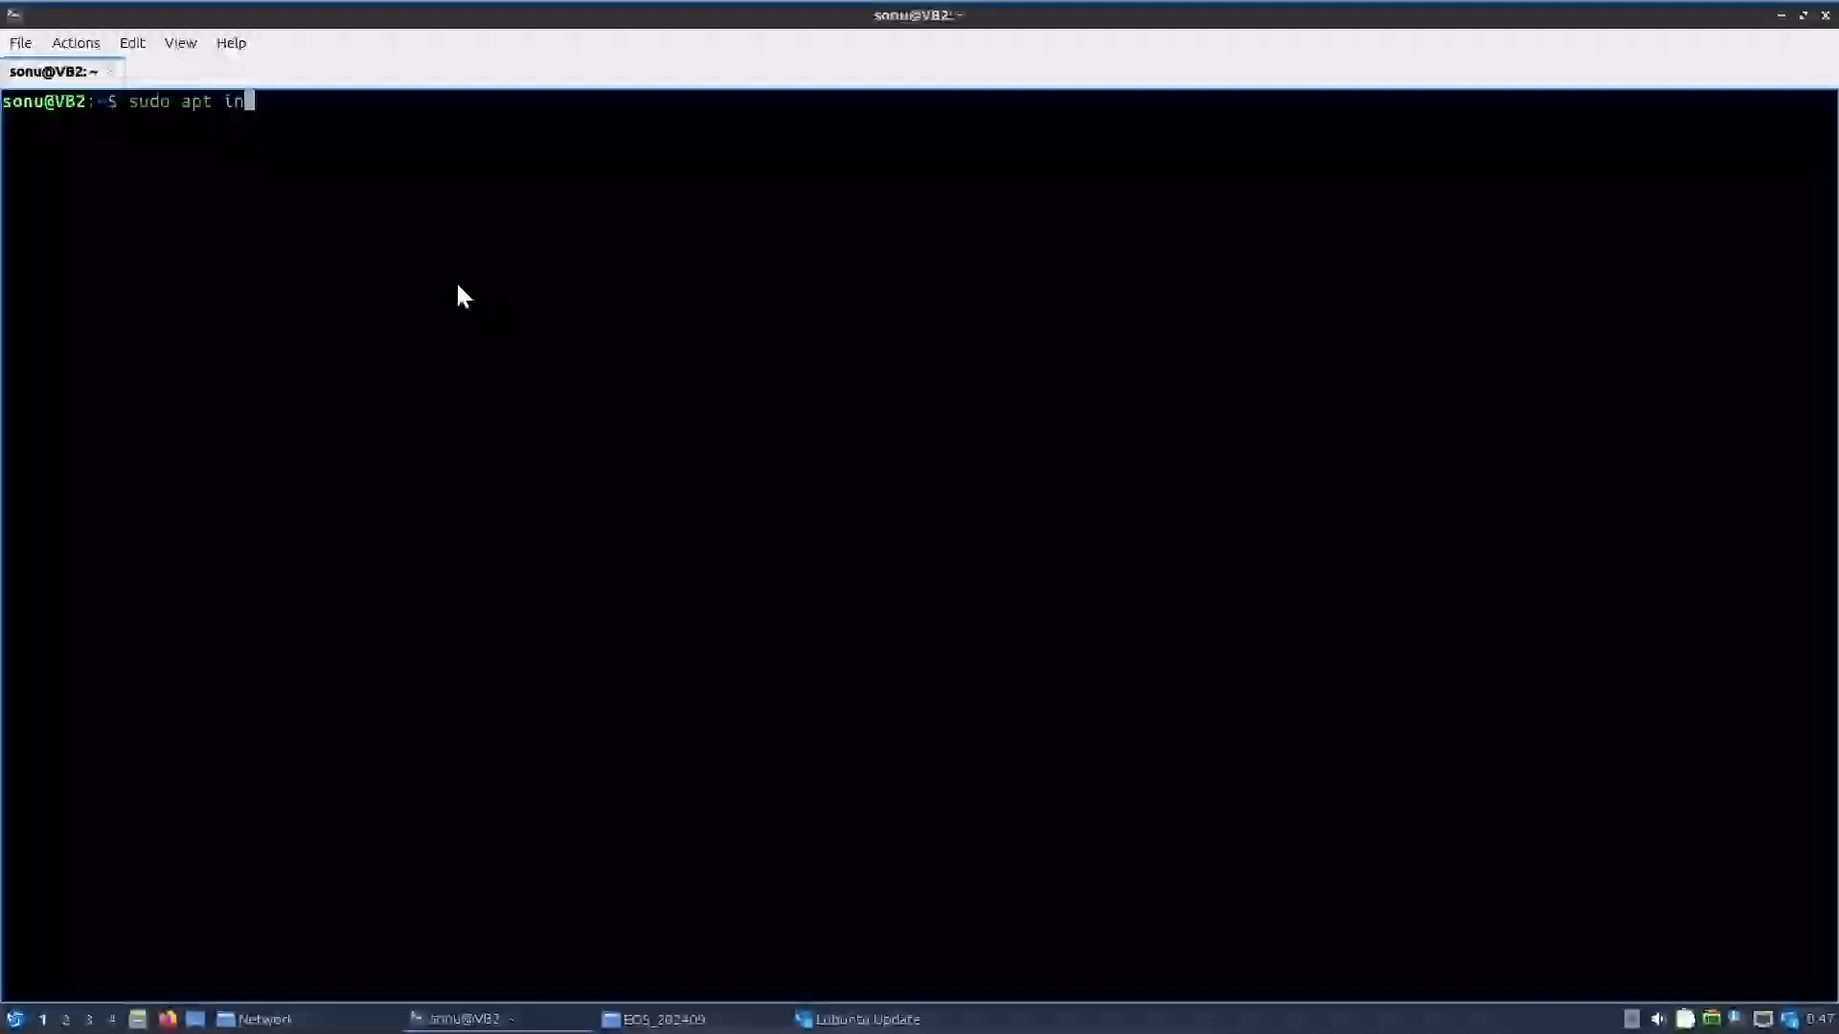
{"action": "type", "text": "stall"}
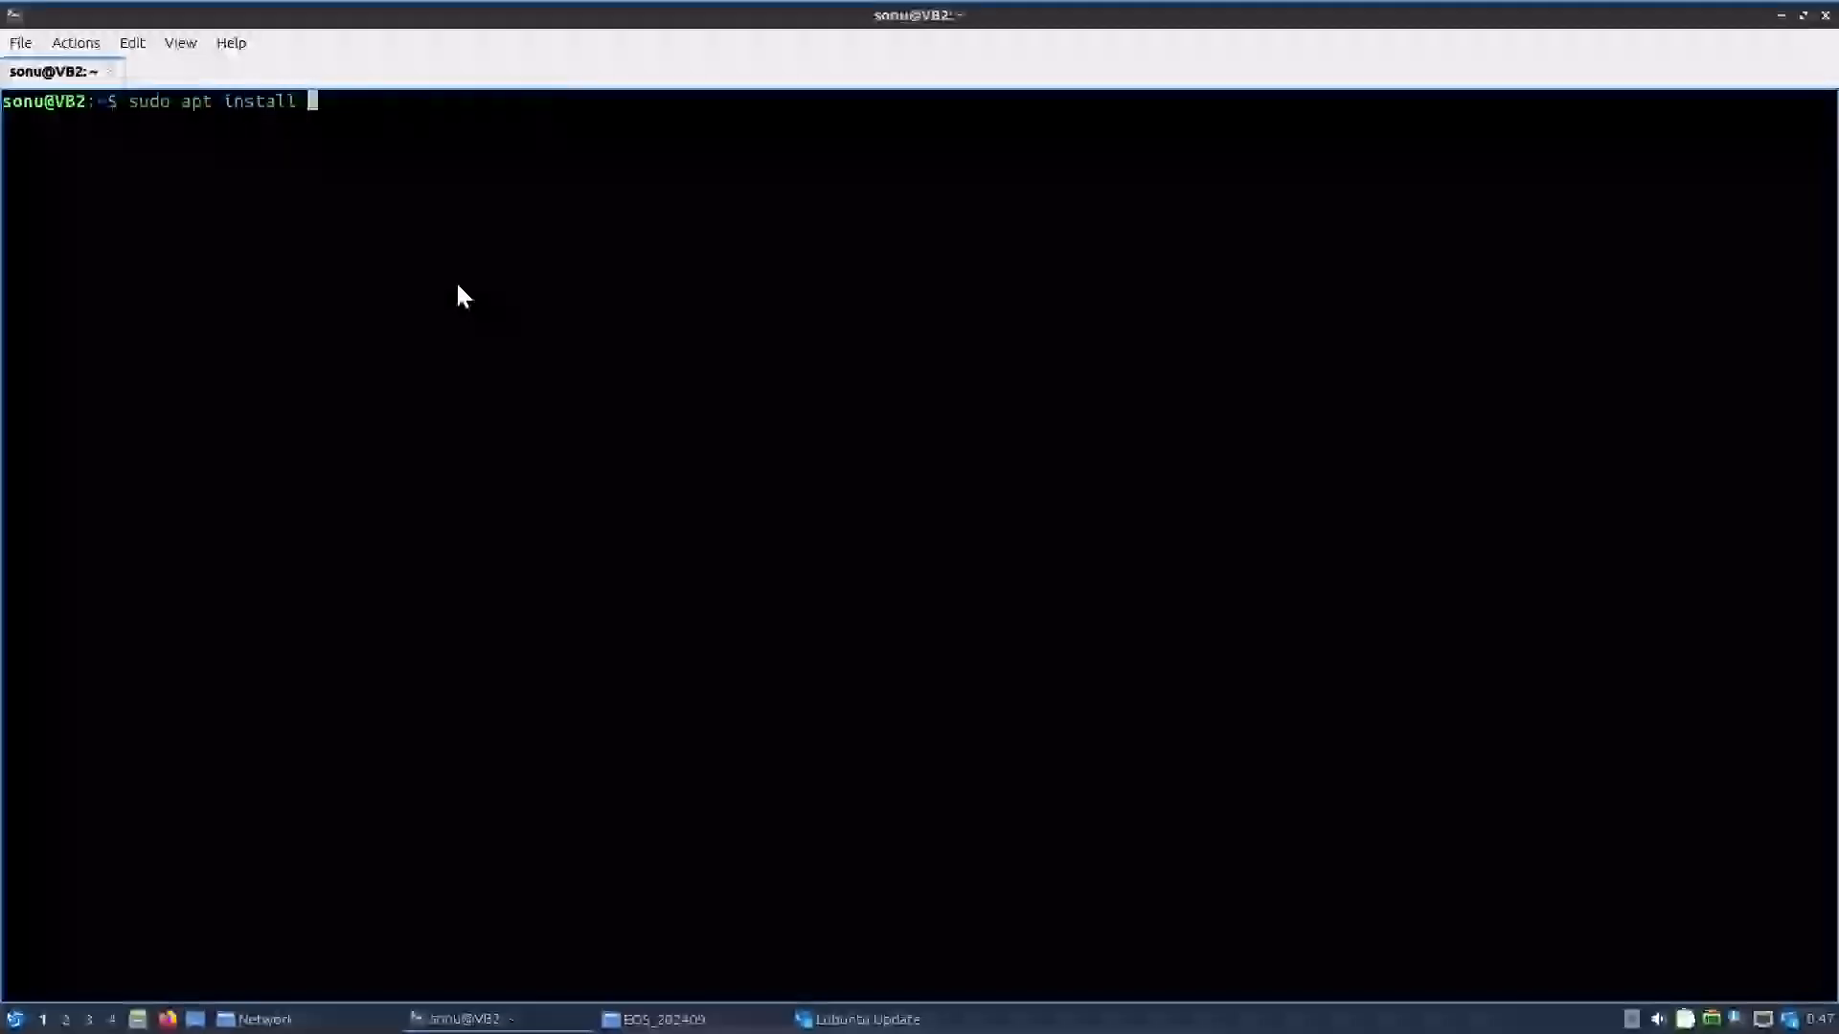
{"action": "type", "text": "gparted"}
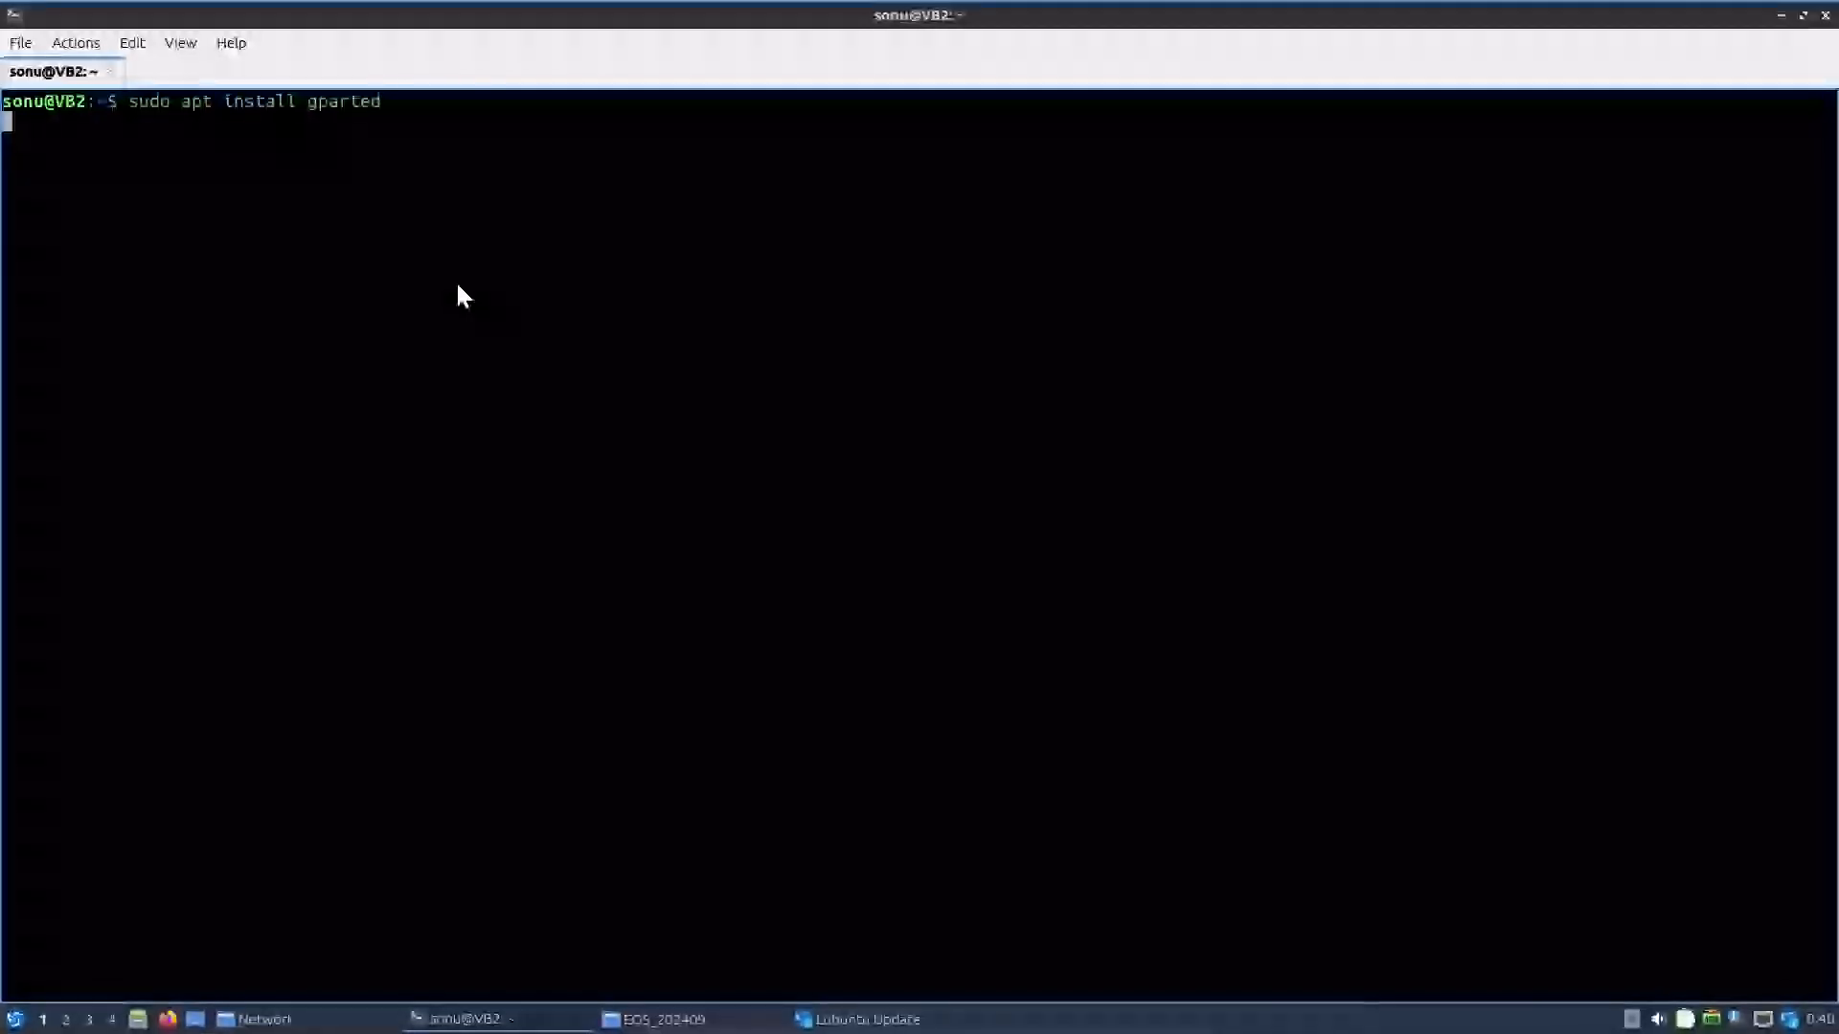
{"action": "key", "text": "Return"}
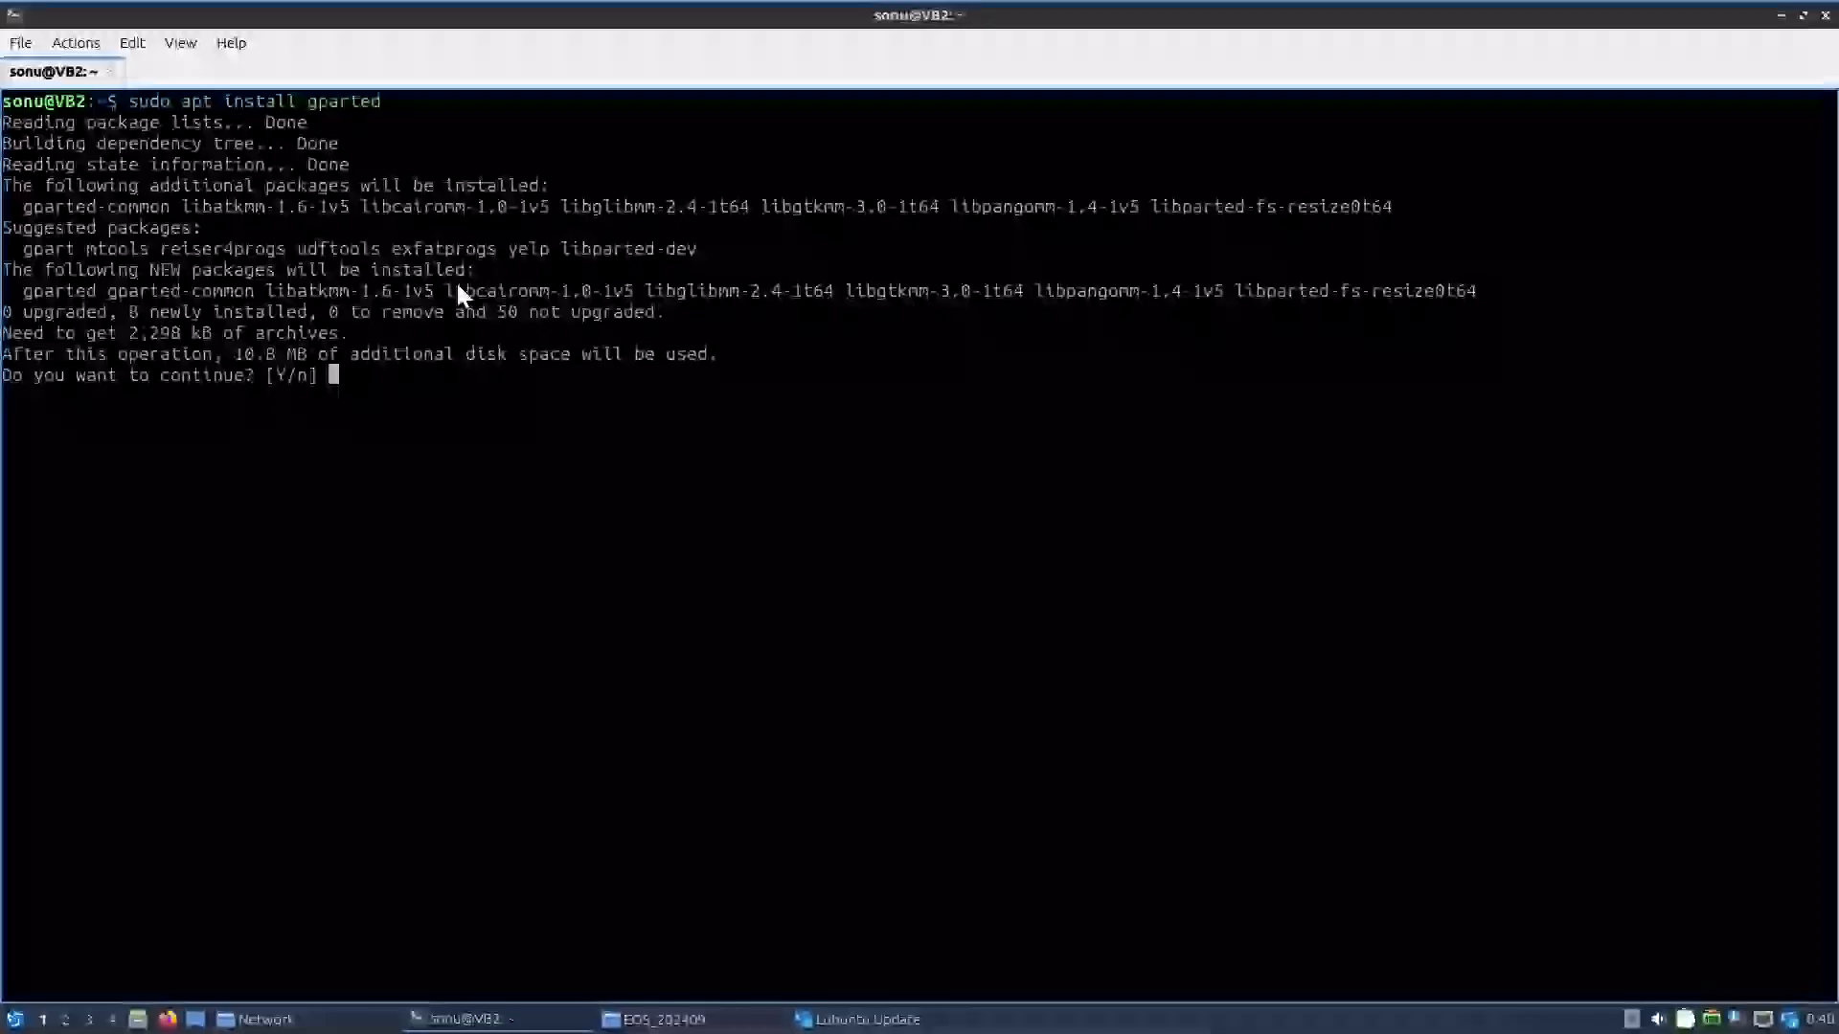
{"action": "type", "text": "y"}
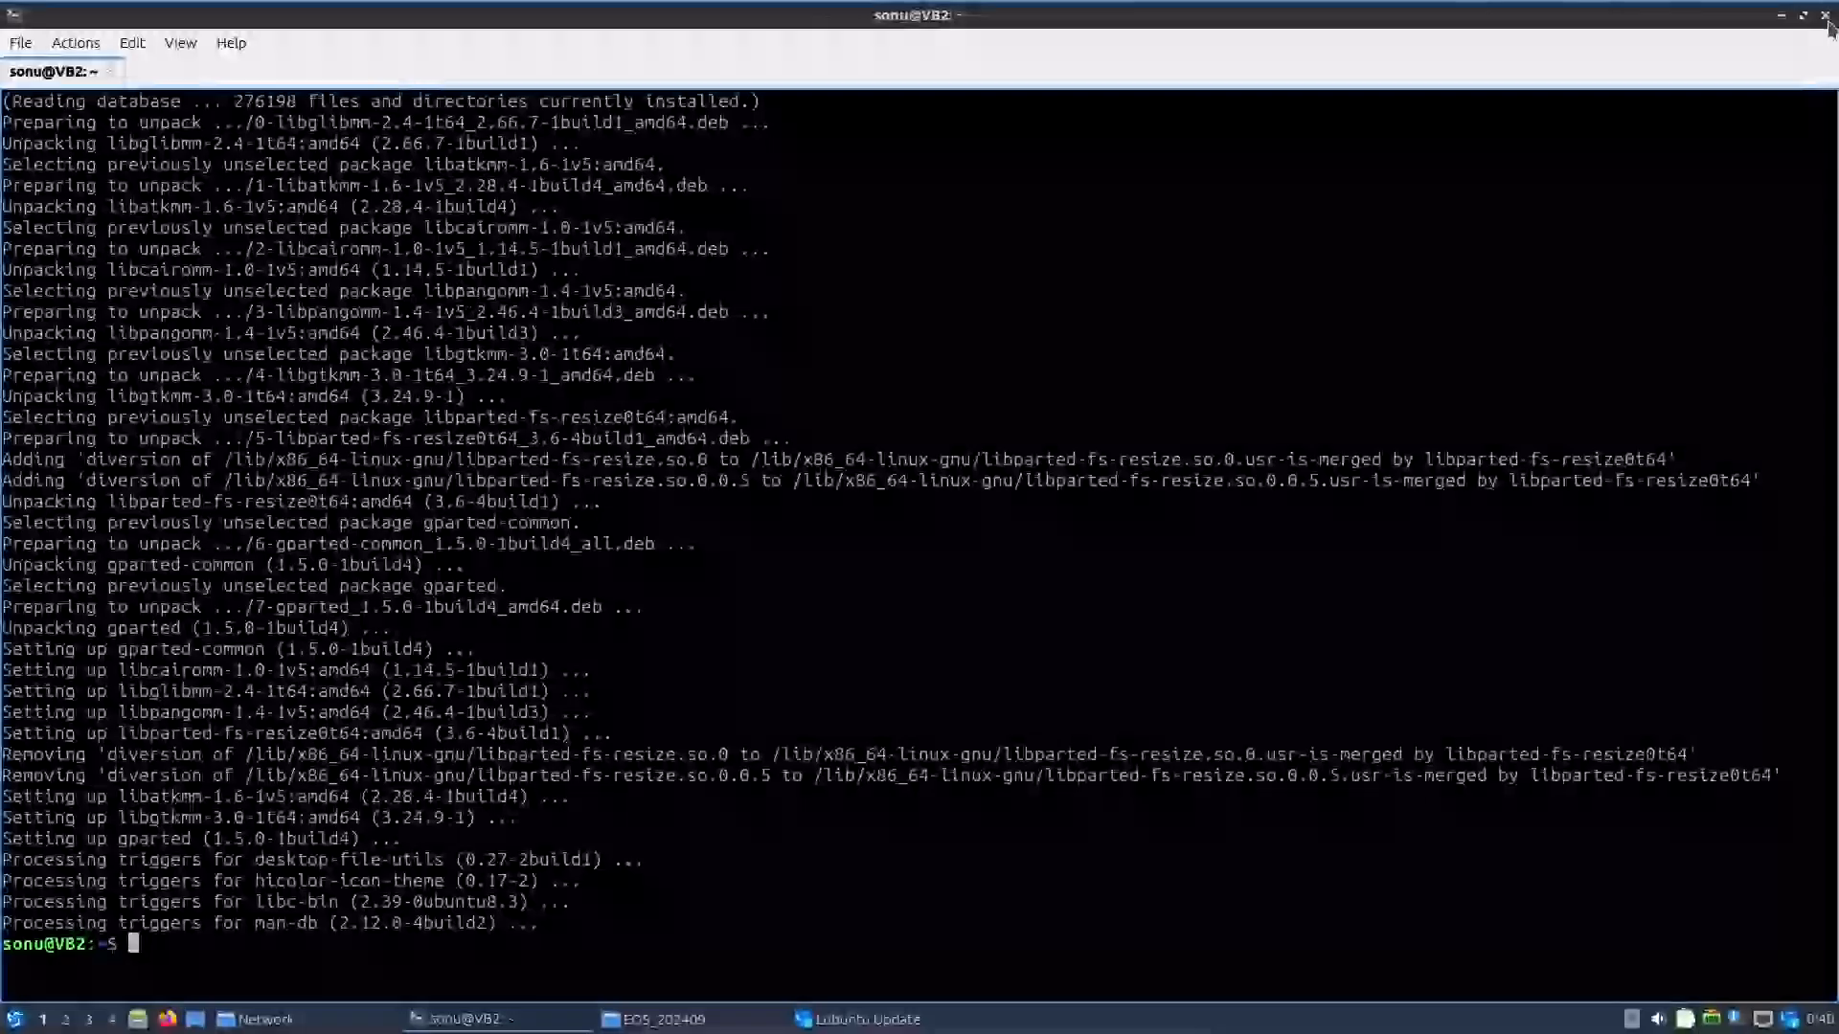
Step: Keep the terminal open by answering No to the exit prompt
{"action": "left_click", "coordinate": [1820, 15]}
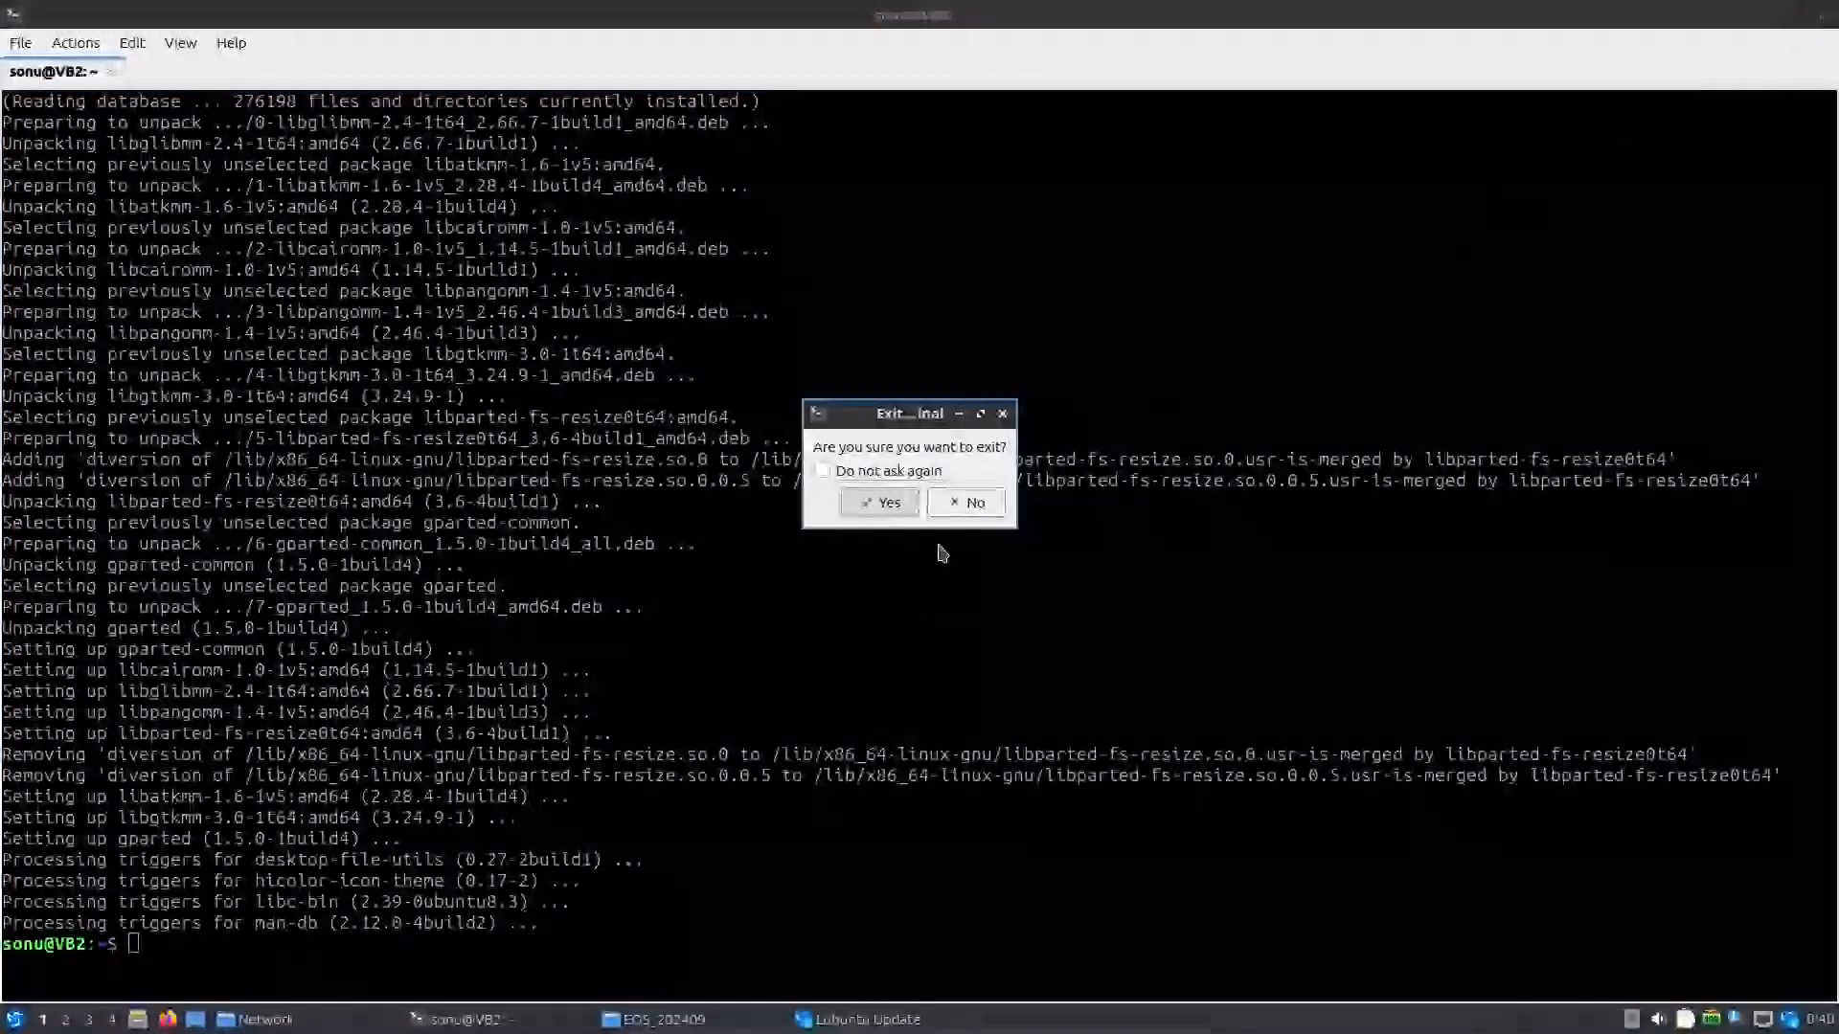
{"action": "left_click", "coordinate": [974, 502]}
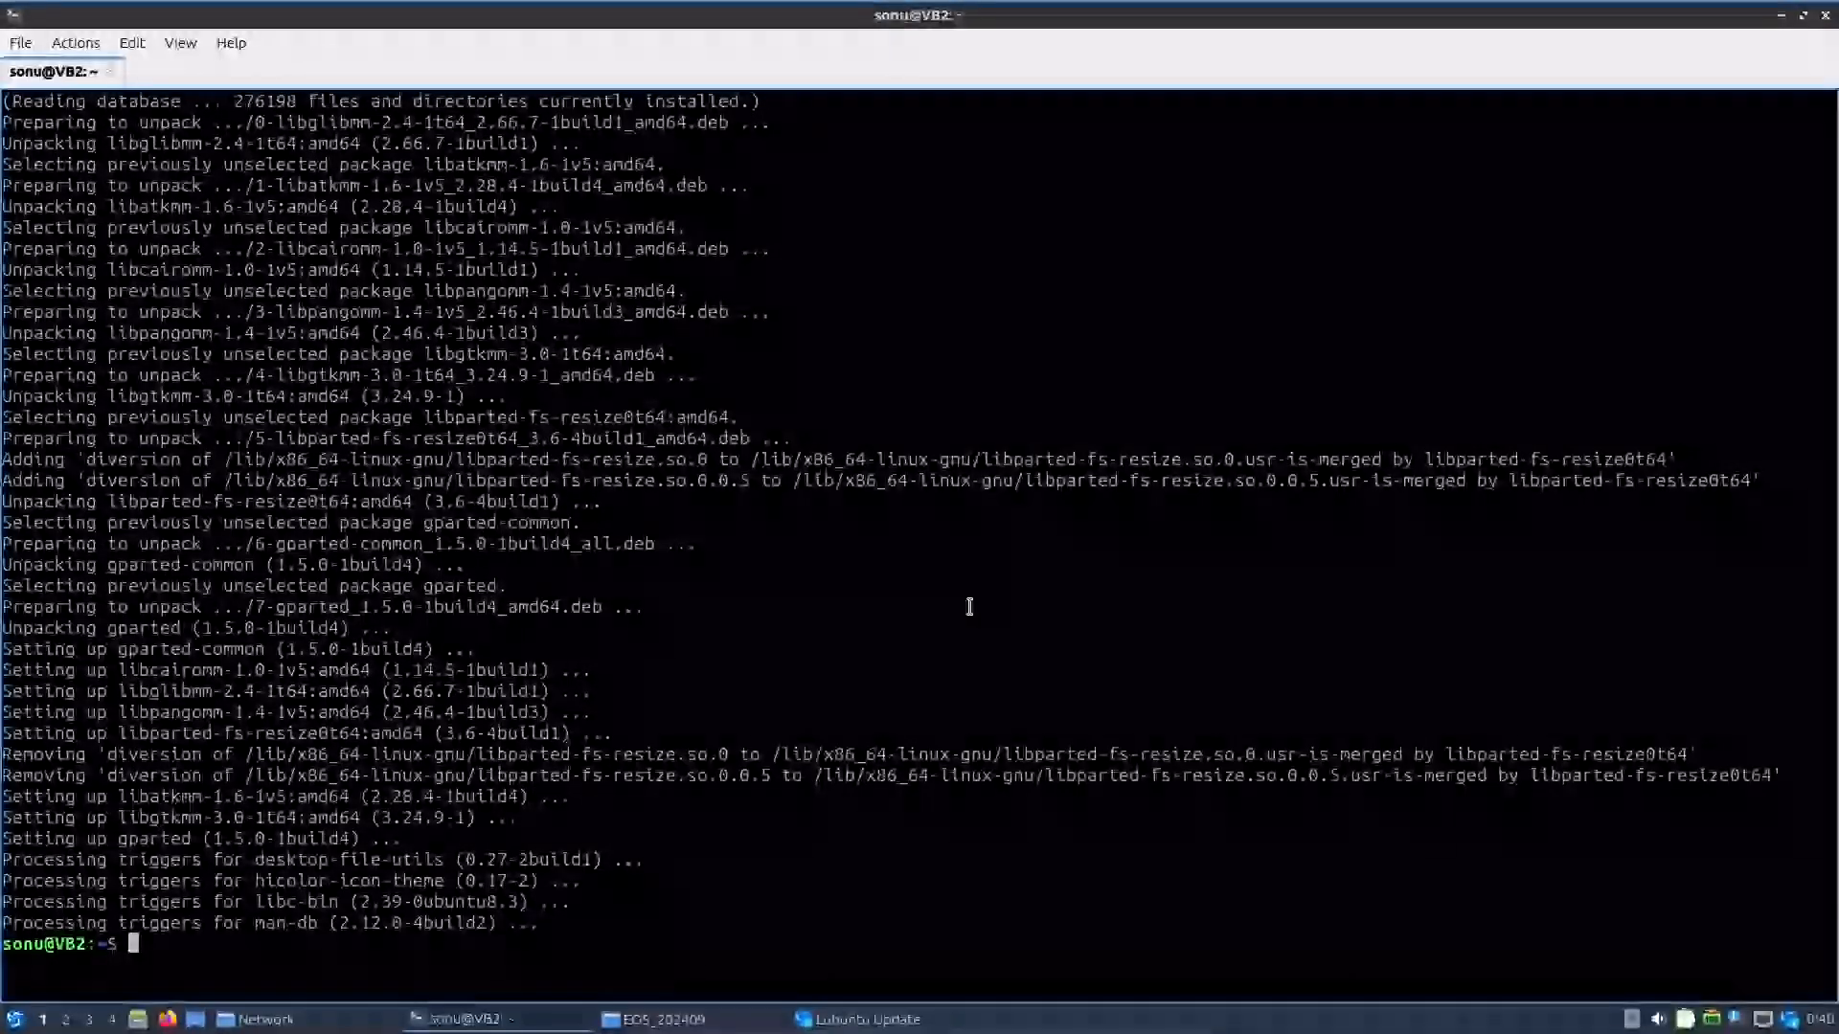
Step: Launch gparted from the shell and authenticate as root so it shows /dev/sda
{"action": "type", "text": "gparted"}
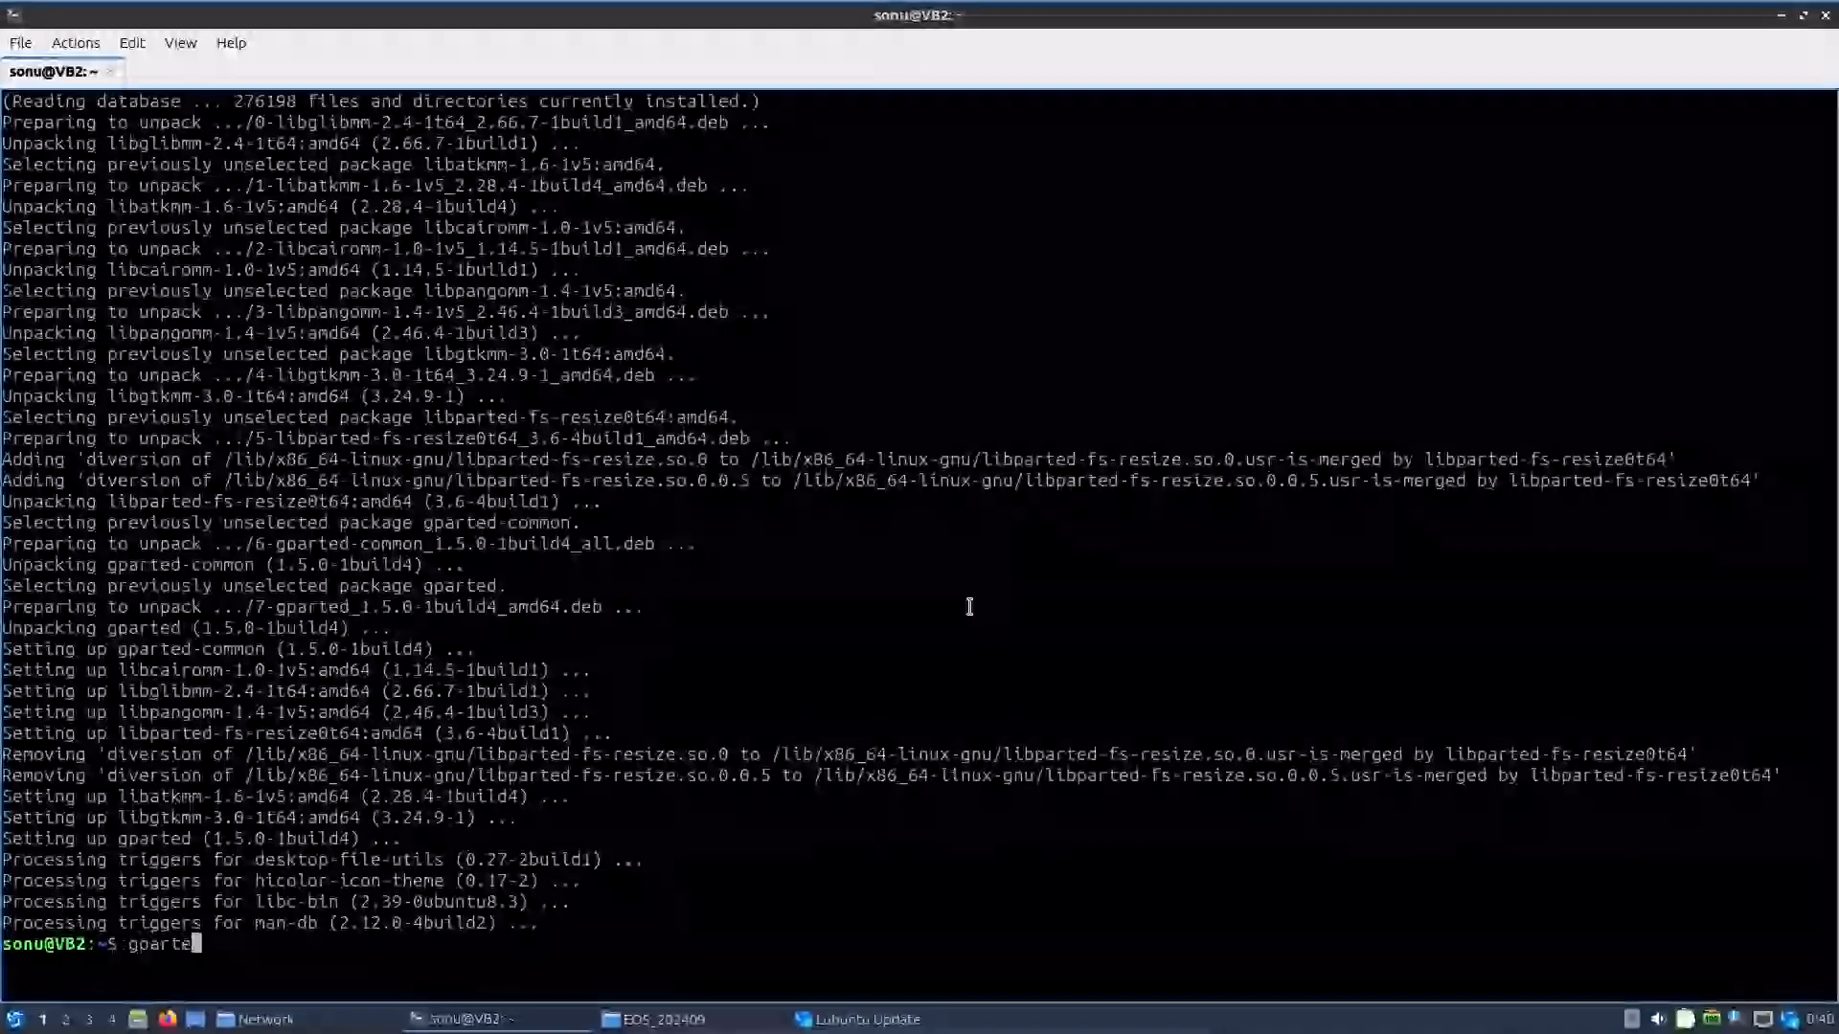
{"action": "type", "text": "d"}
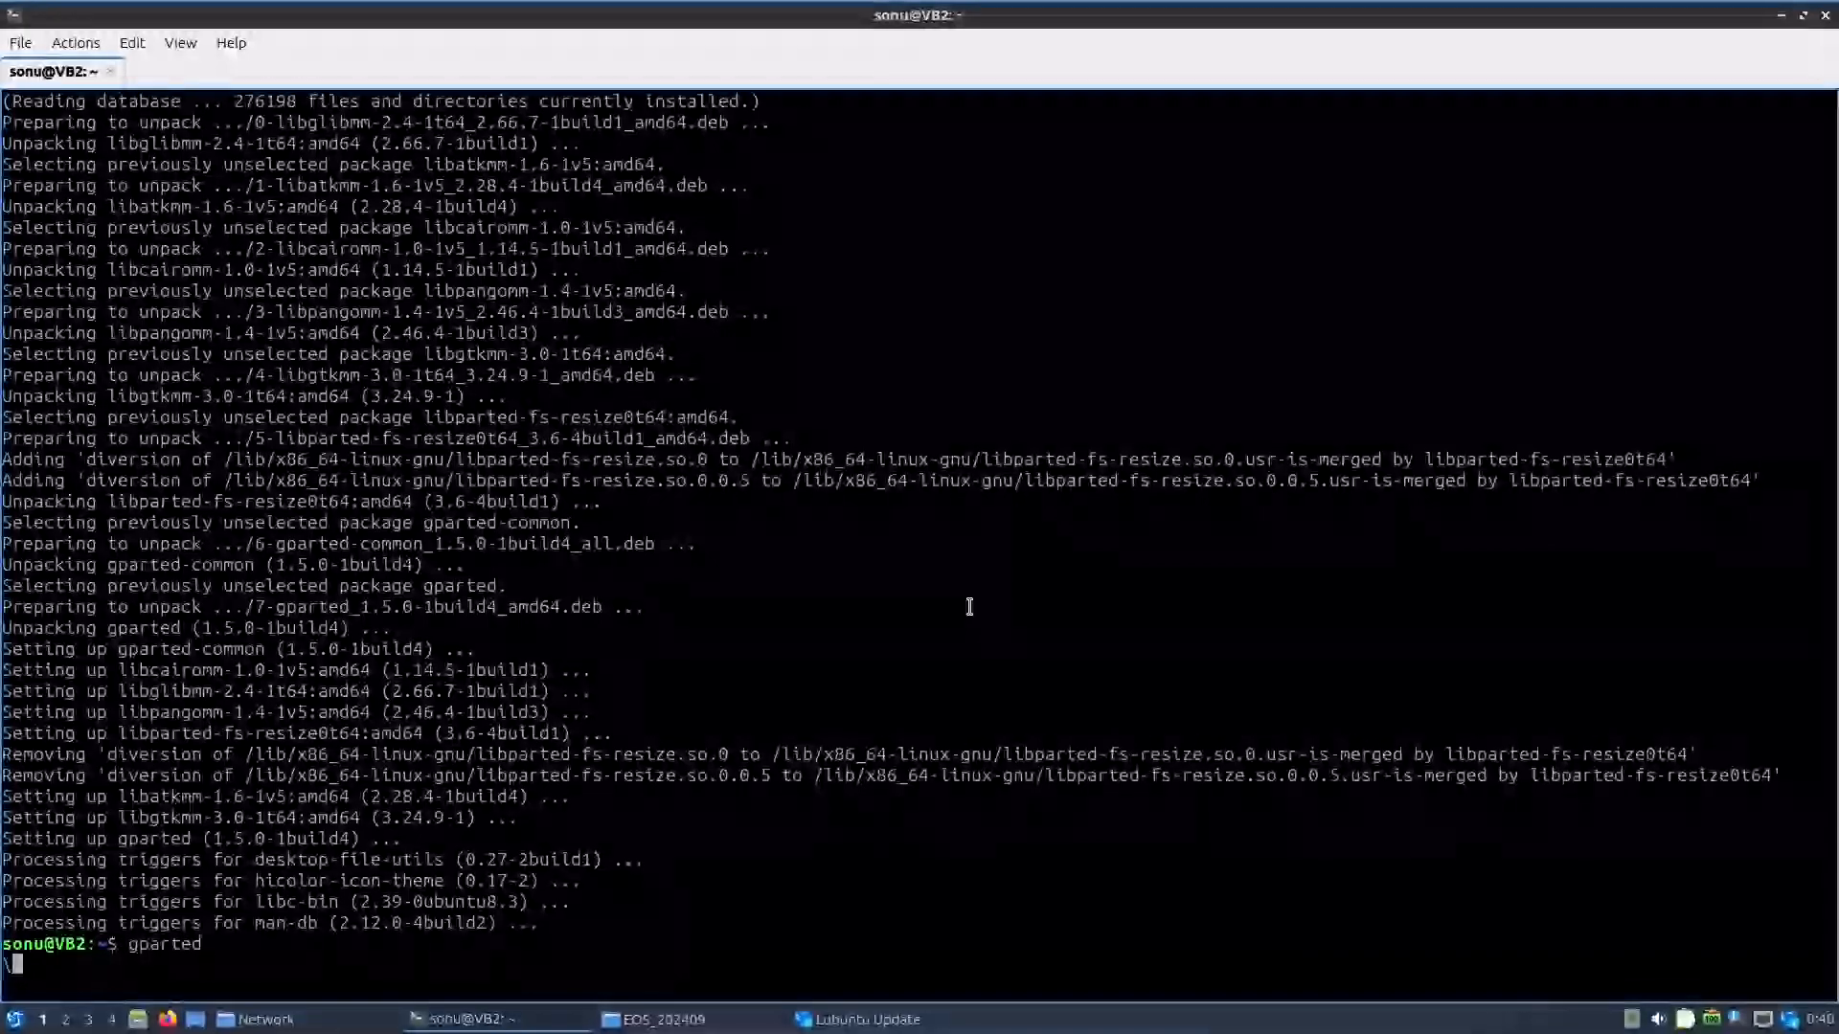
{"action": "key", "text": "Return"}
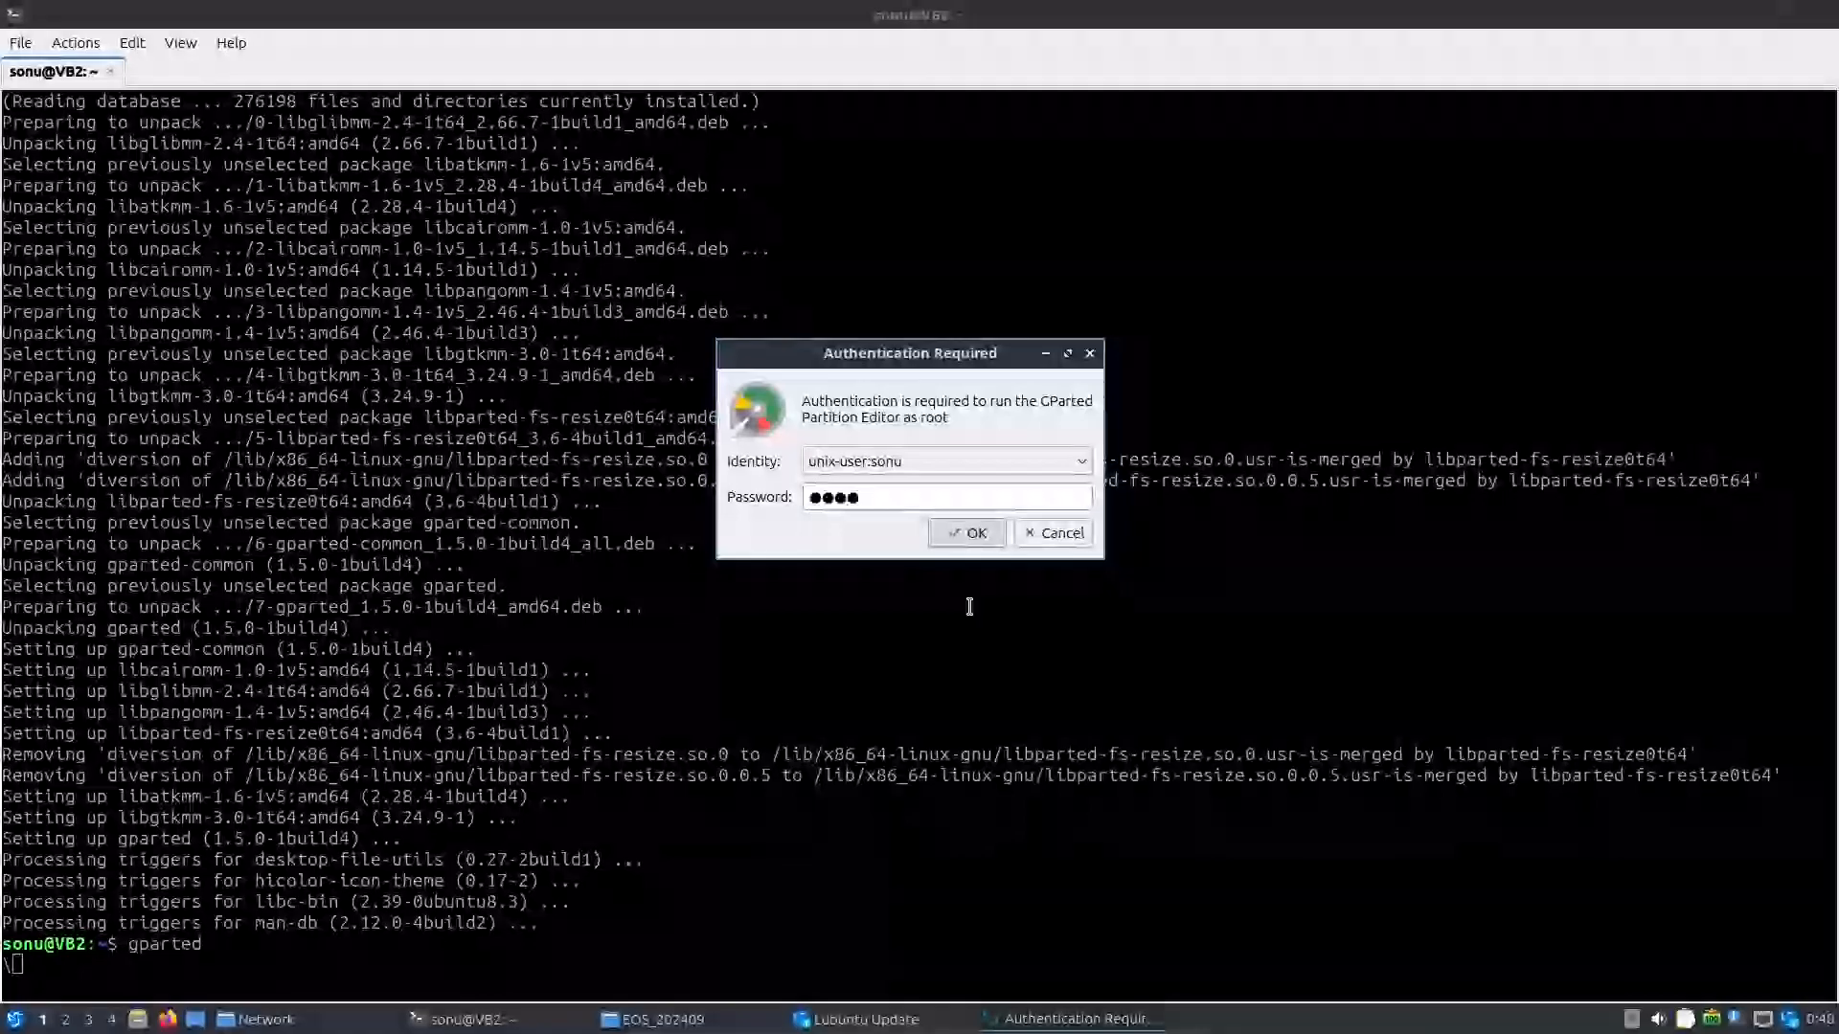
{"action": "left_click", "coordinate": [966, 533]}
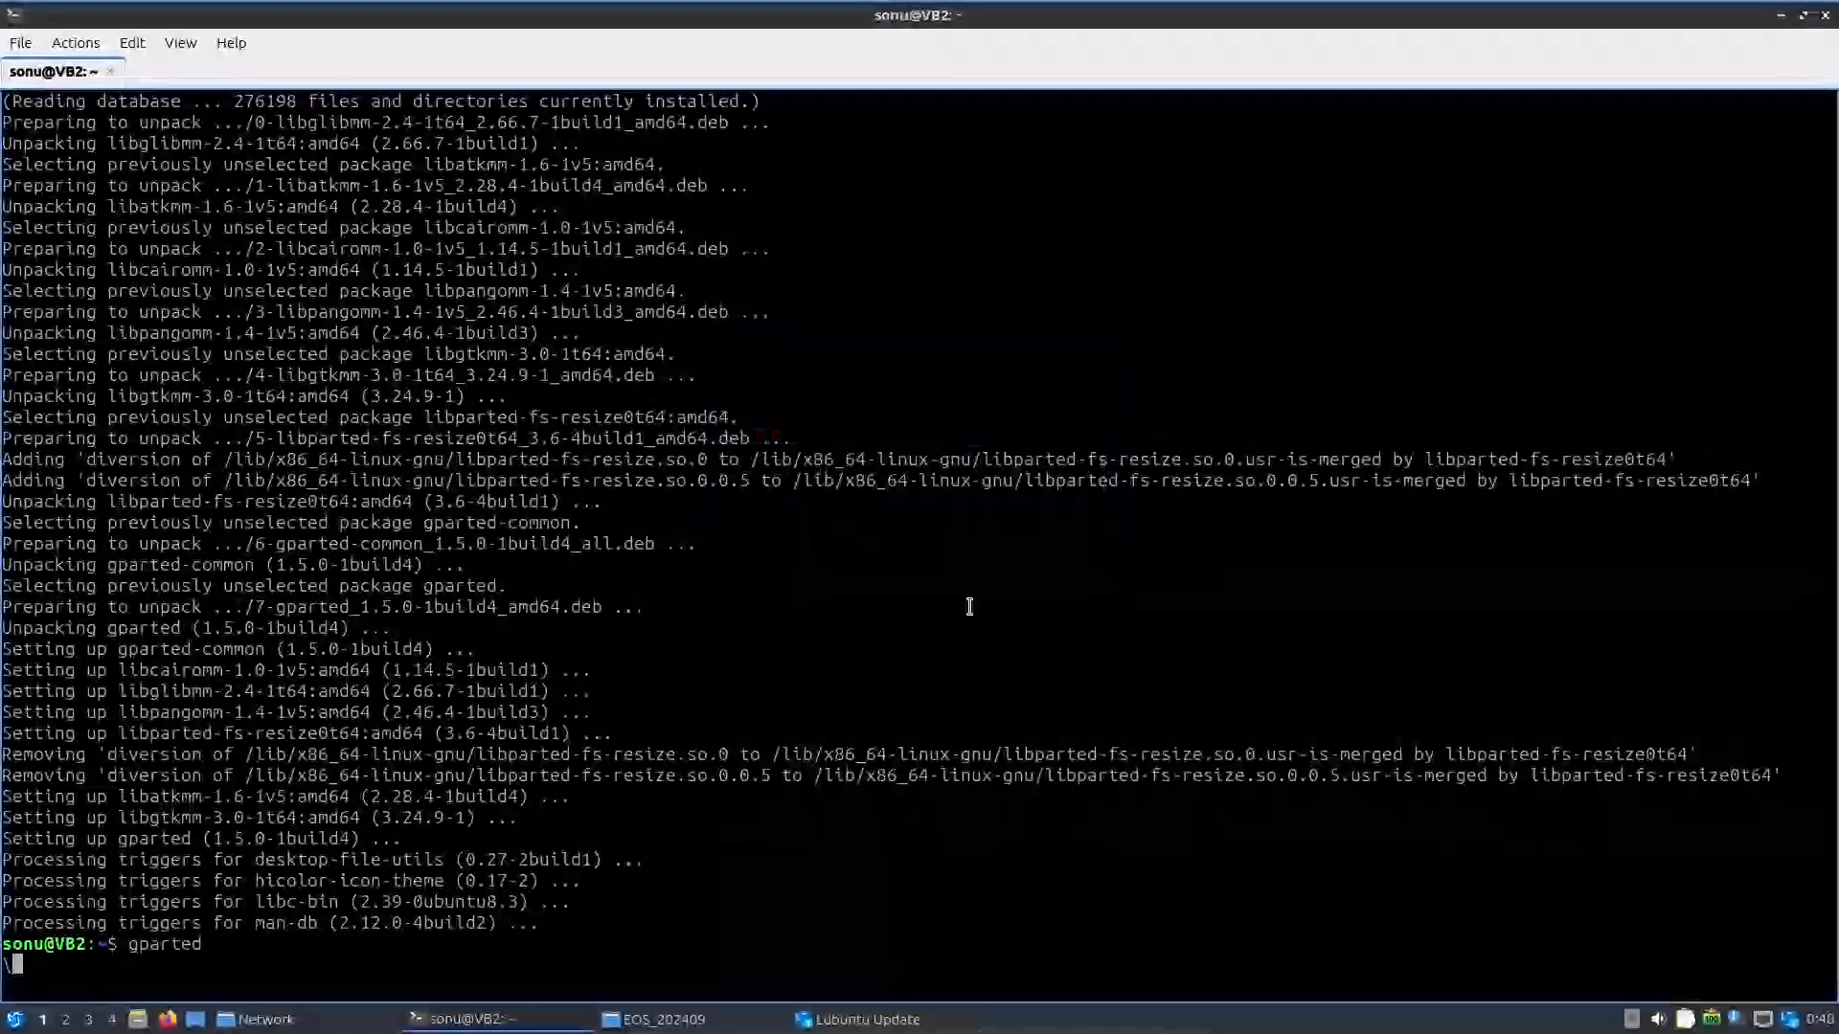
{"action": "mouse_move", "coordinate": [887, 815]}
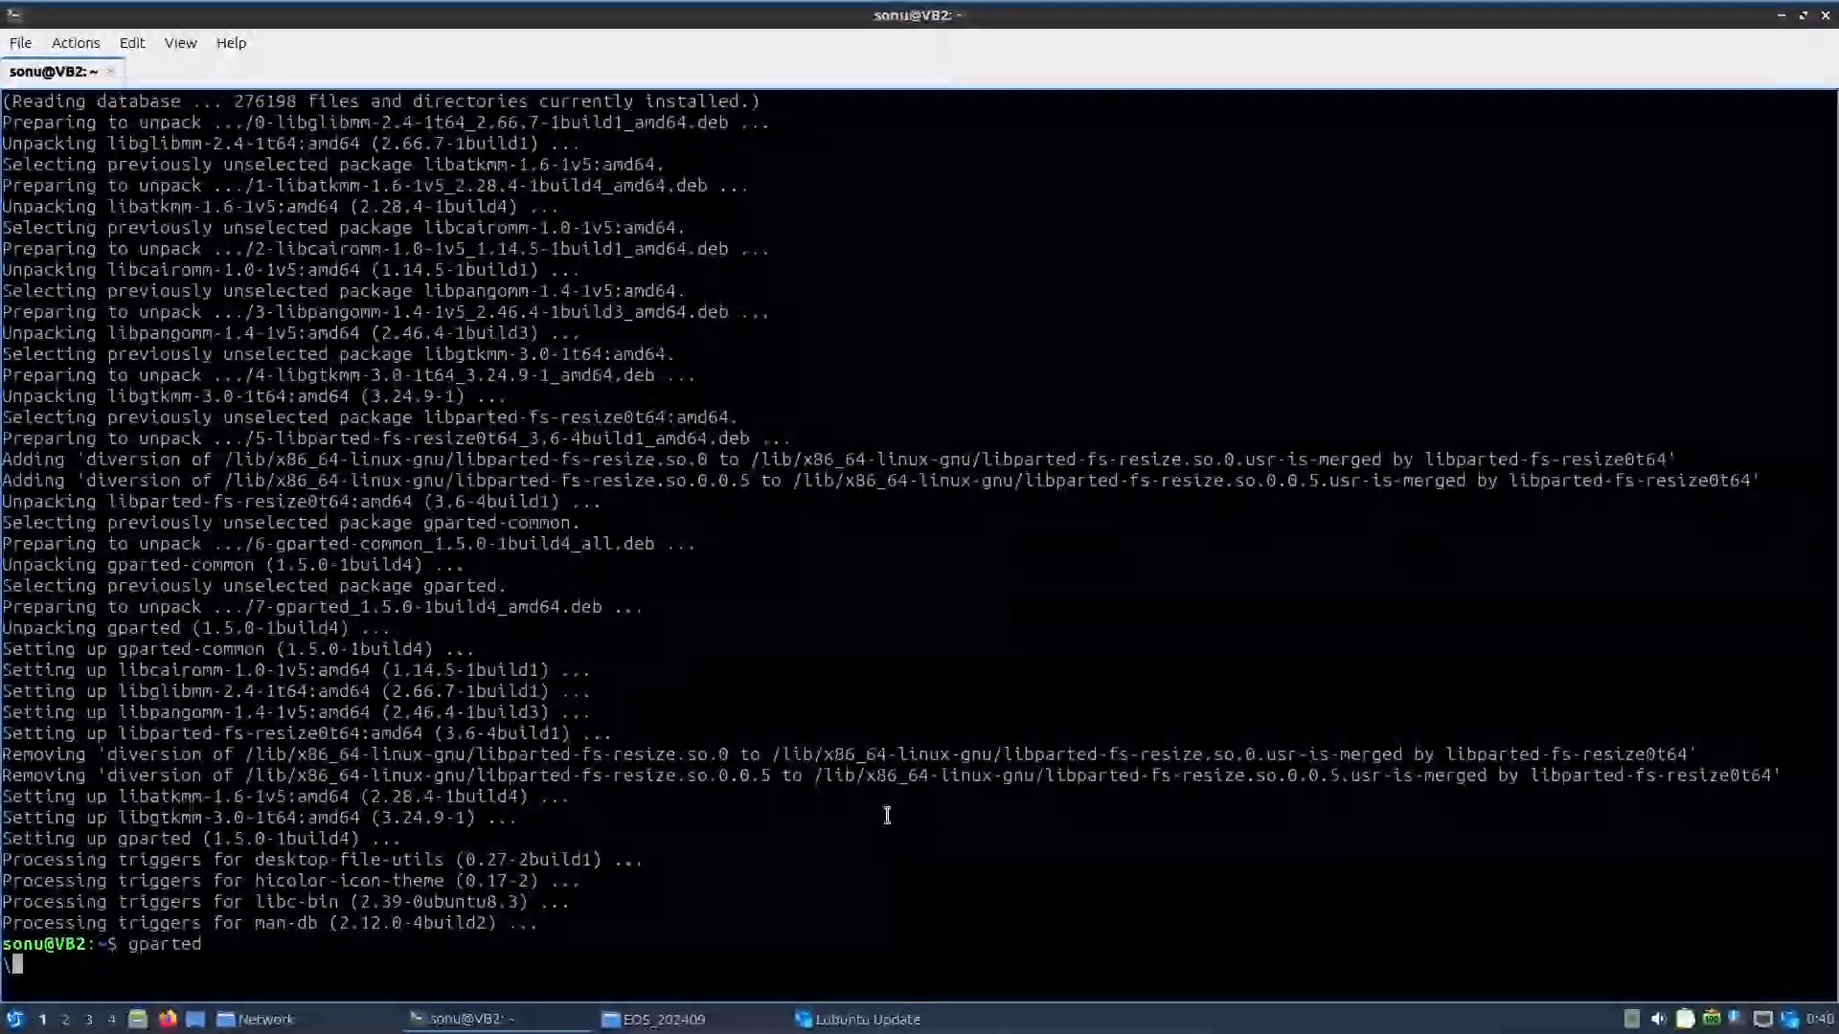
{"action": "key", "text": "Return"}
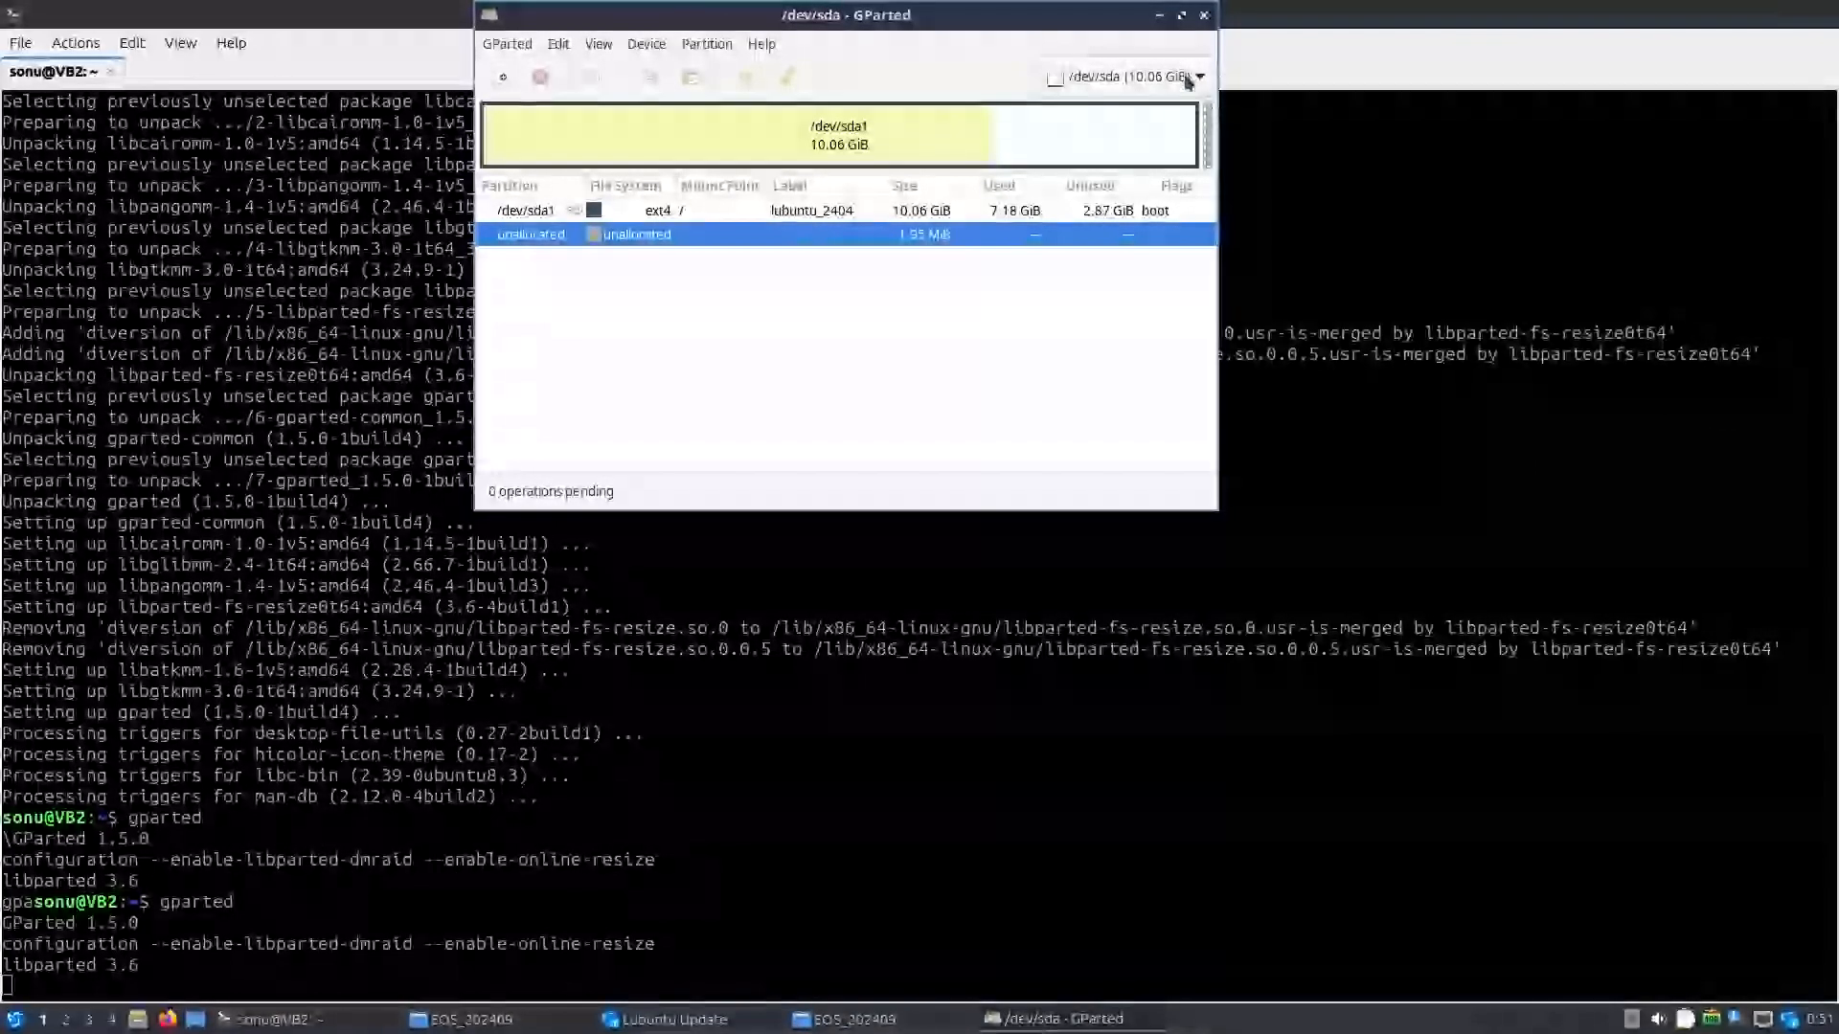
Step: Switch GParted to the 29.25 GiB /dev/sdb drive
{"action": "left_click", "coordinate": [1202, 77]}
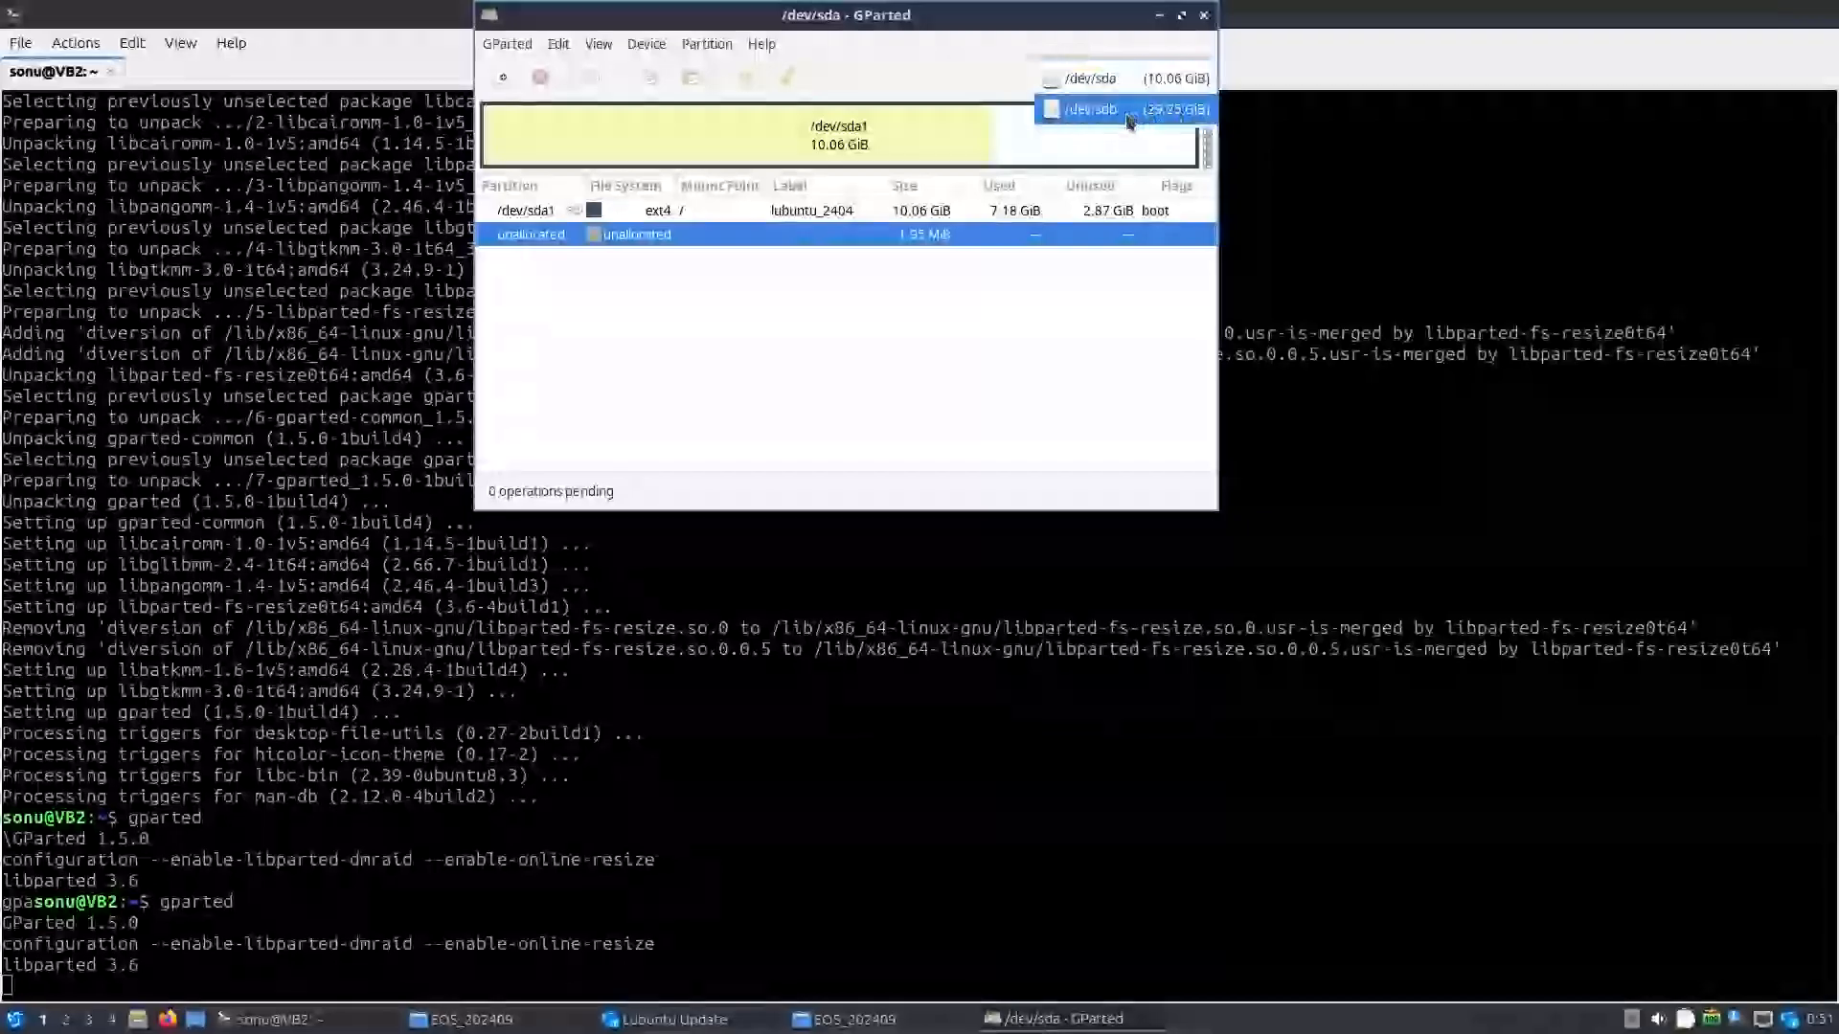
{"action": "left_click", "coordinate": [1123, 107]}
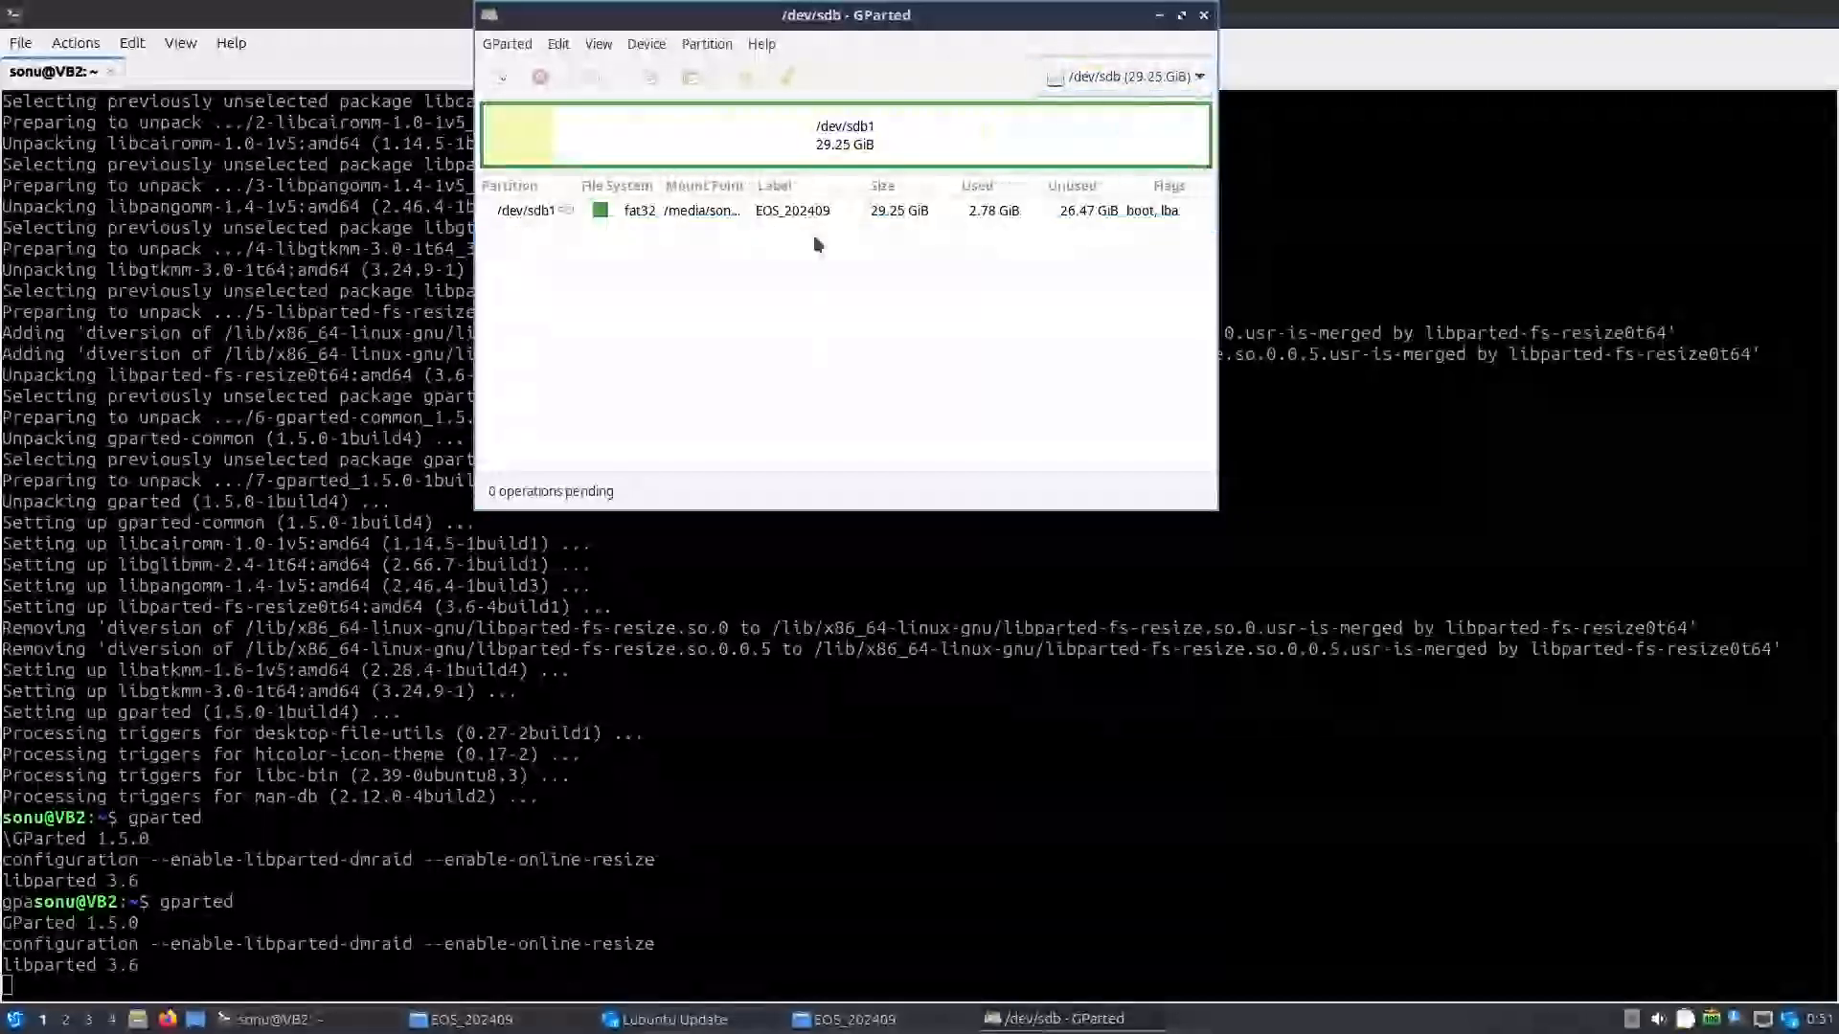
Step: Unmount the fat32 partition /dev/sdb1 (EOS_202409)
{"action": "left_click", "coordinate": [697, 210]}
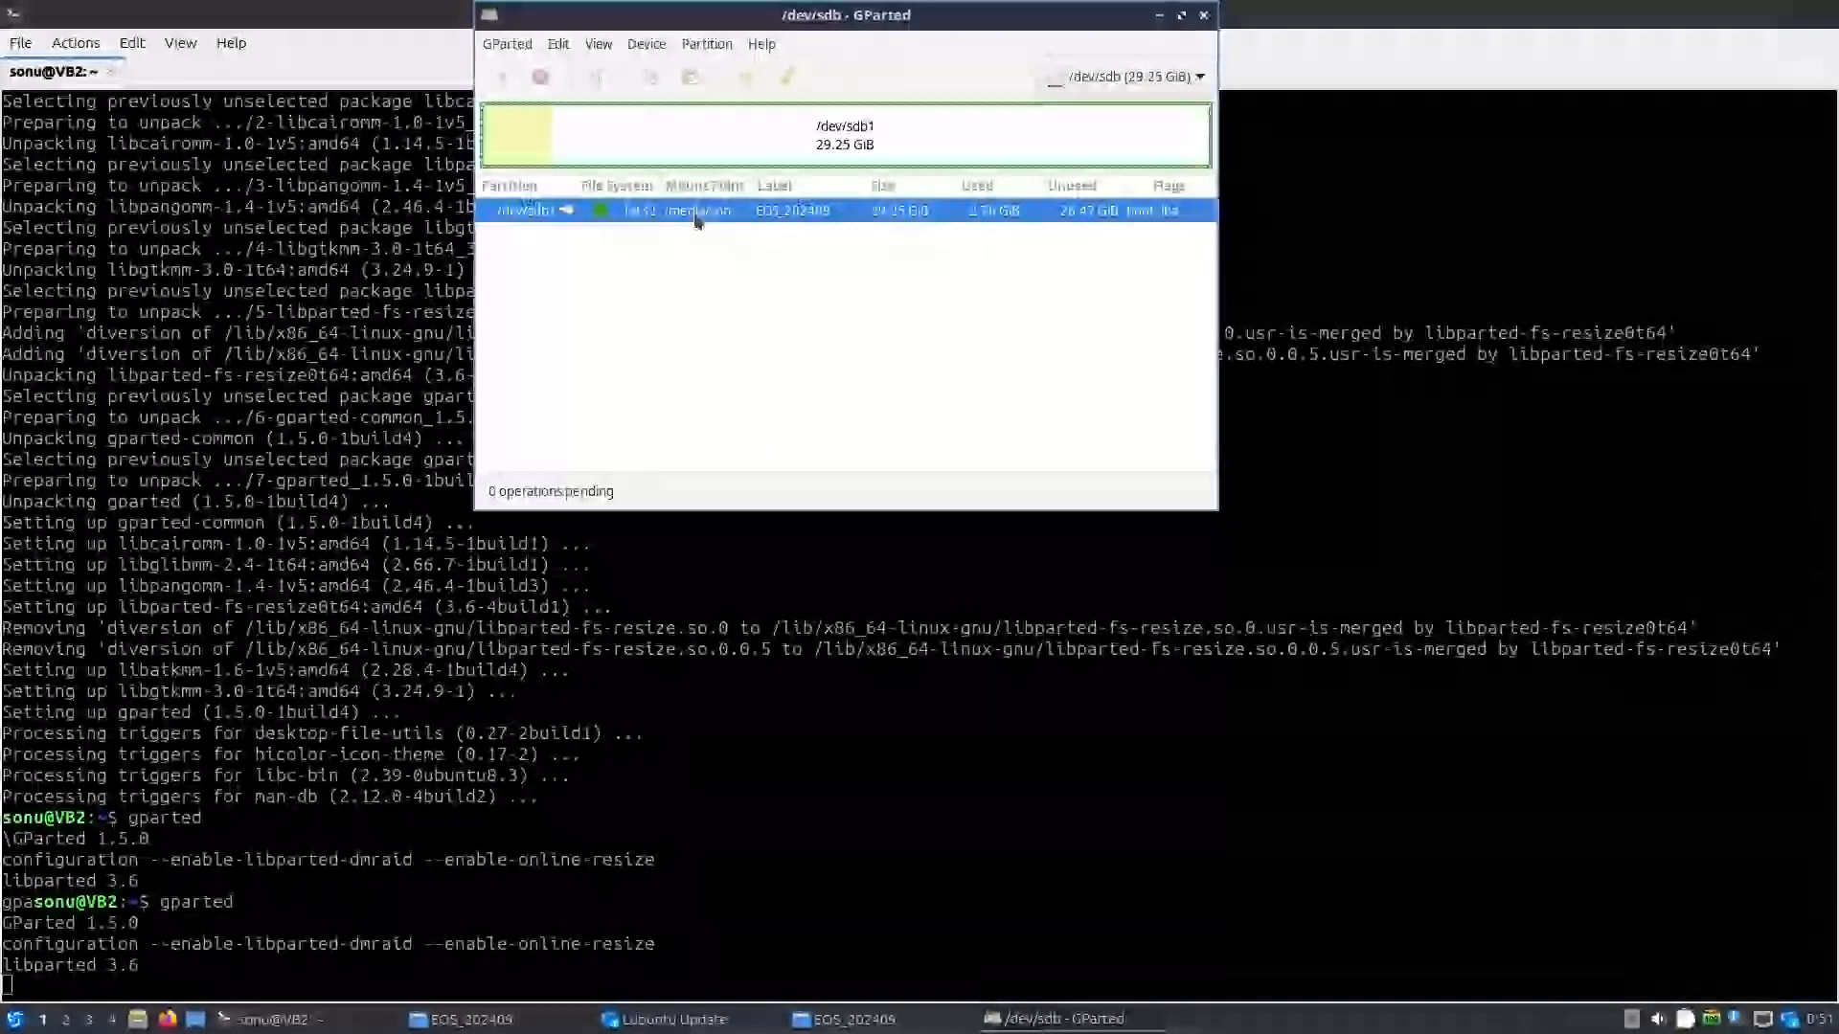
{"action": "right_click", "coordinate": [696, 210]}
{"action": "type", "text": "gparted"}
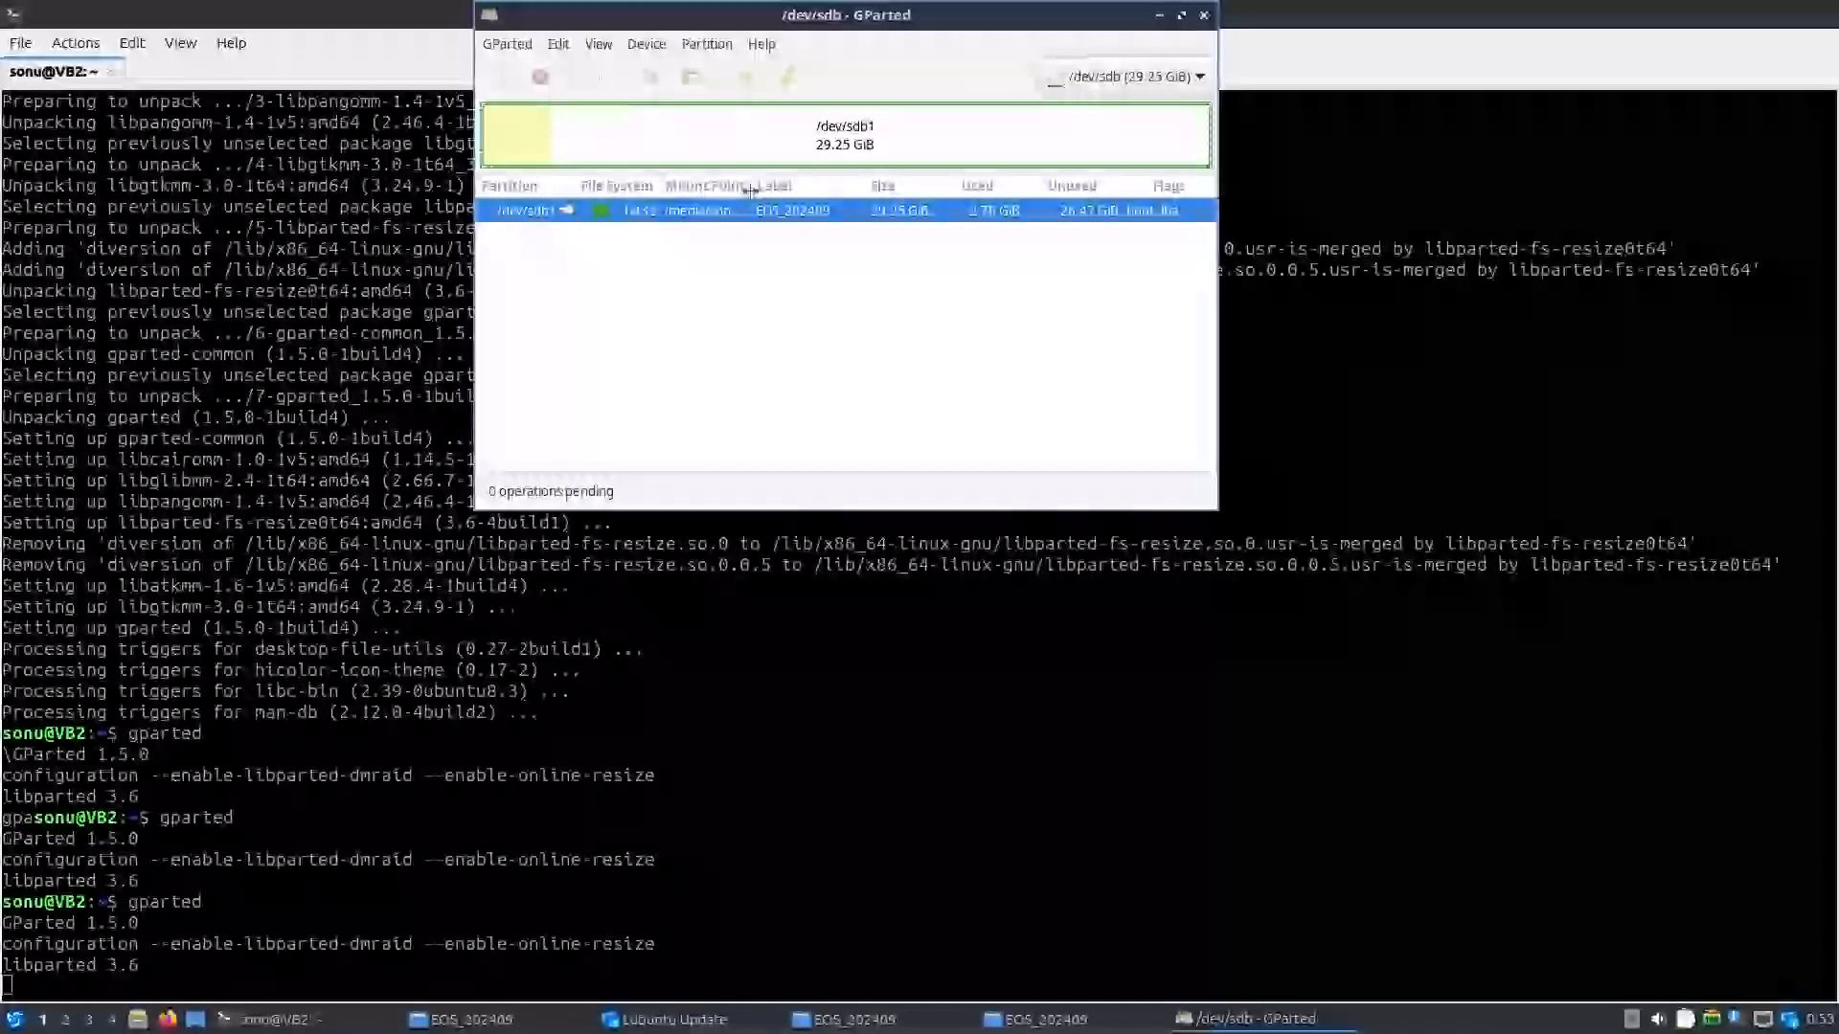
{"action": "right_click", "coordinate": [708, 210]}
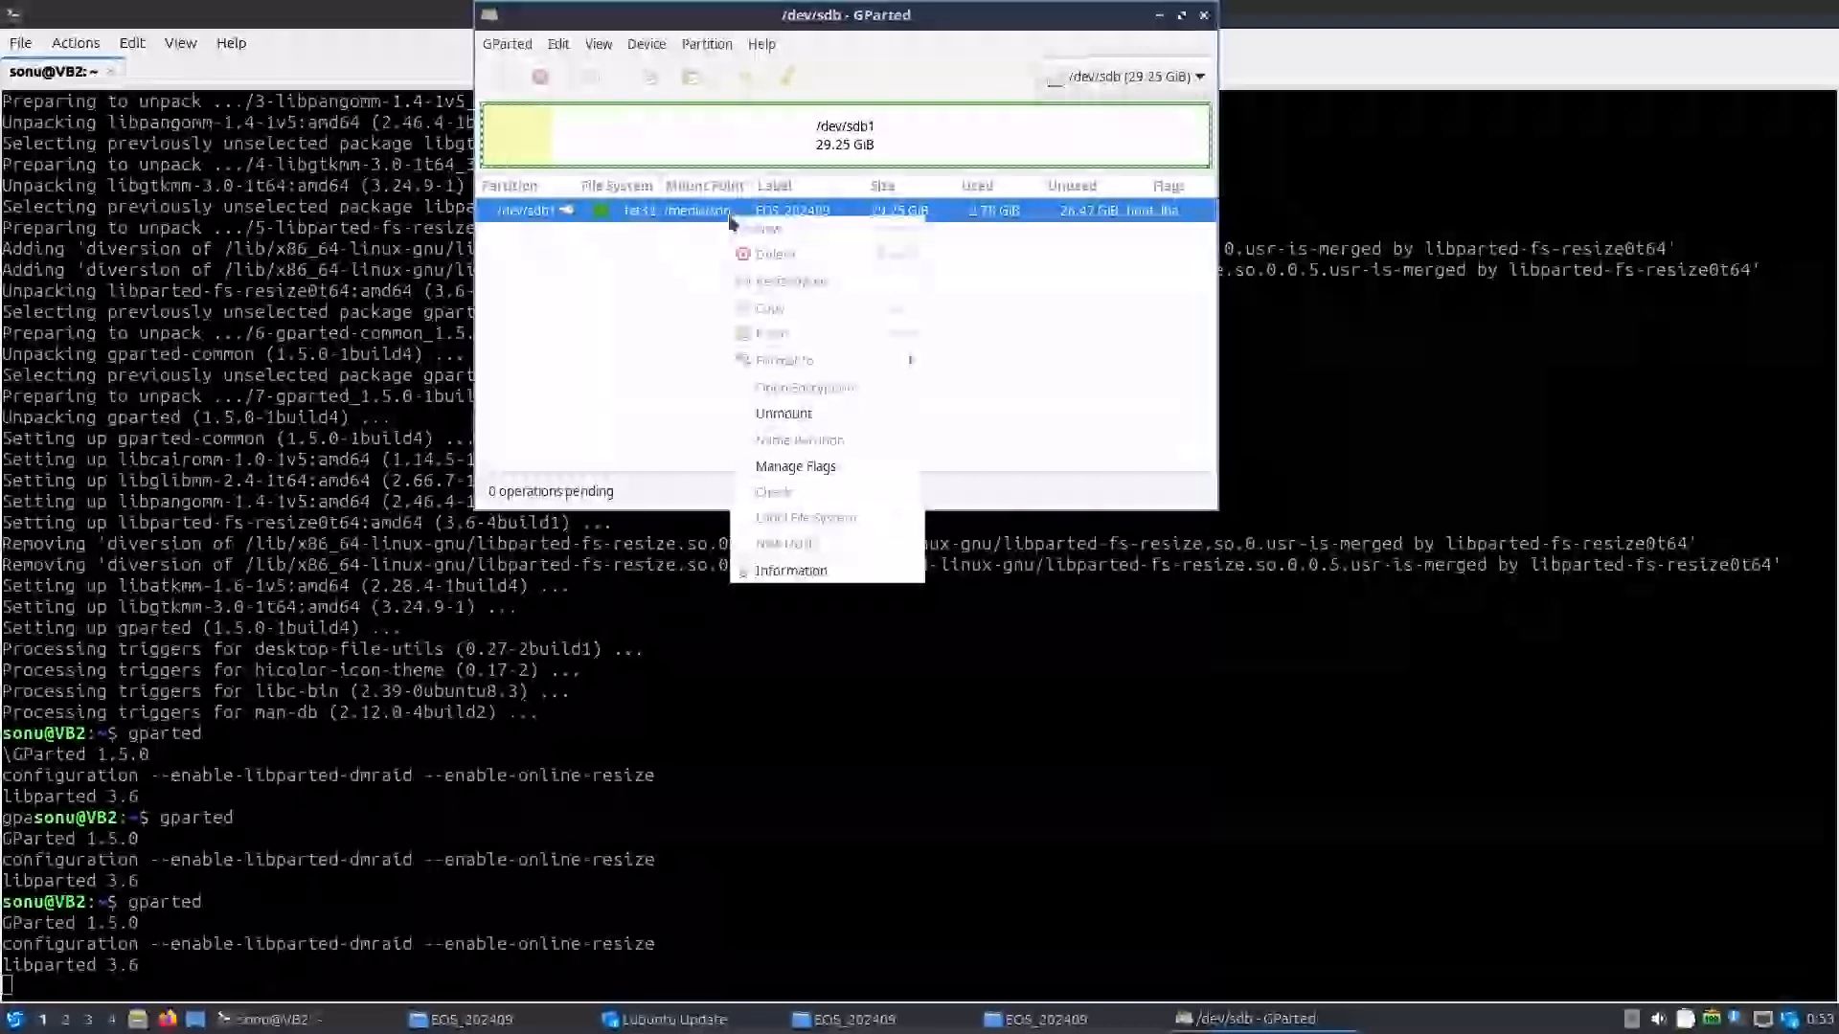
{"action": "mouse_move", "coordinate": [559, 307]}
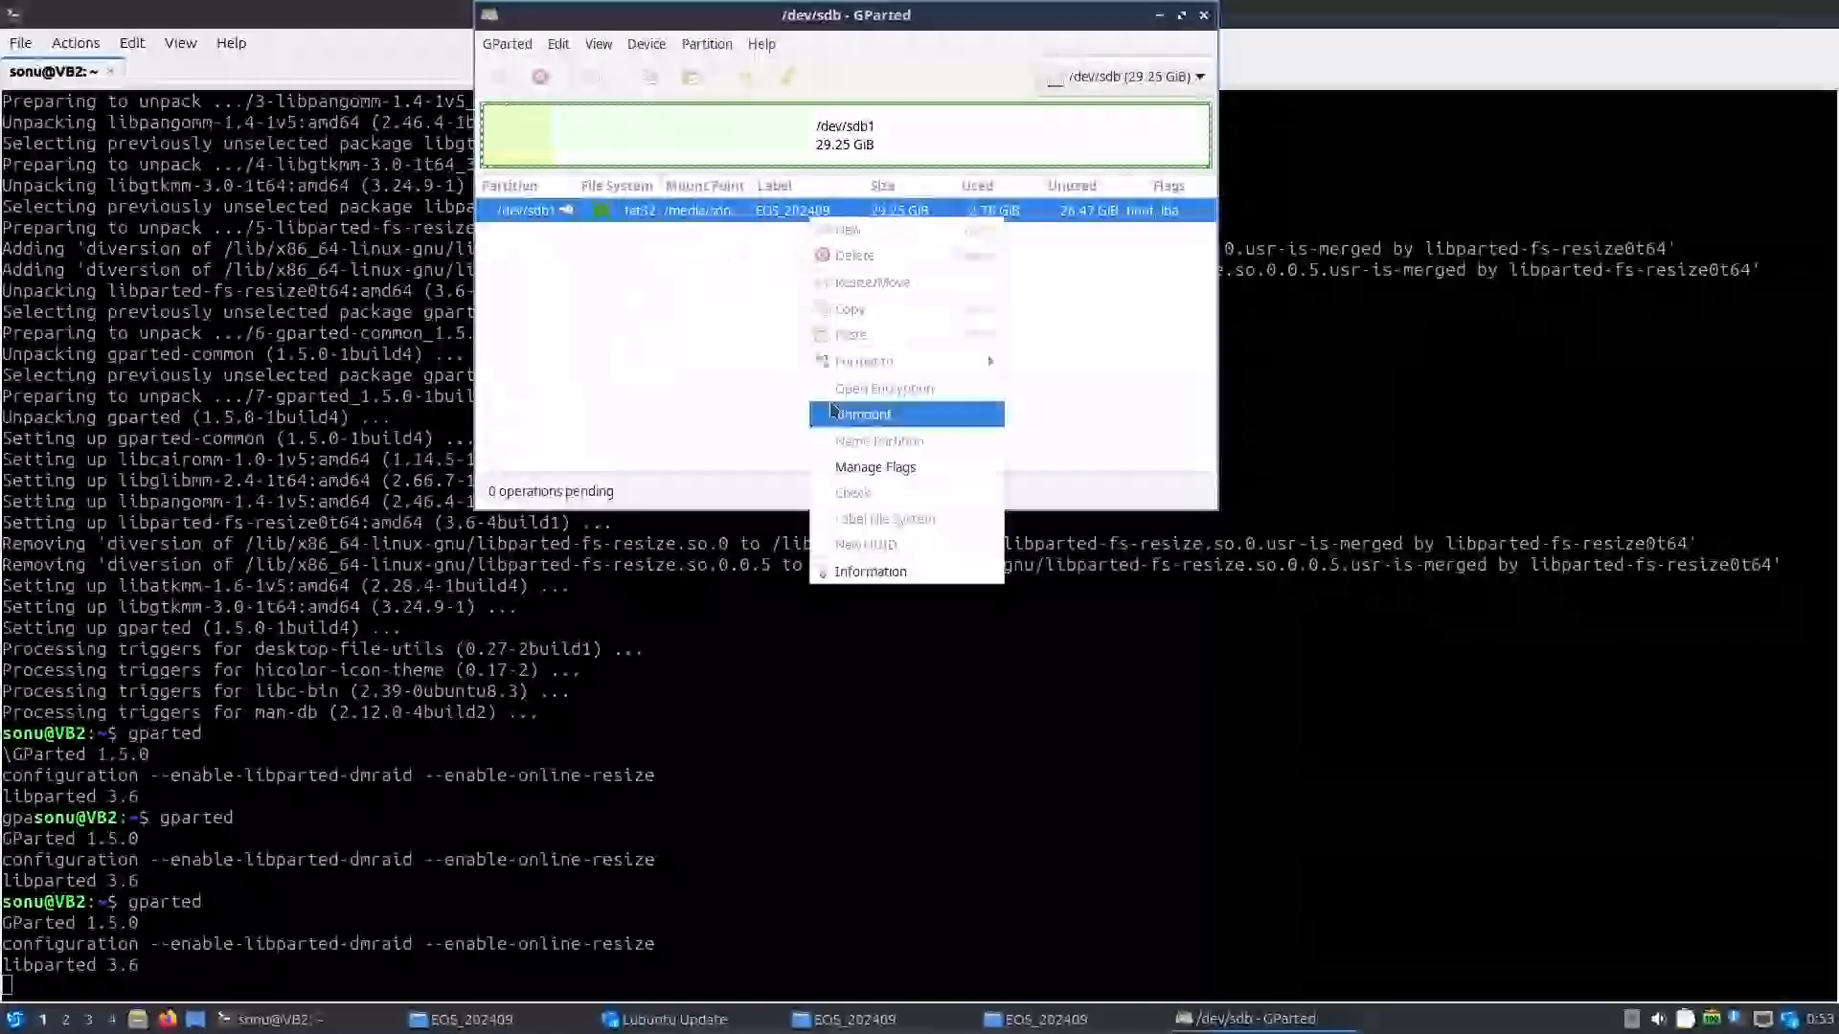
{"action": "left_click", "coordinate": [862, 415]}
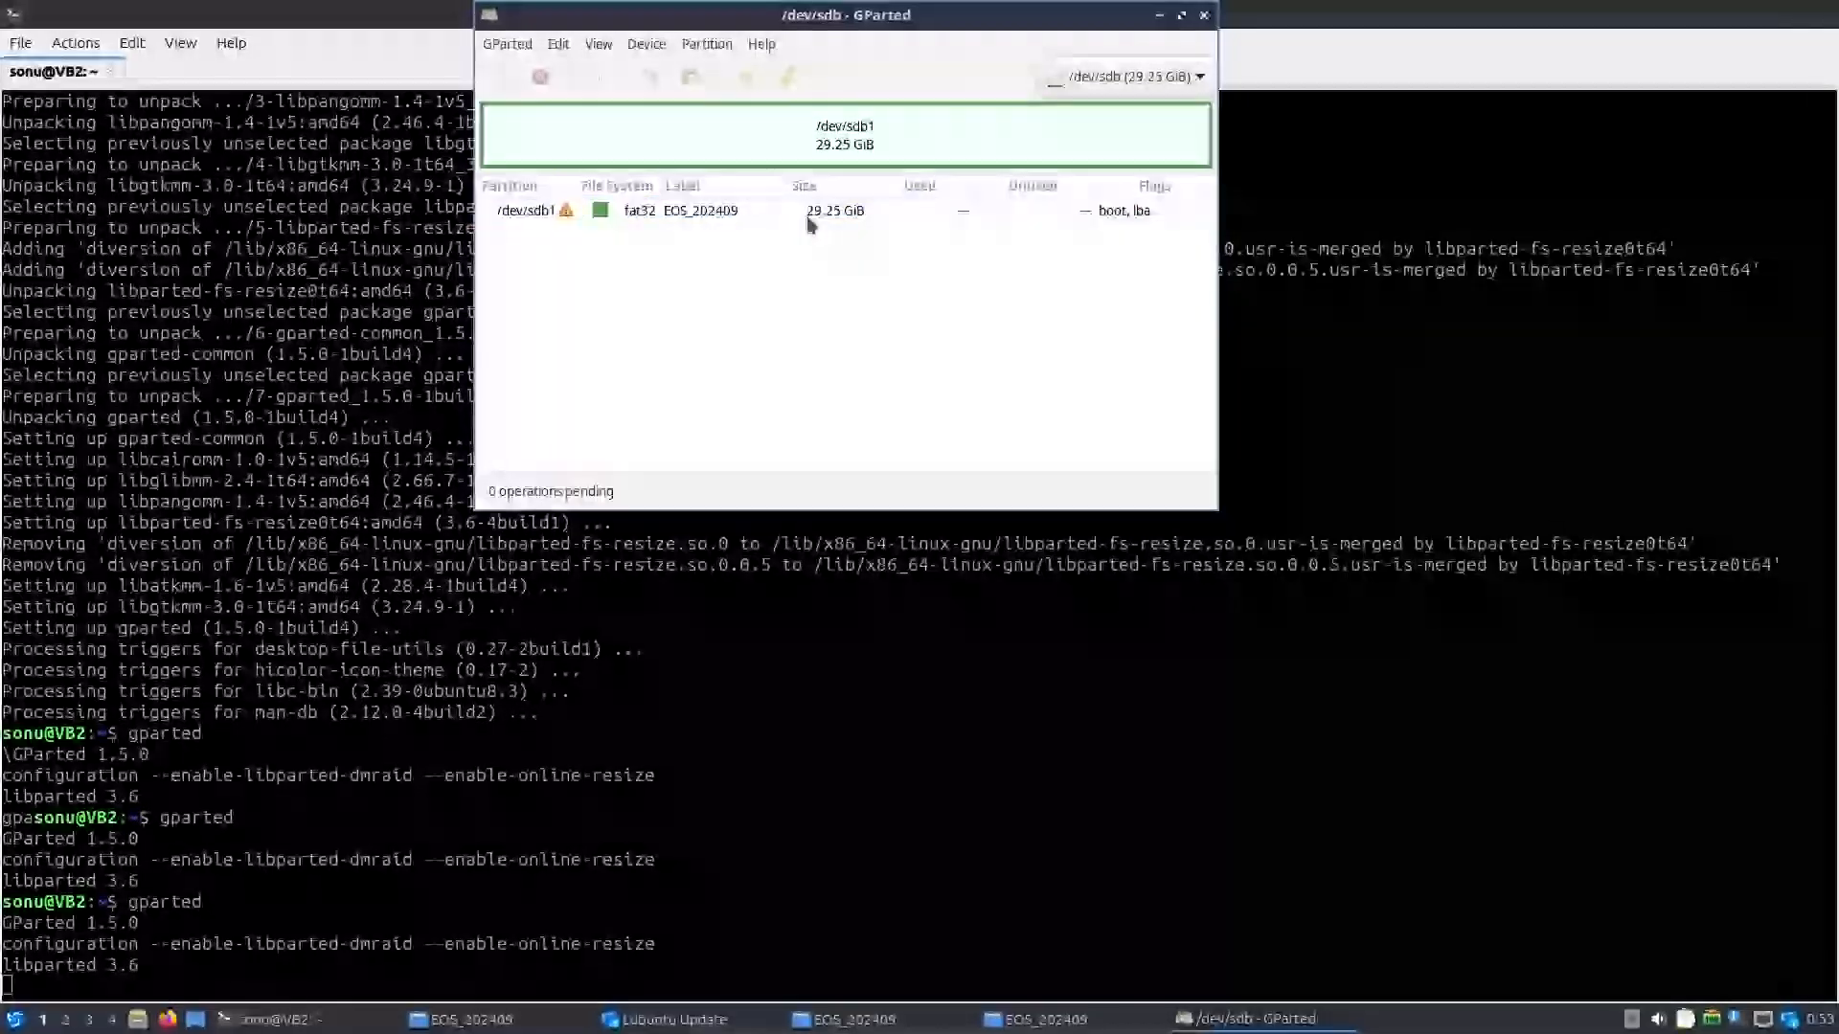
Step: Queue deletion of /dev/sdb1 and start a new partition in the unallocated space
{"action": "right_click", "coordinate": [741, 210]}
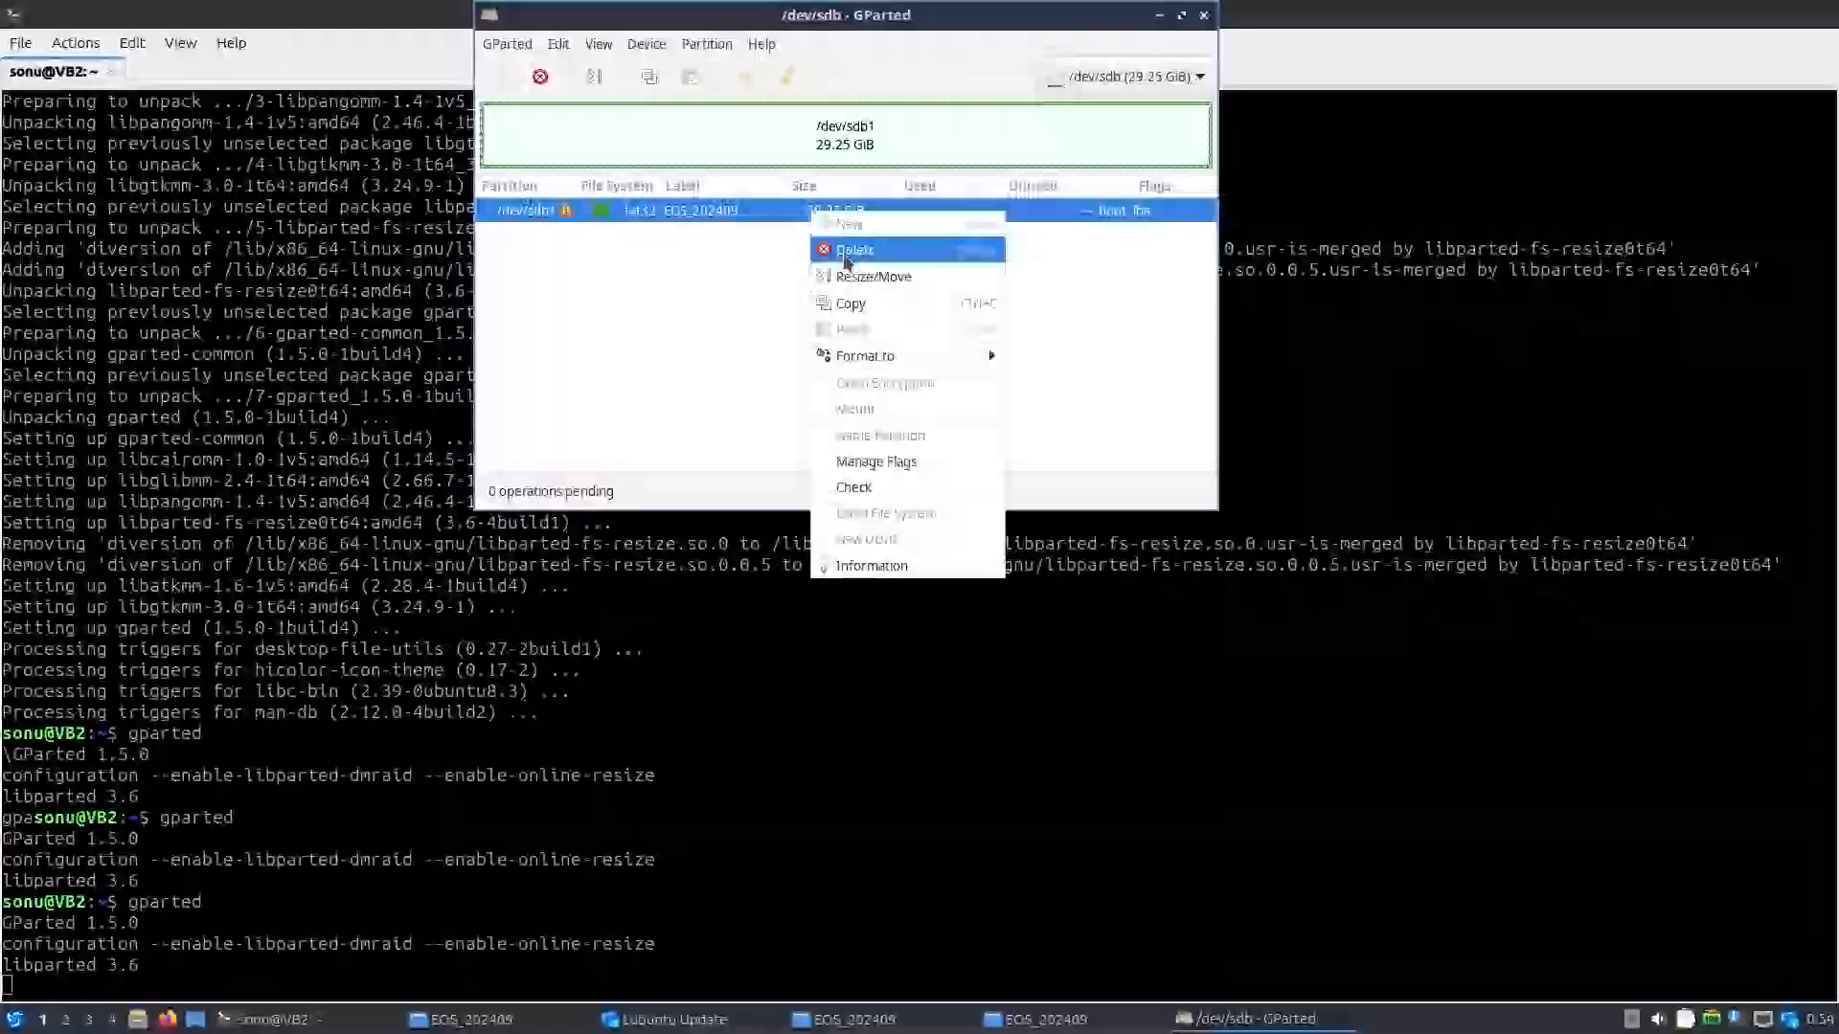
{"action": "left_click", "coordinate": [854, 249]}
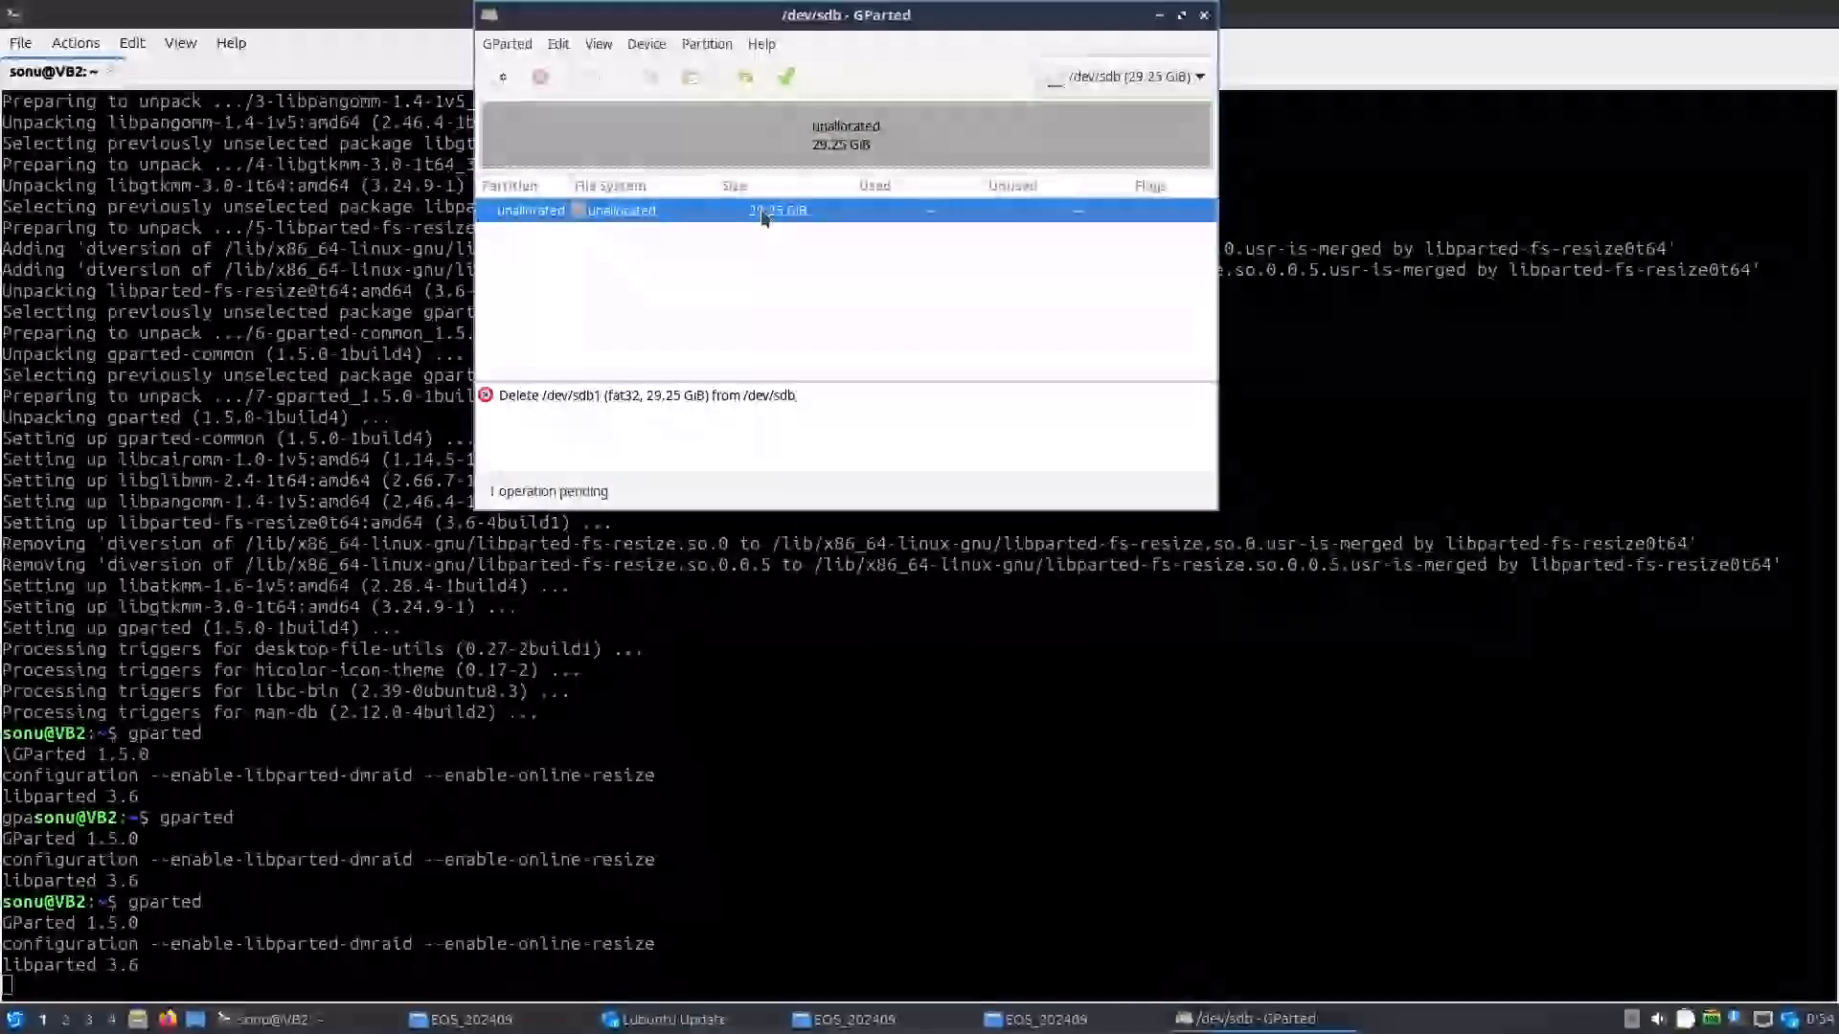
{"action": "right_click", "coordinate": [764, 213]}
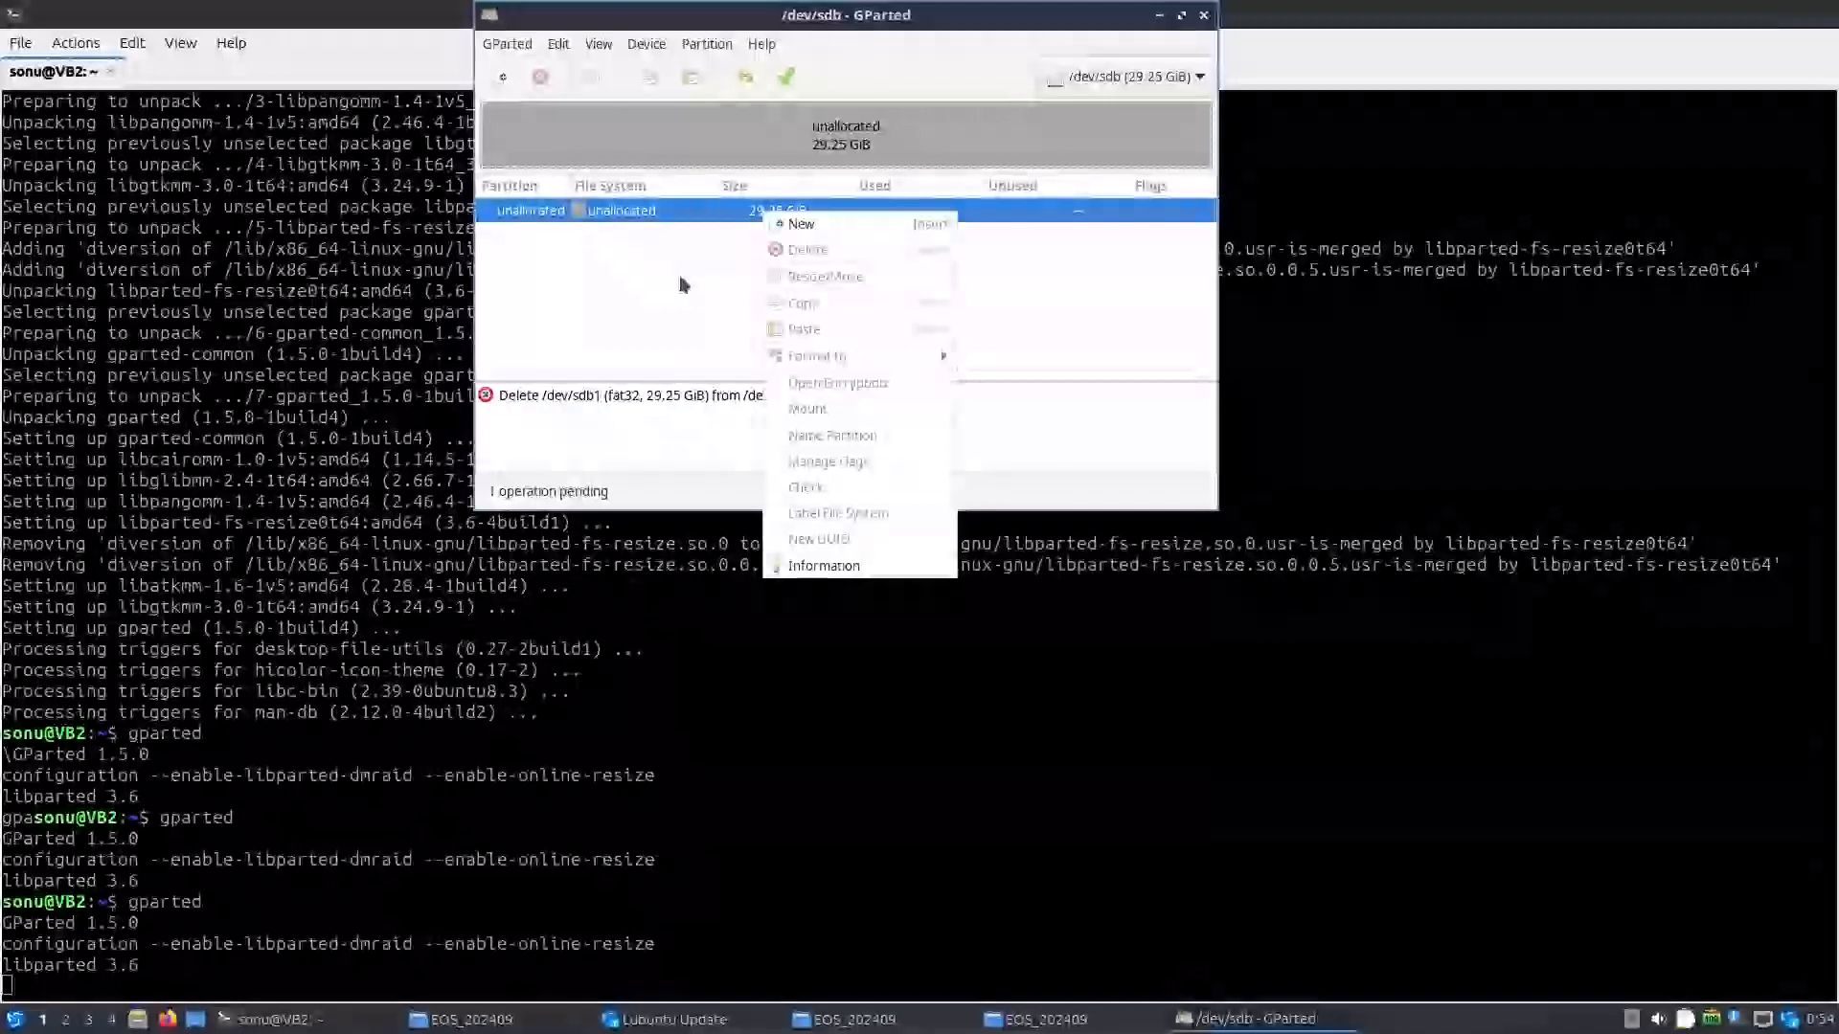
{"action": "left_click", "coordinate": [797, 224]}
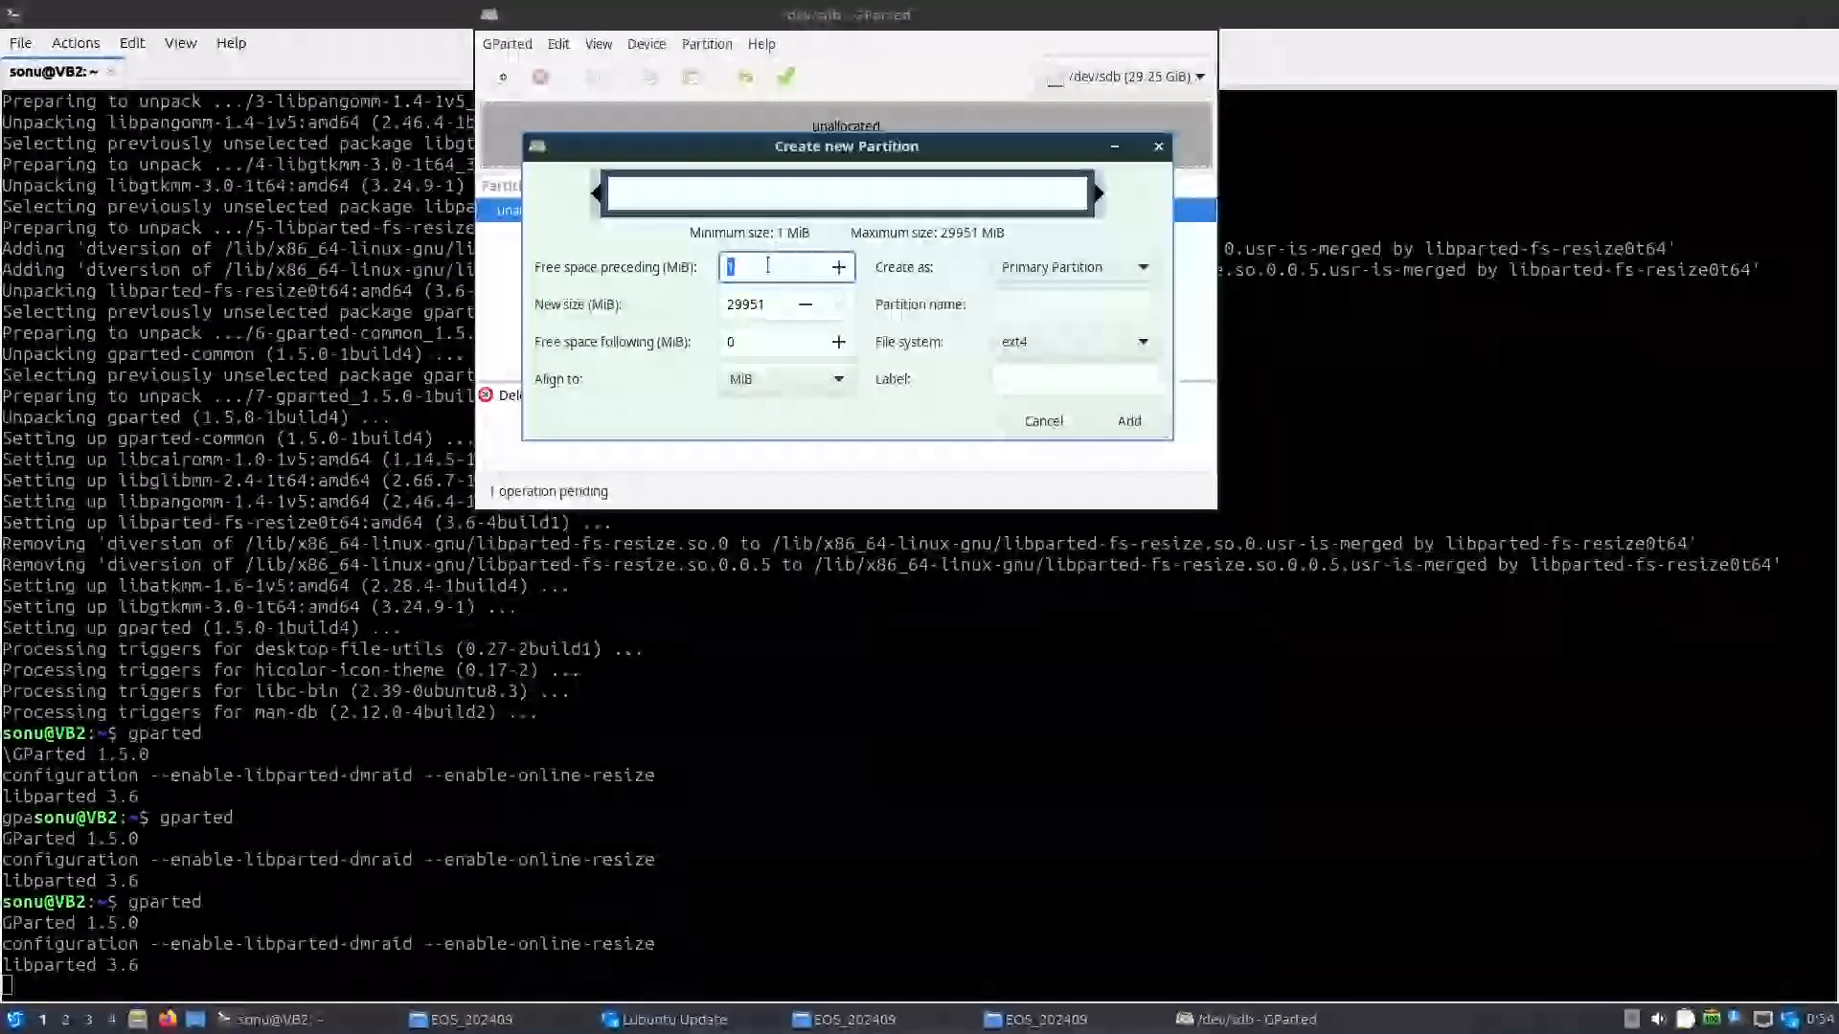
Step: Add a primary fat32 partition over the full 29.25 GiB labelled 'pendrive'
{"action": "left_click", "coordinate": [1074, 267]}
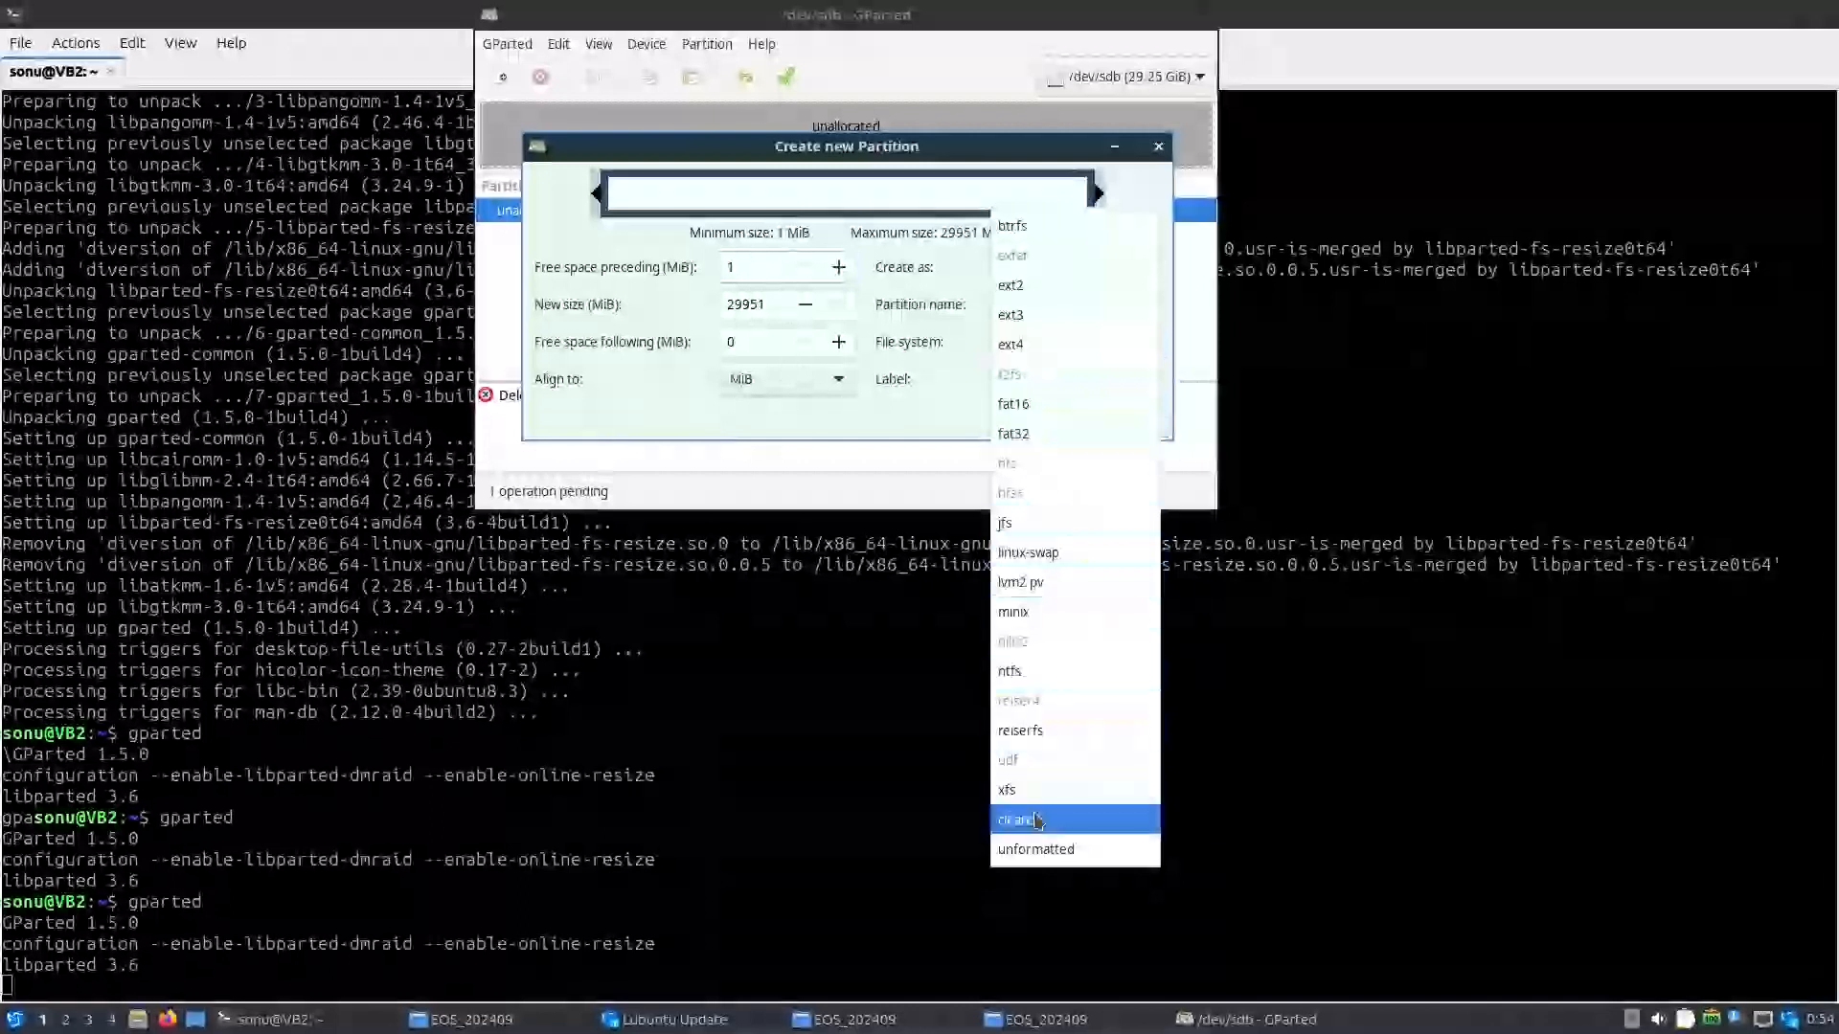
{"action": "mouse_move", "coordinate": [1063, 427]}
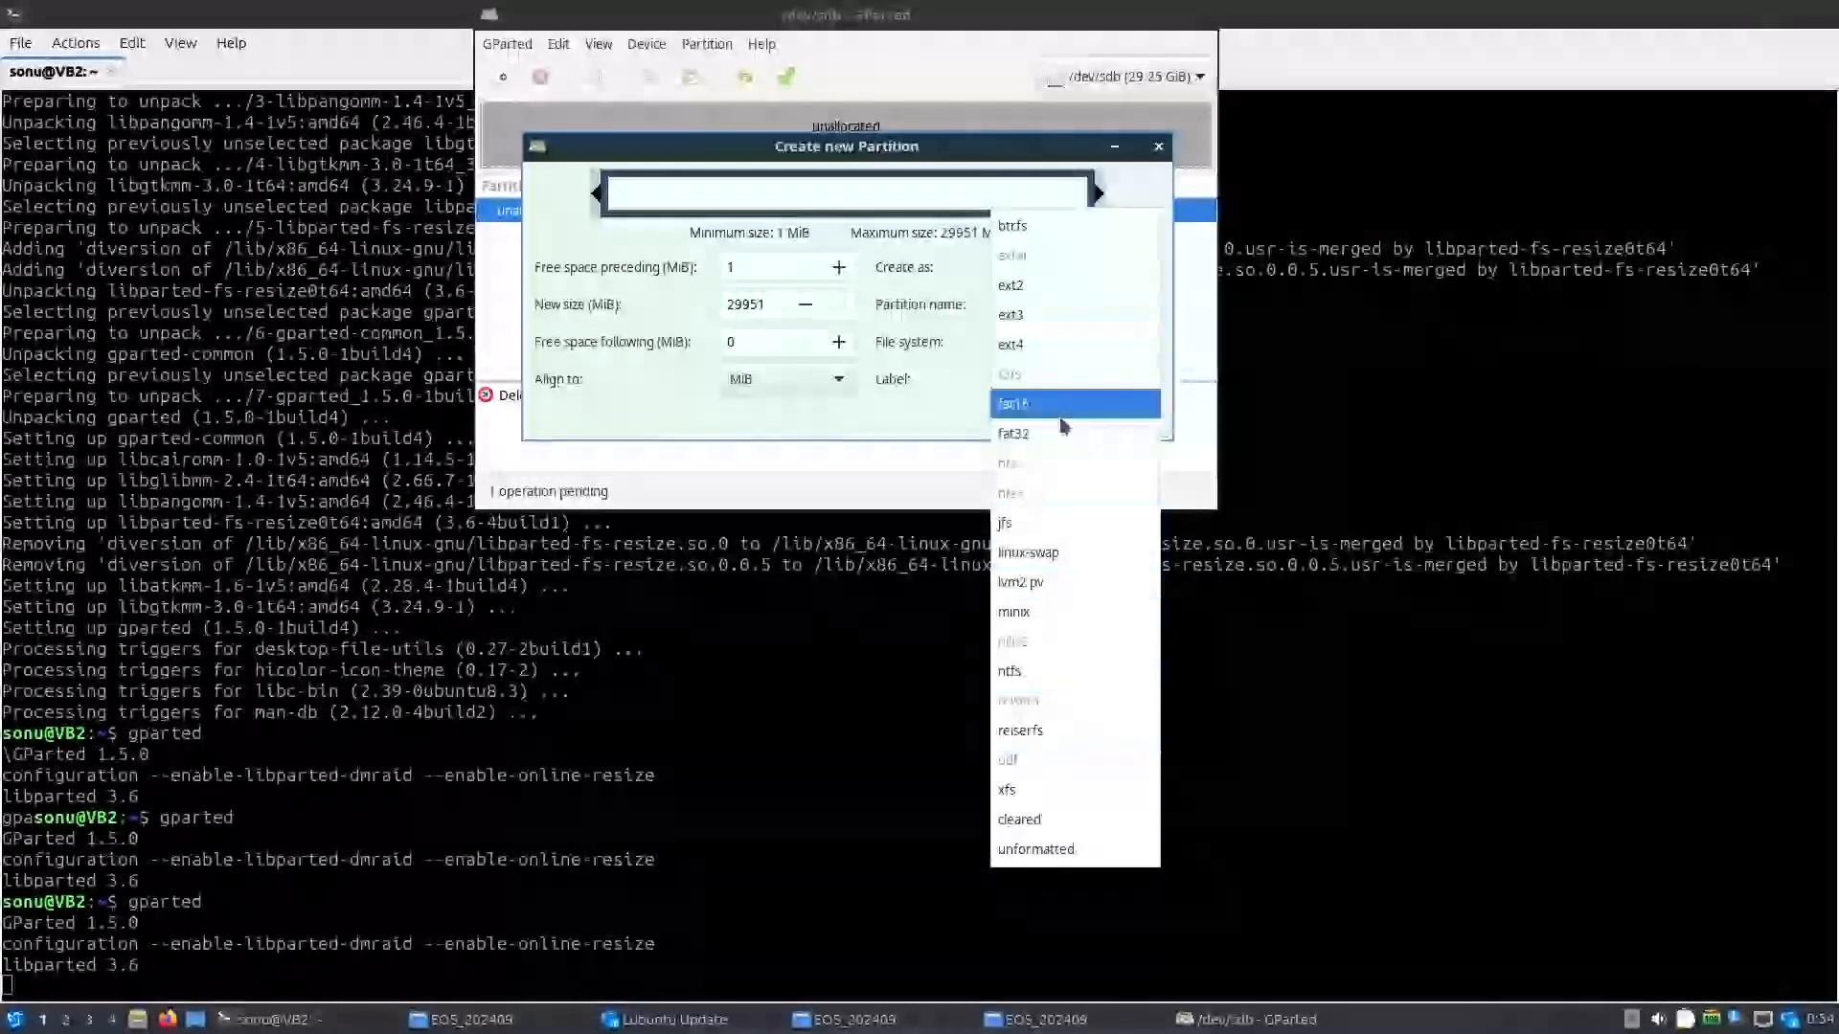
{"action": "mouse_move", "coordinate": [1018, 642]}
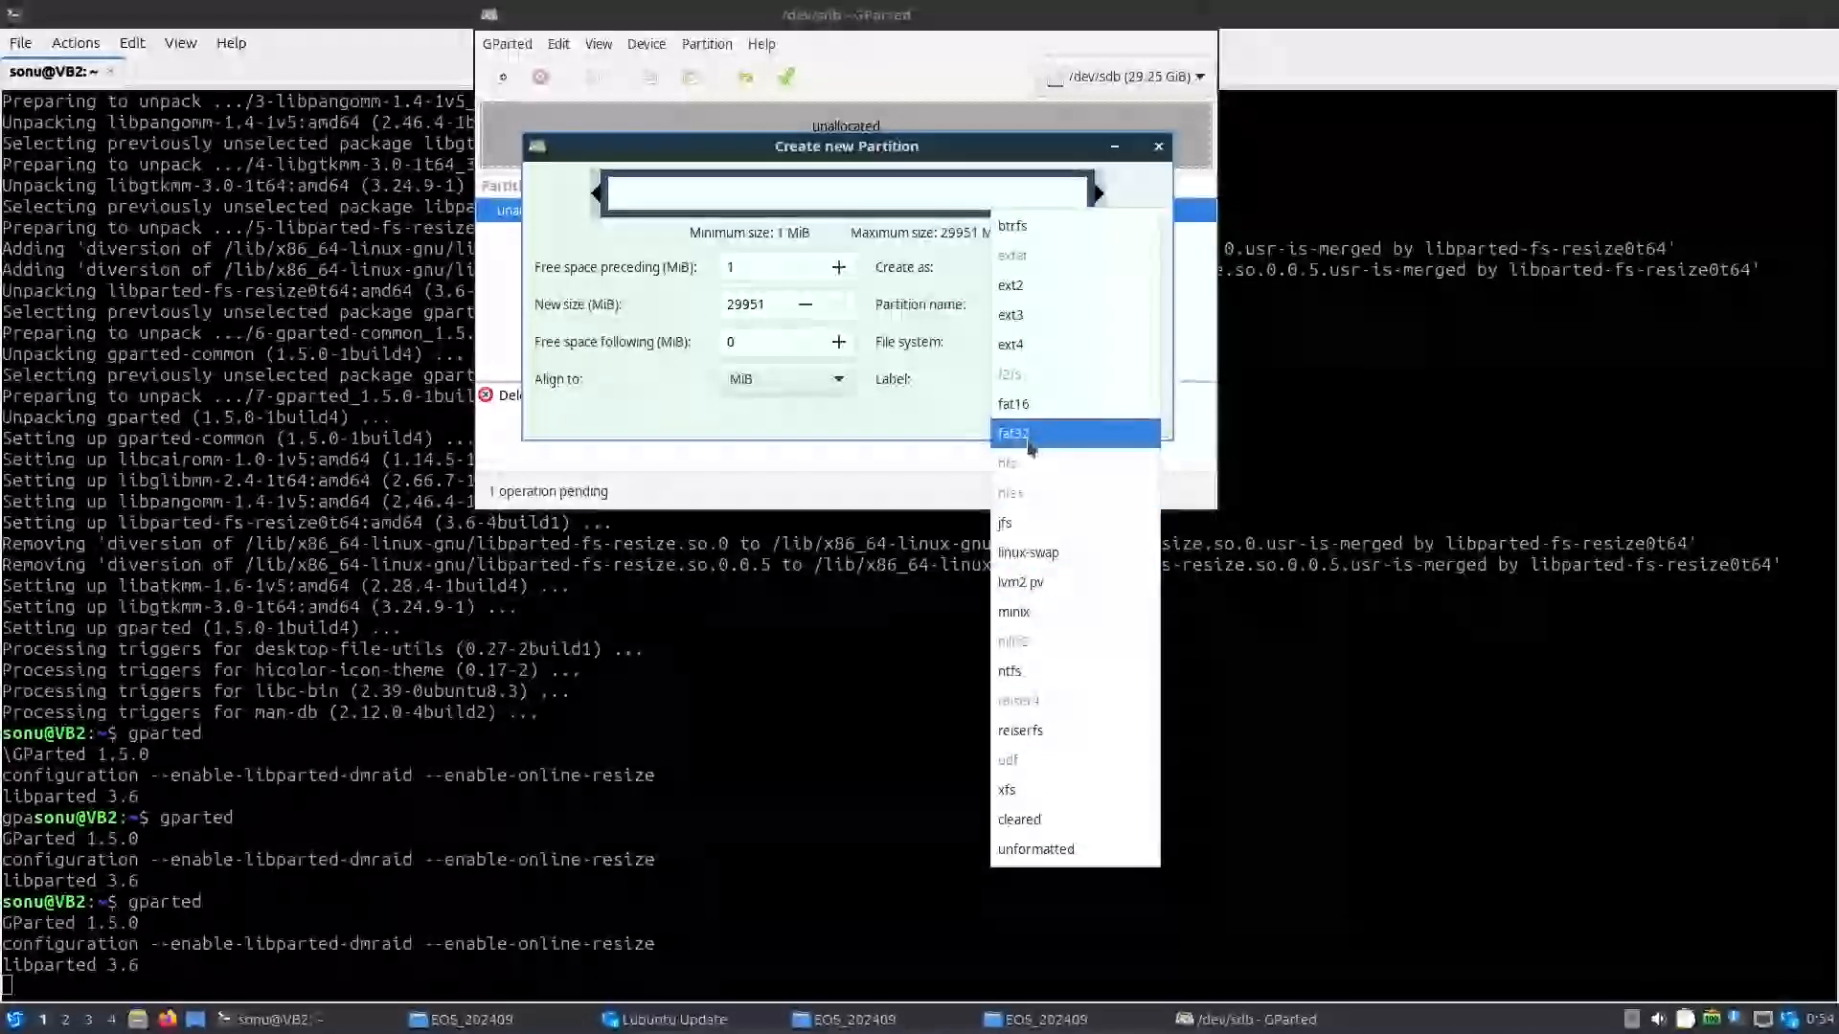
{"action": "left_click", "coordinate": [1013, 433]}
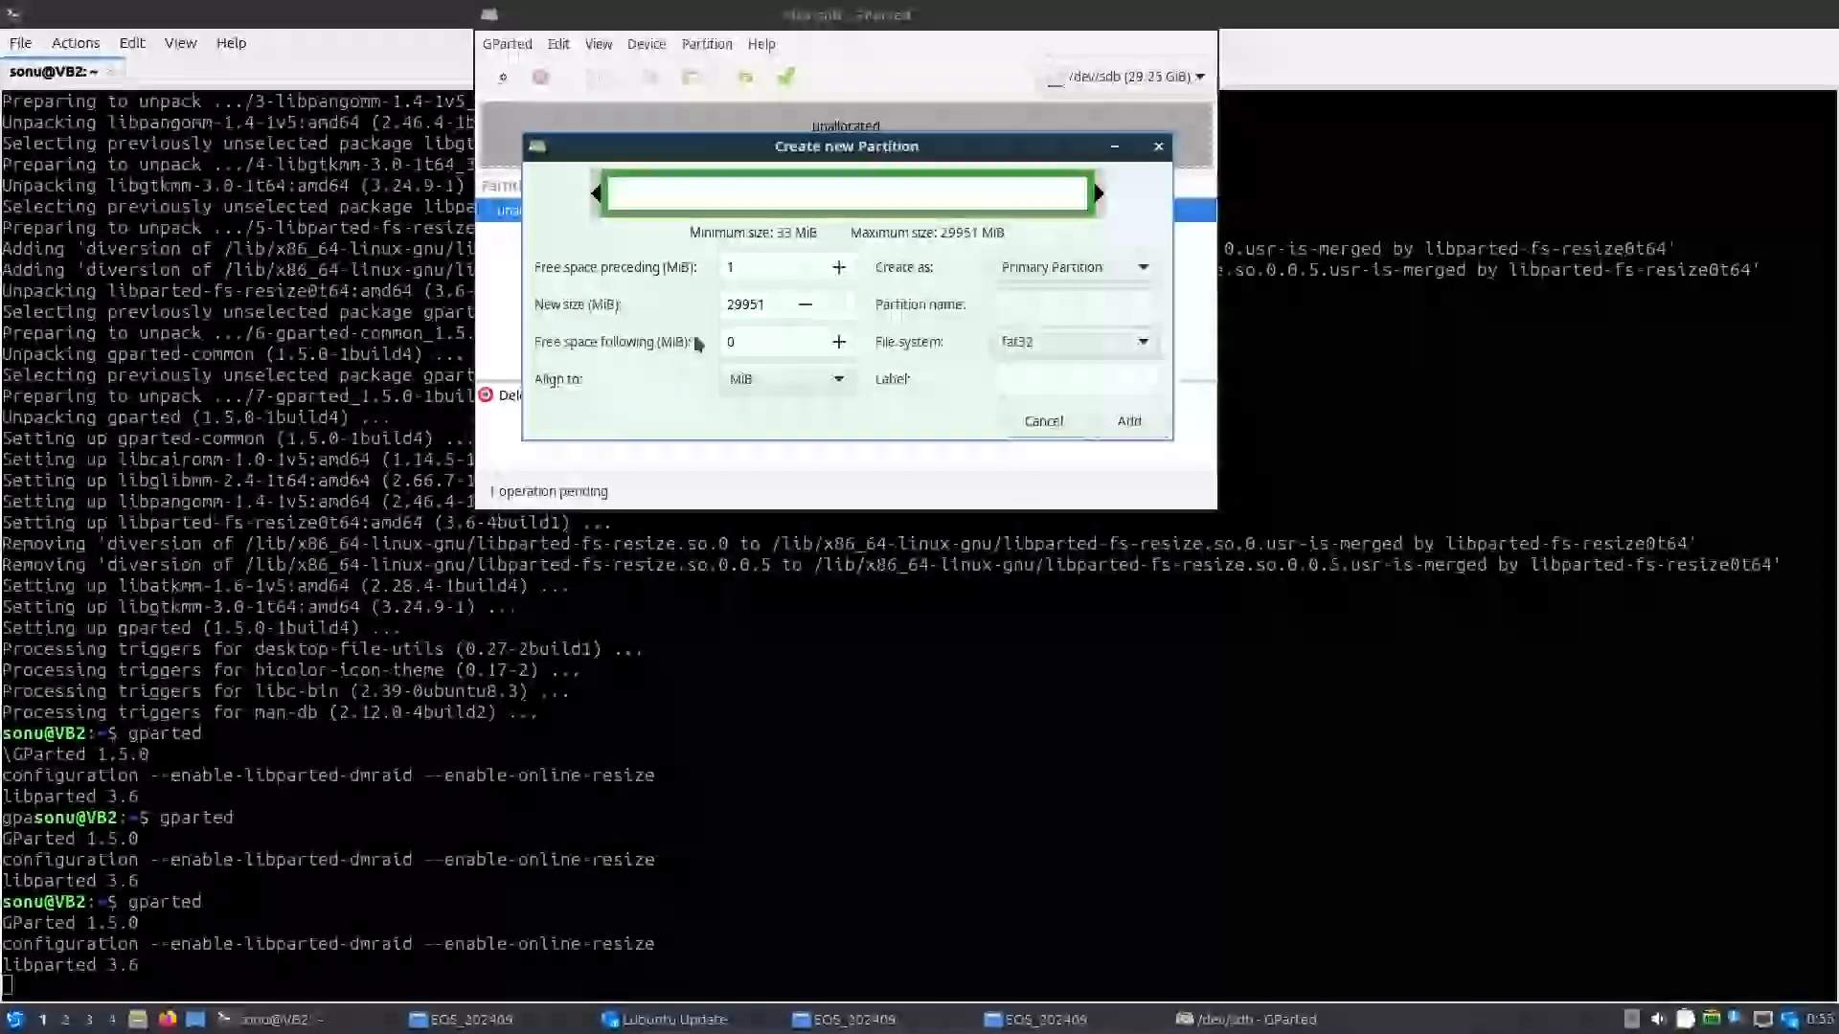
{"action": "left_click", "coordinate": [761, 342]}
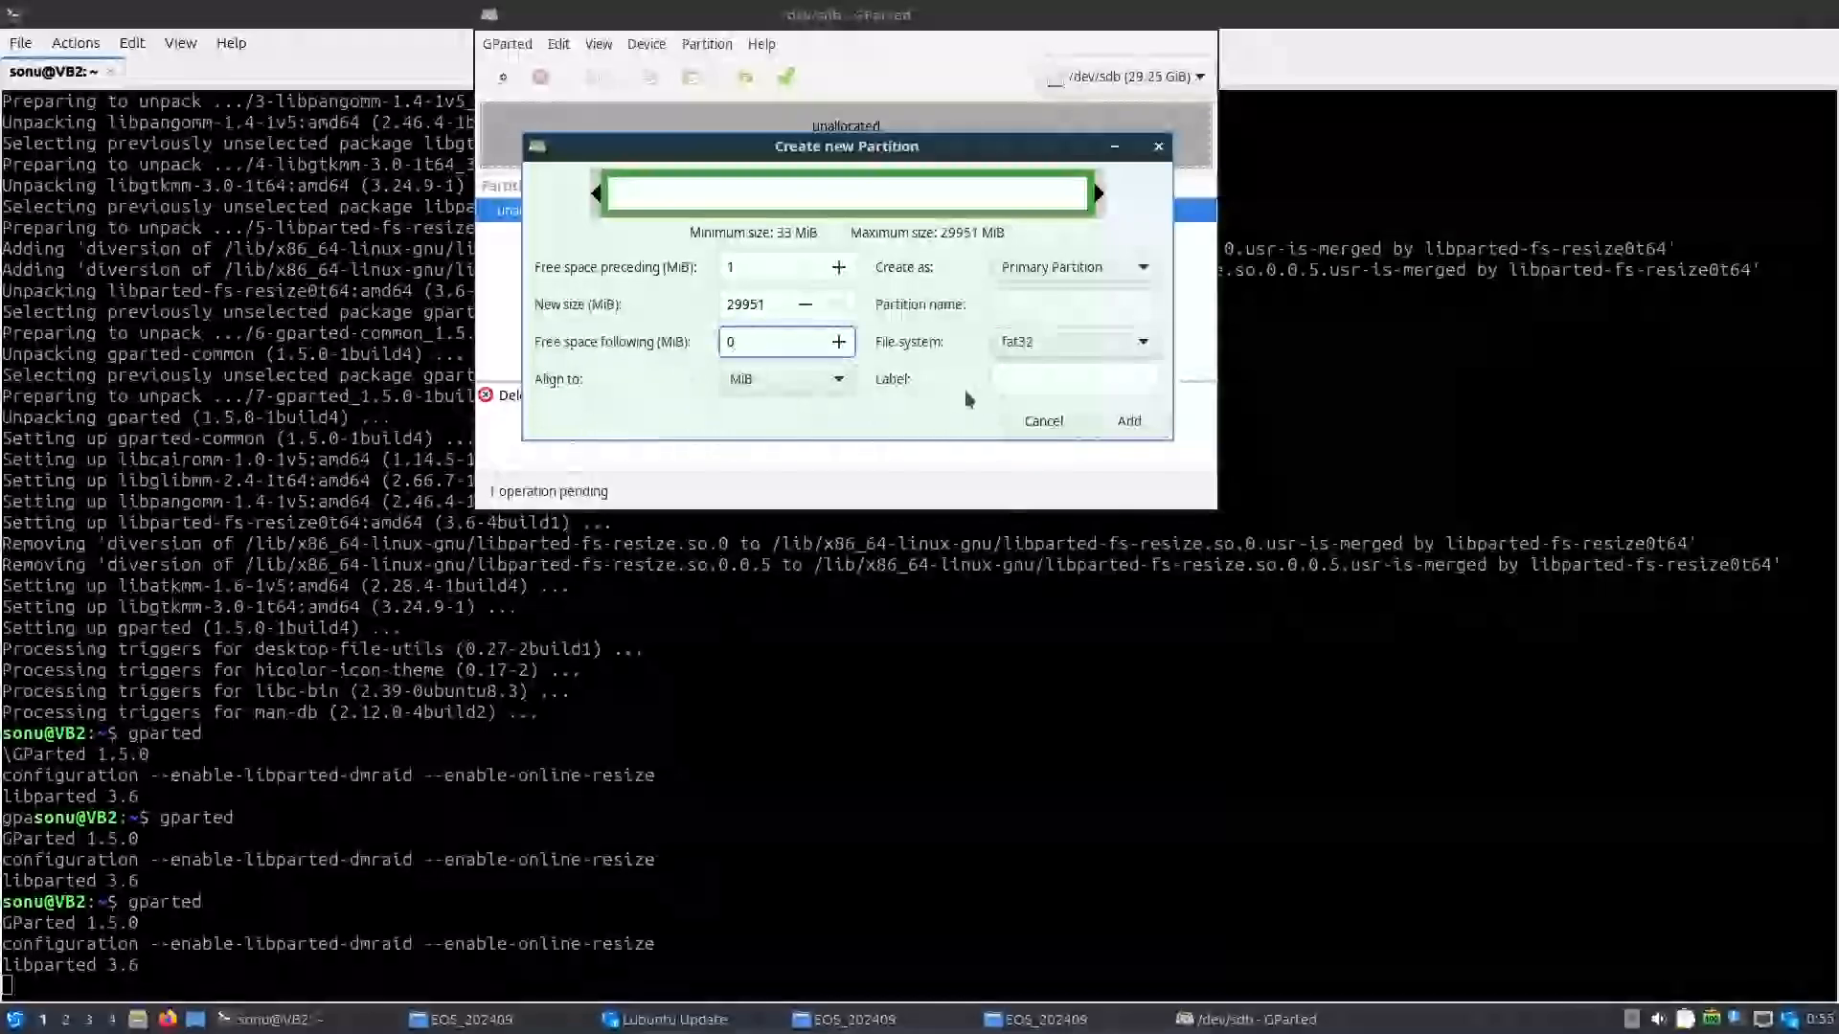
{"action": "left_click", "coordinate": [1074, 378]}
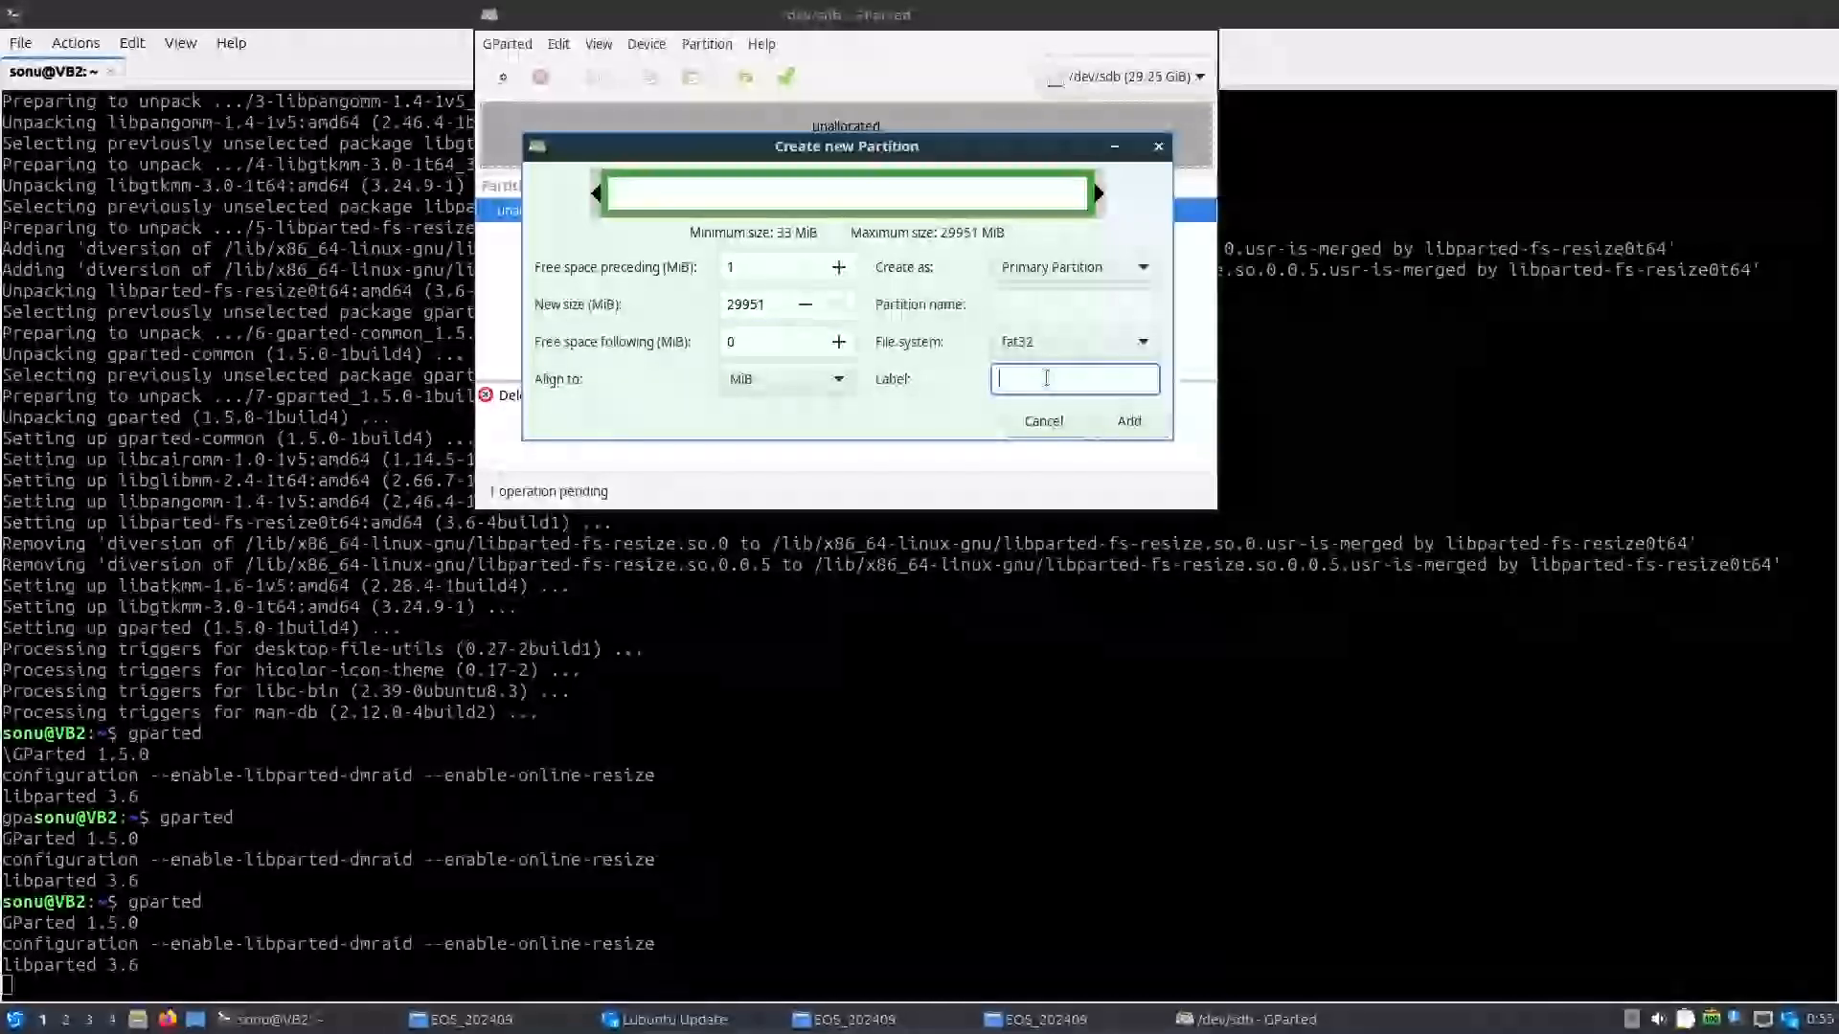
{"action": "type", "text": "p"}
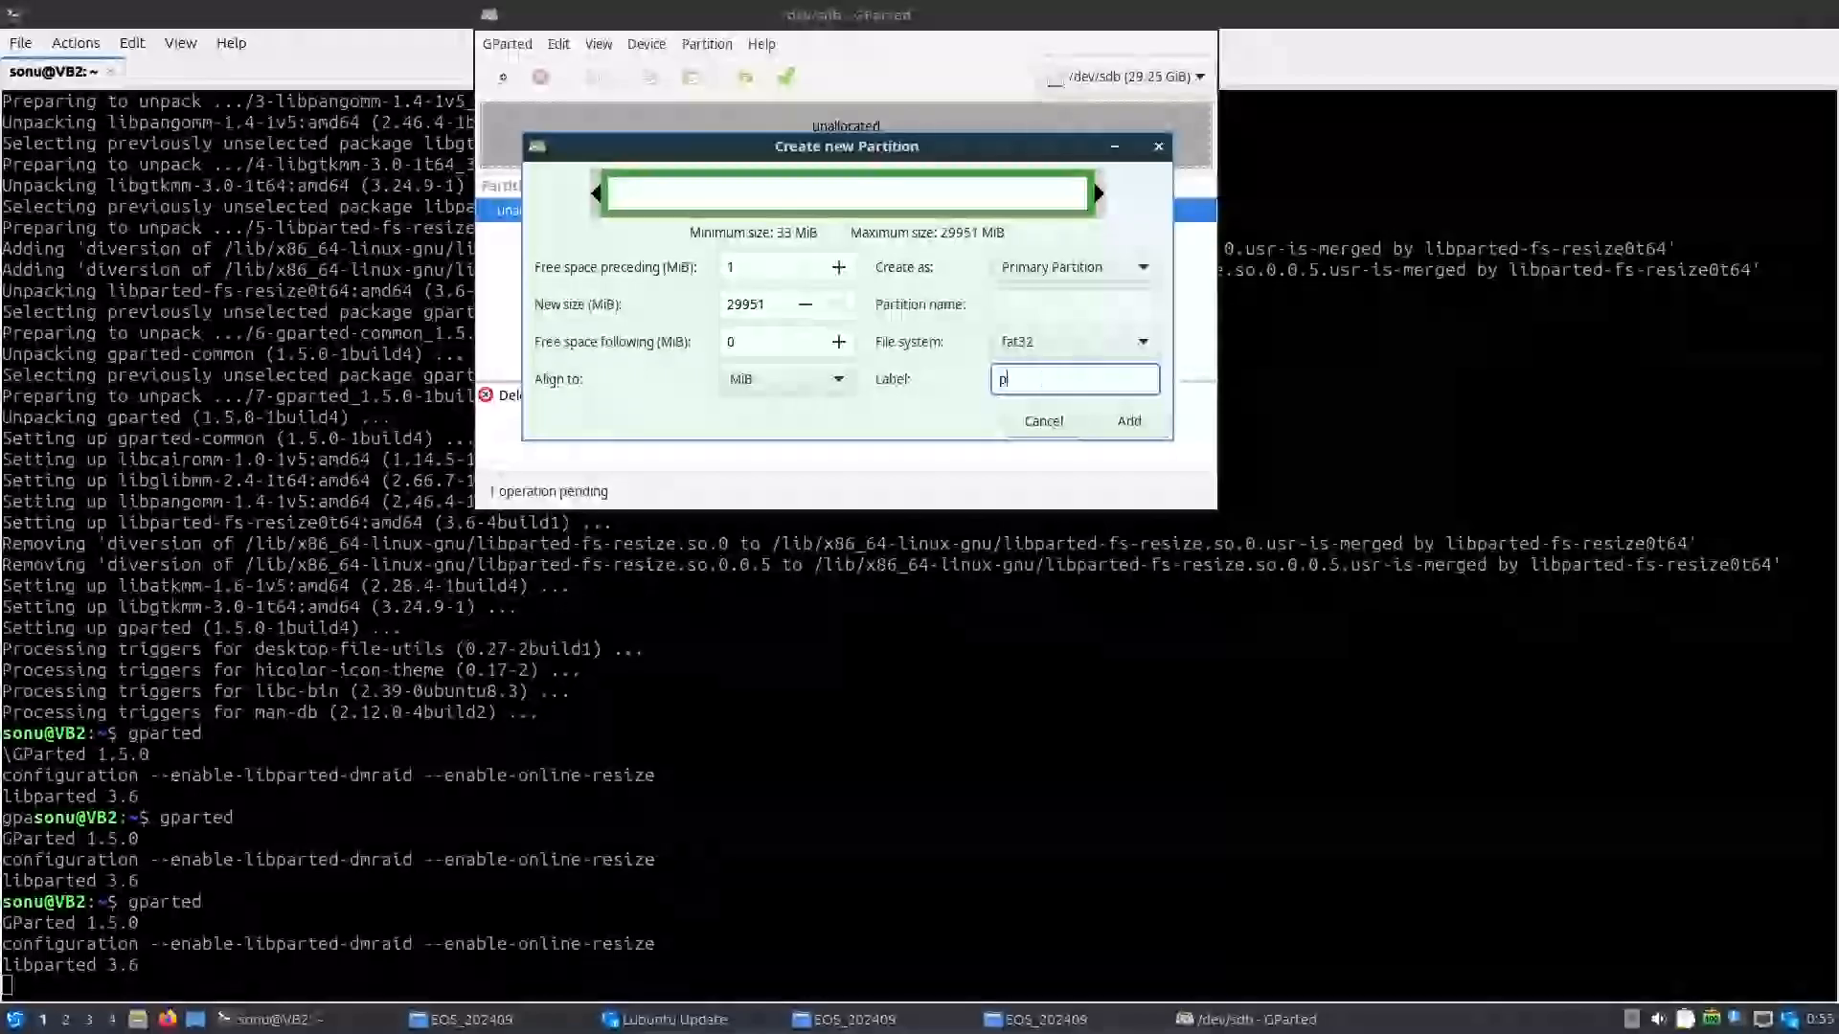
{"action": "type", "text": "endrive"}
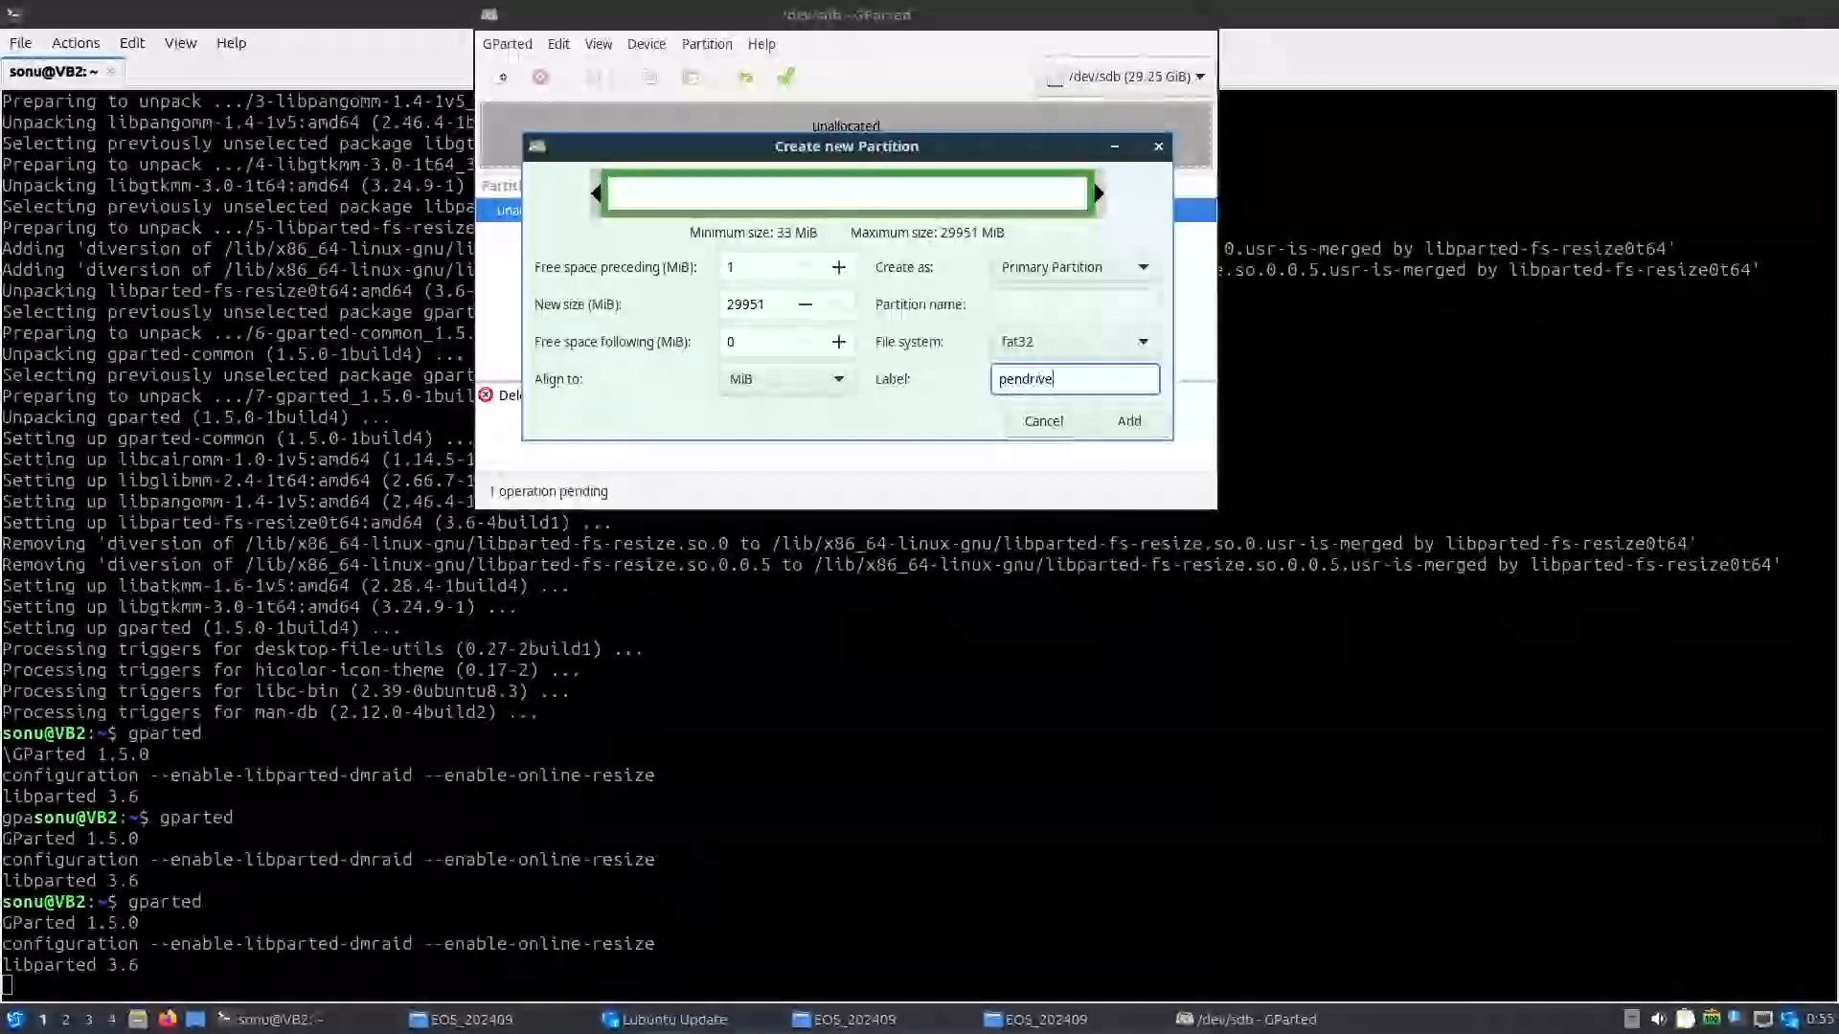
{"action": "mouse_move", "coordinate": [1188, 457]}
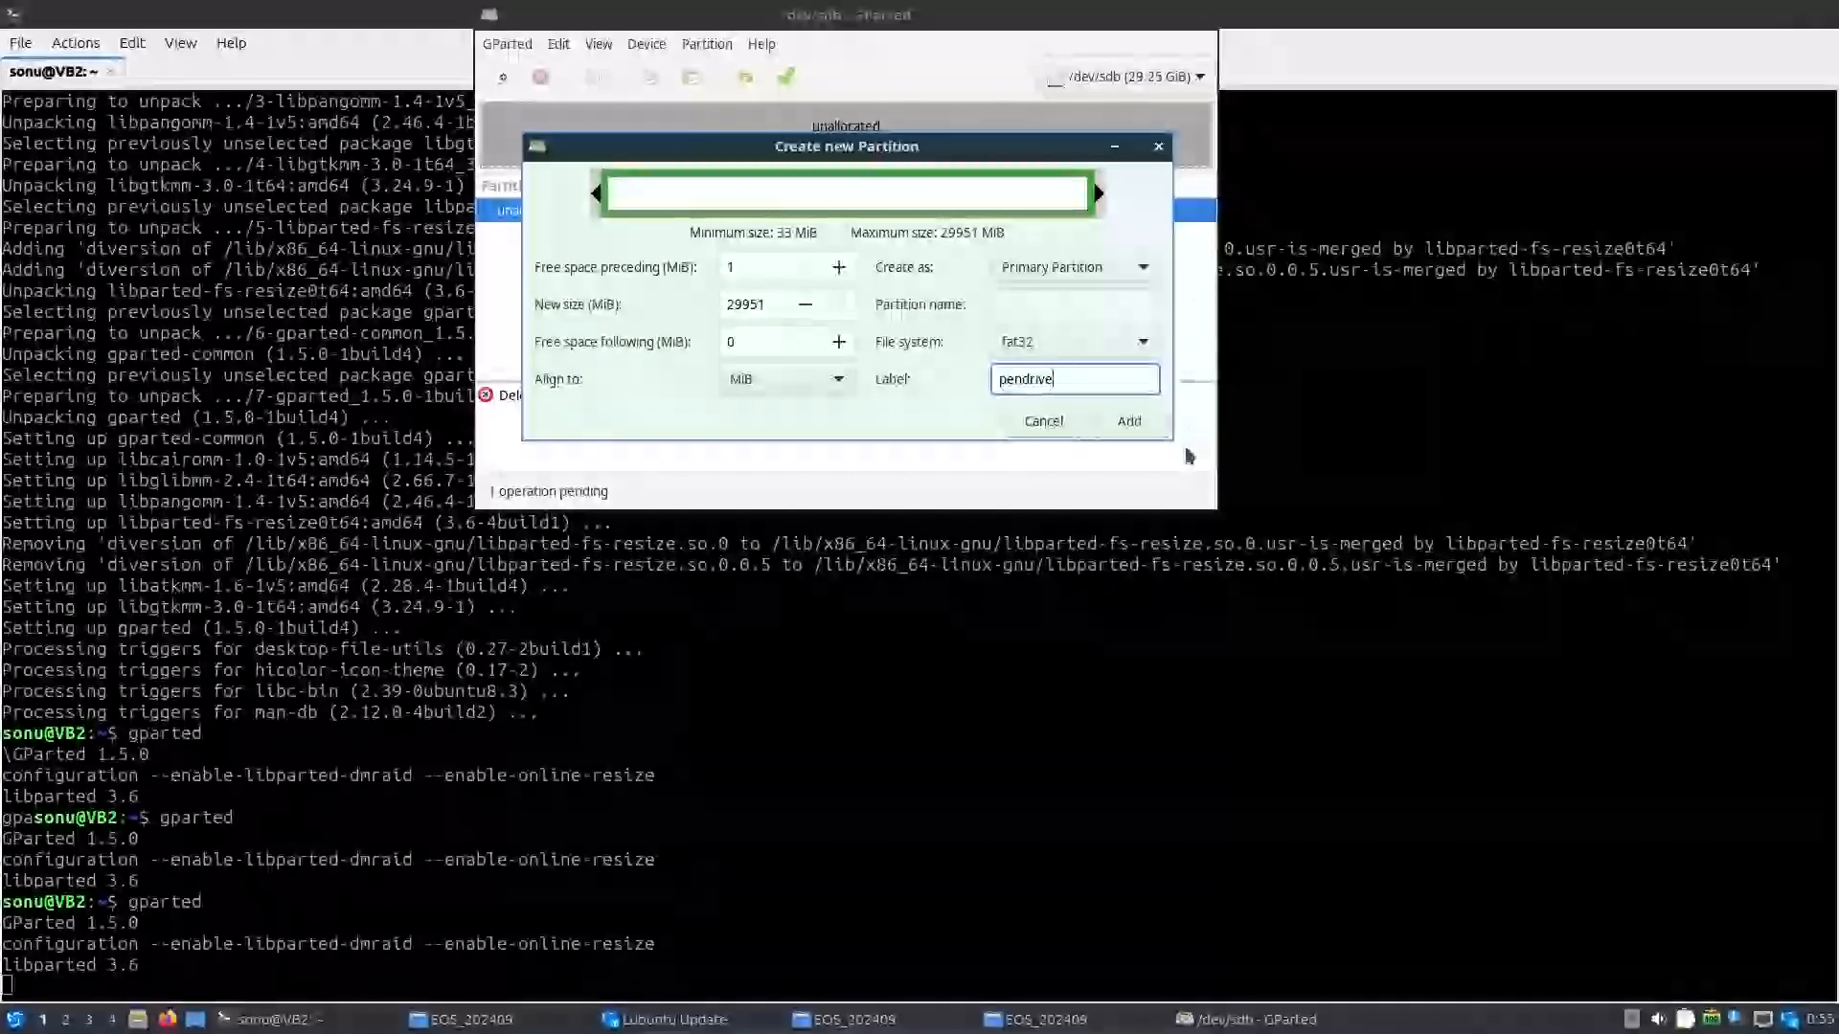
{"action": "left_click", "coordinate": [1128, 421]}
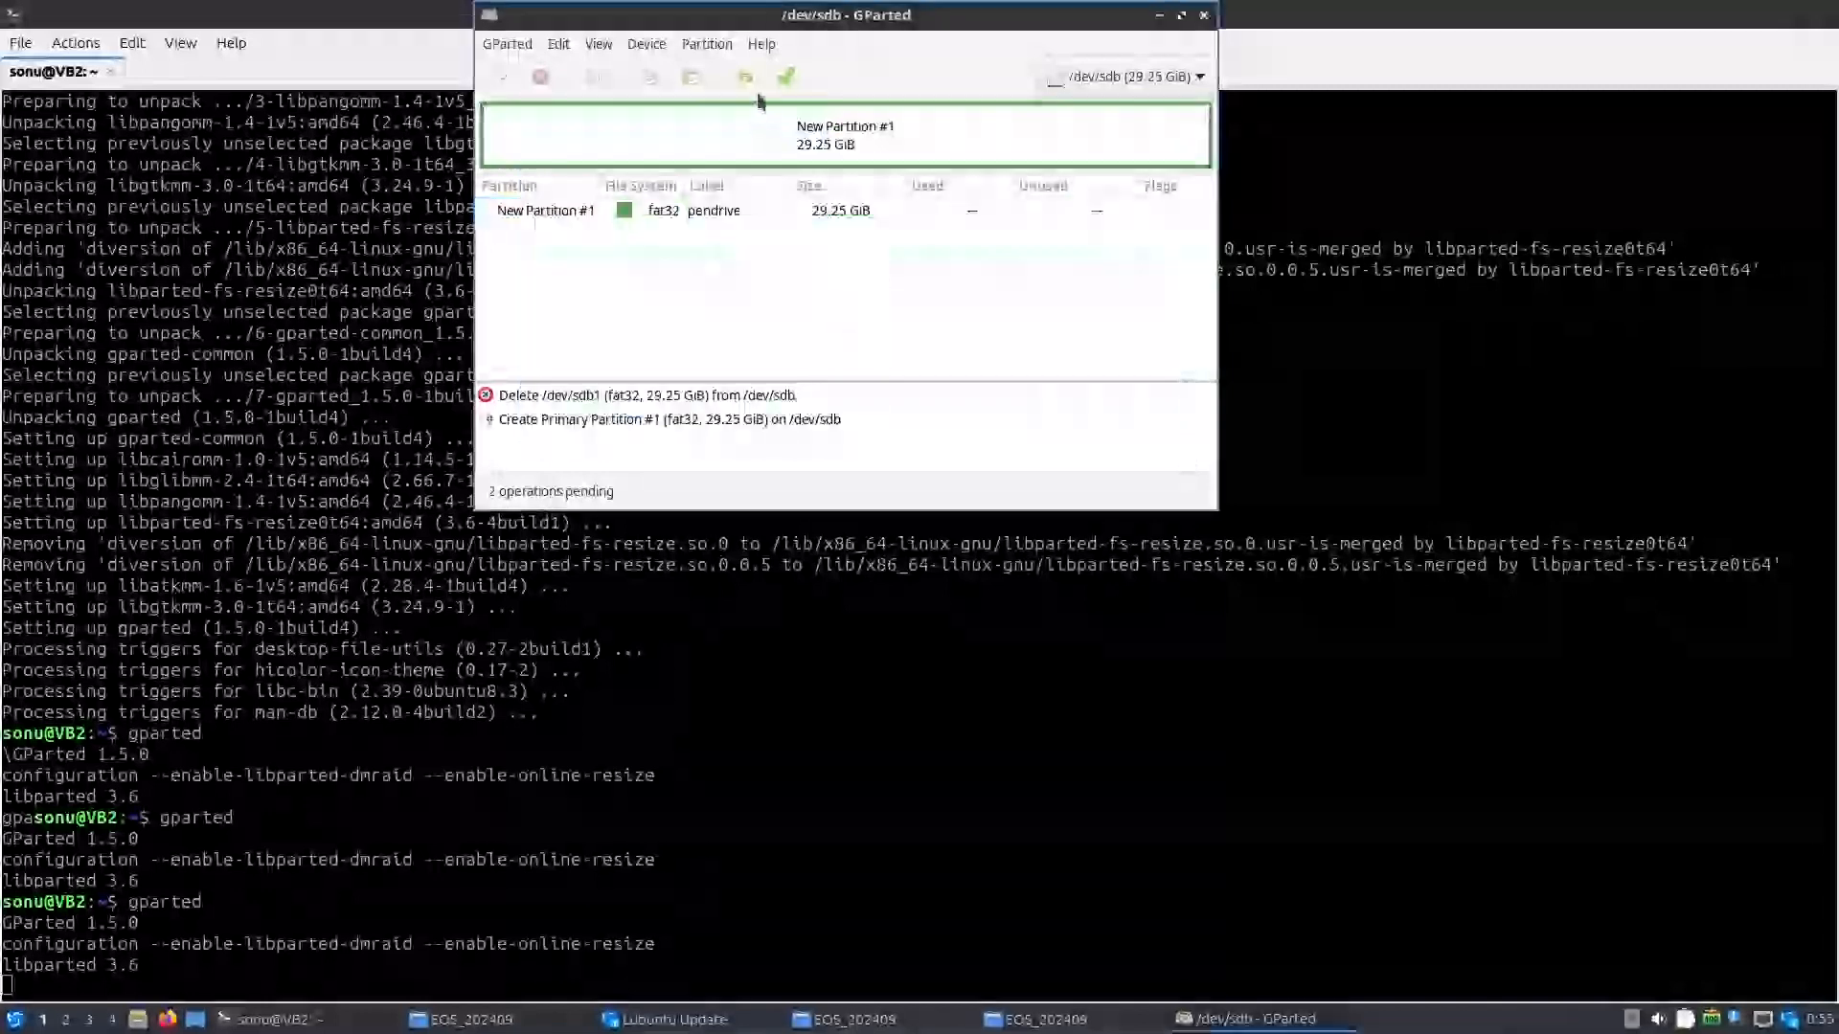
Step: Apply both pending operations to /dev/sdb, confirm the data-loss warning, and close GParted
{"action": "left_click", "coordinate": [545, 210]}
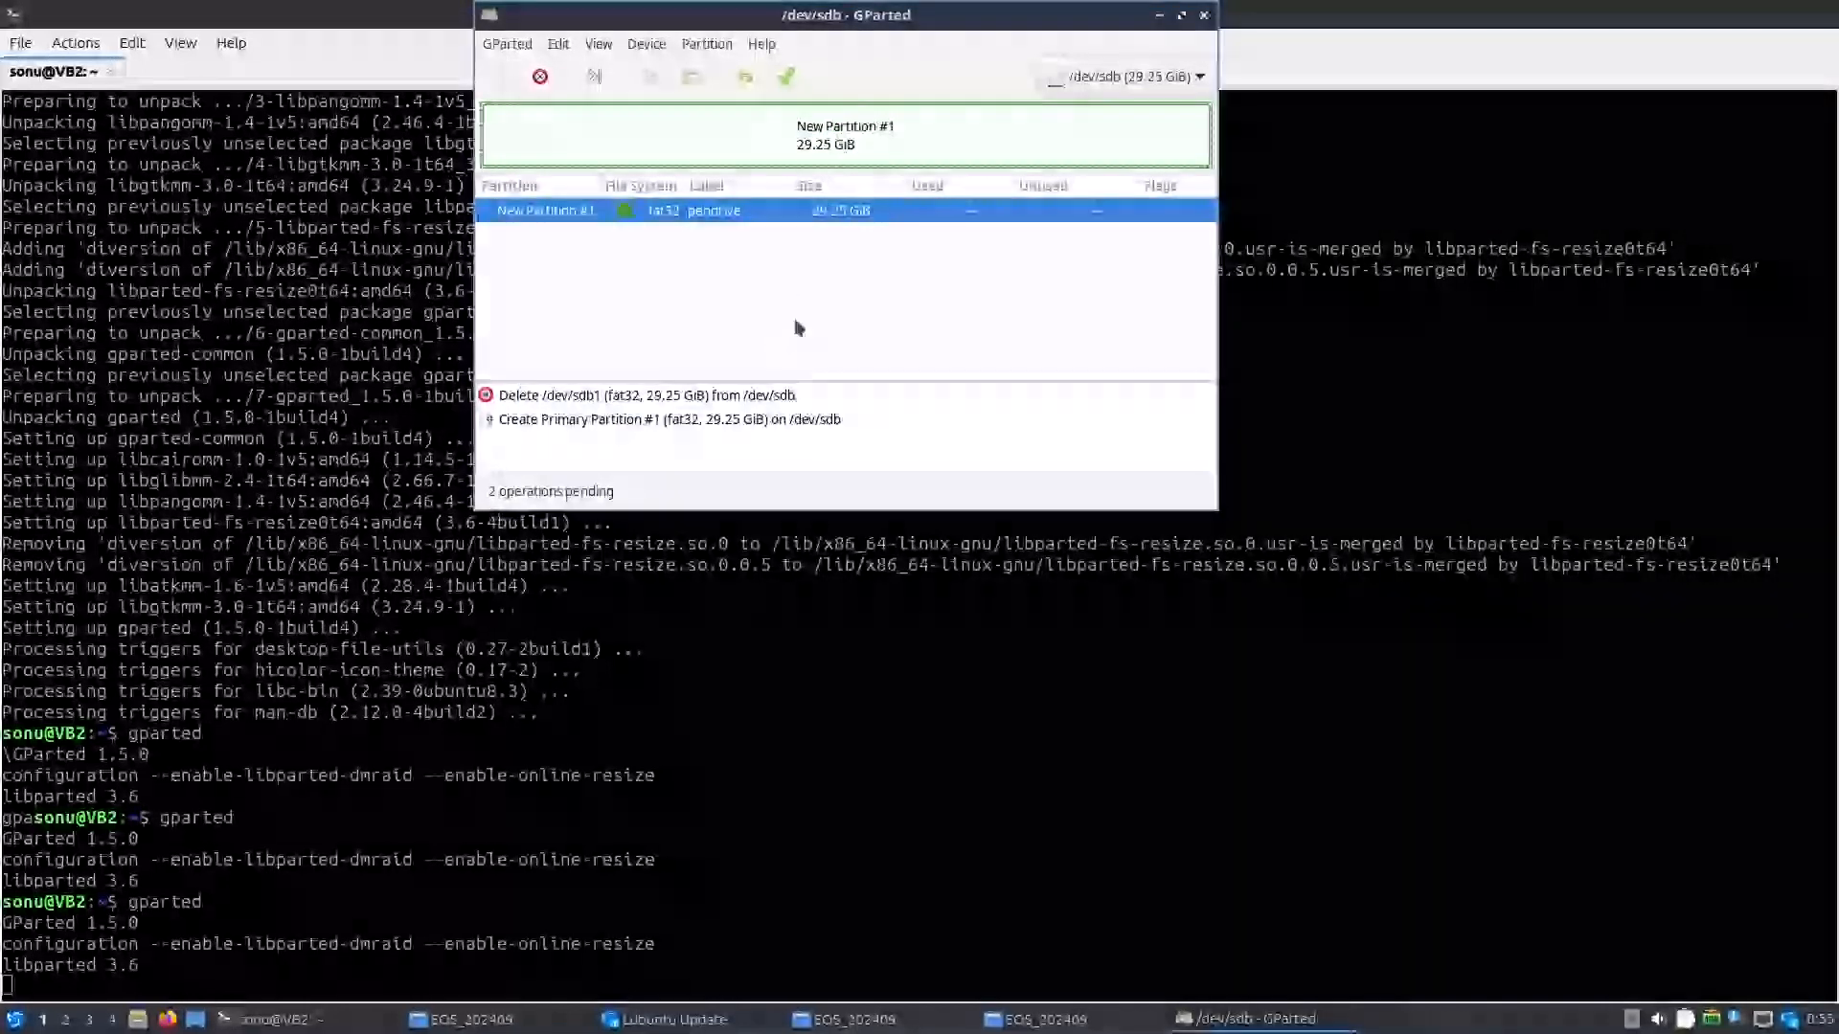
{"action": "mouse_move", "coordinate": [919, 83]}
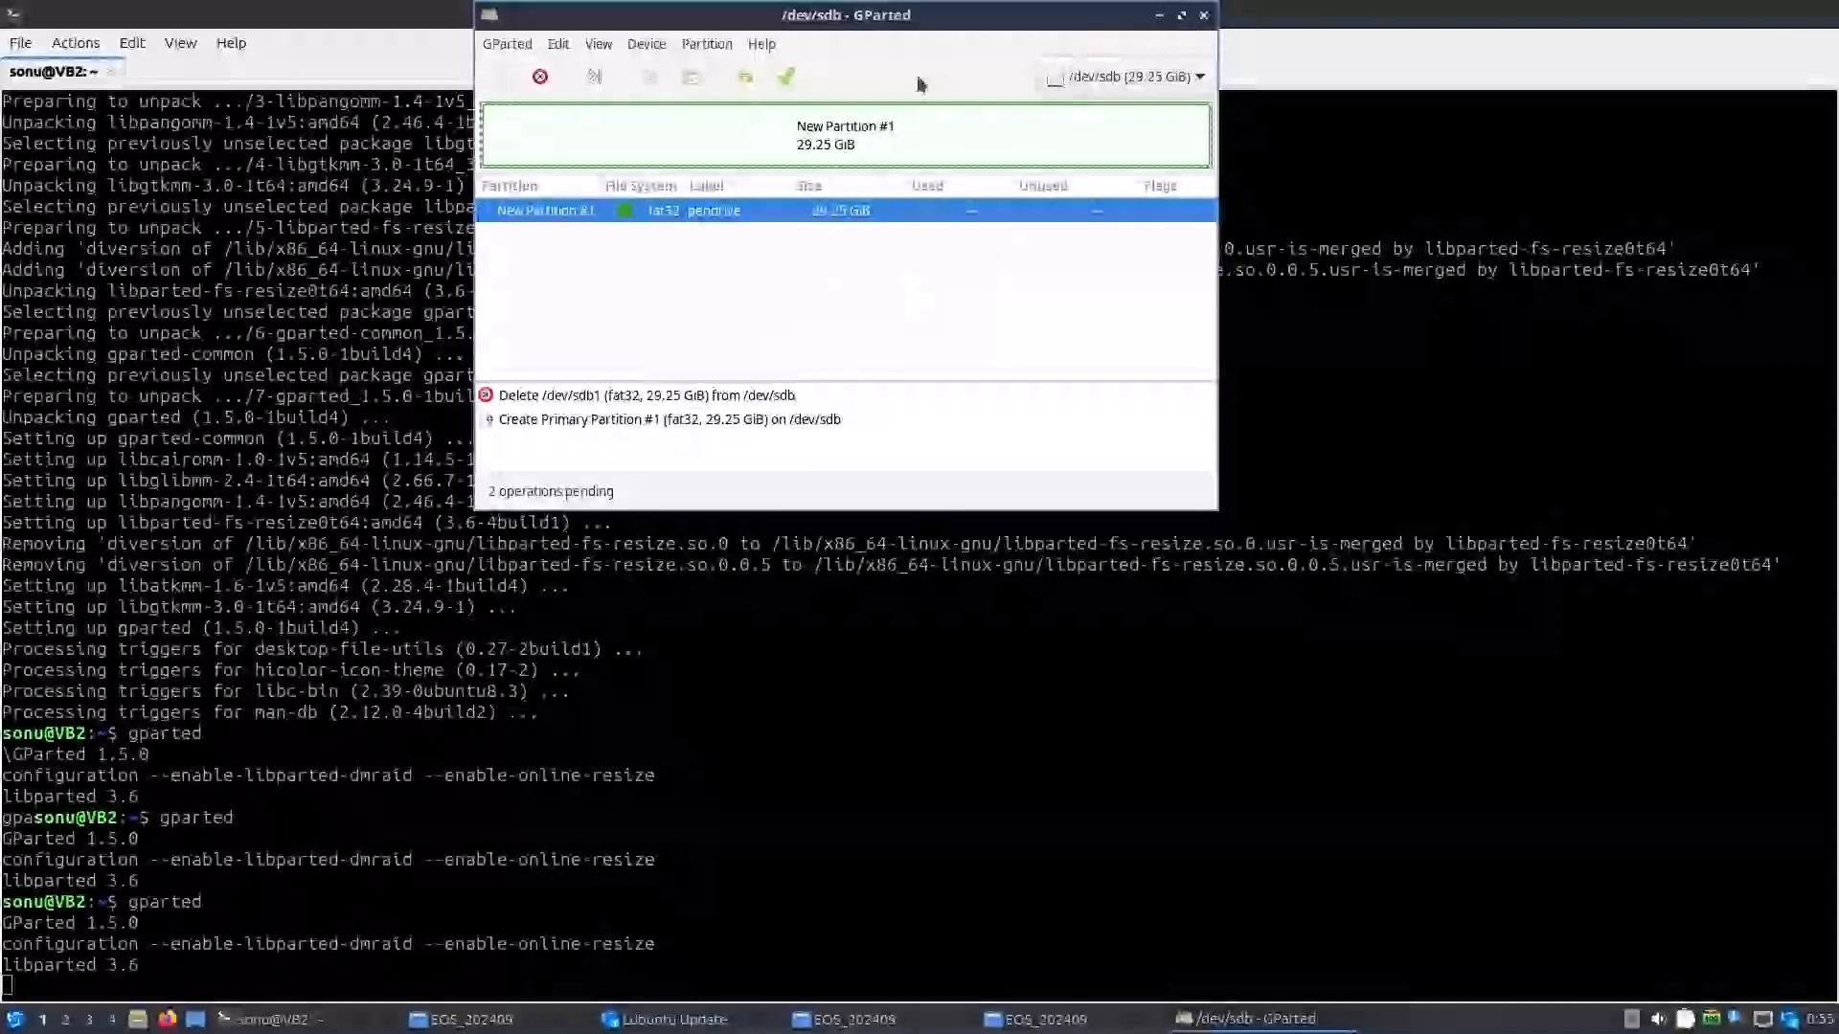
{"action": "left_click", "coordinate": [786, 77]}
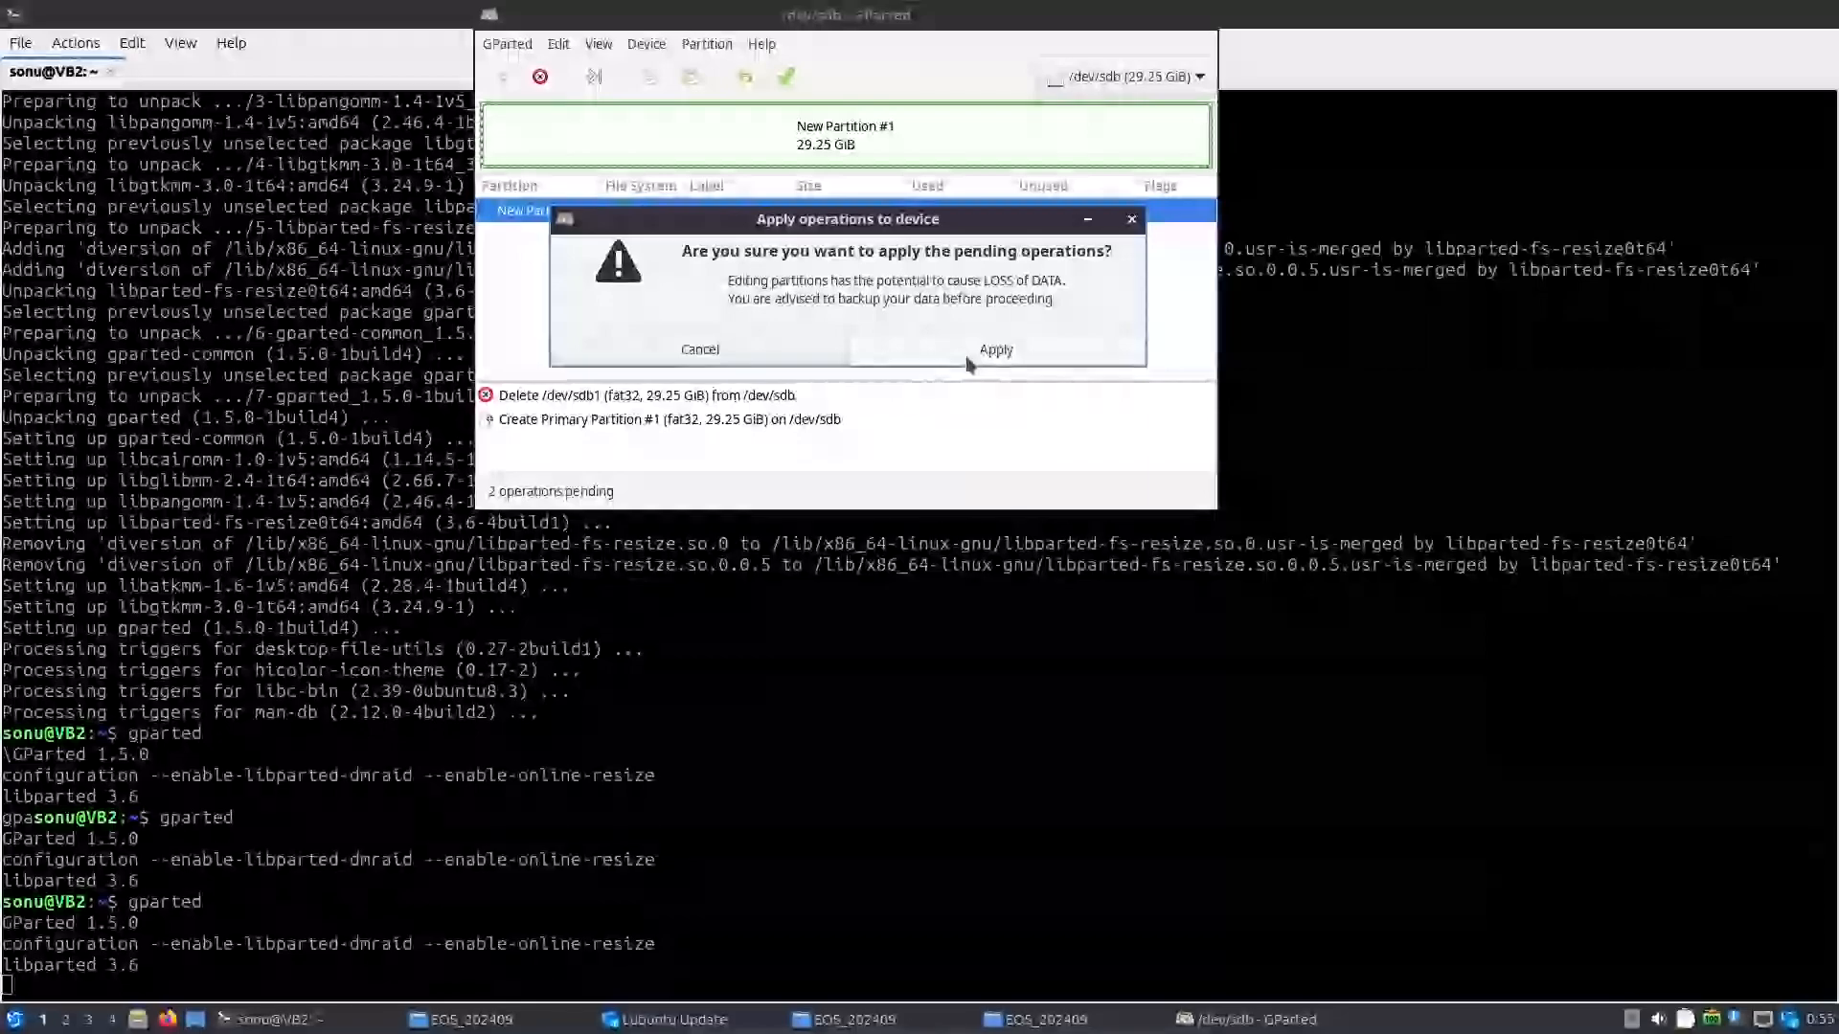
{"action": "left_click", "coordinate": [995, 348]}
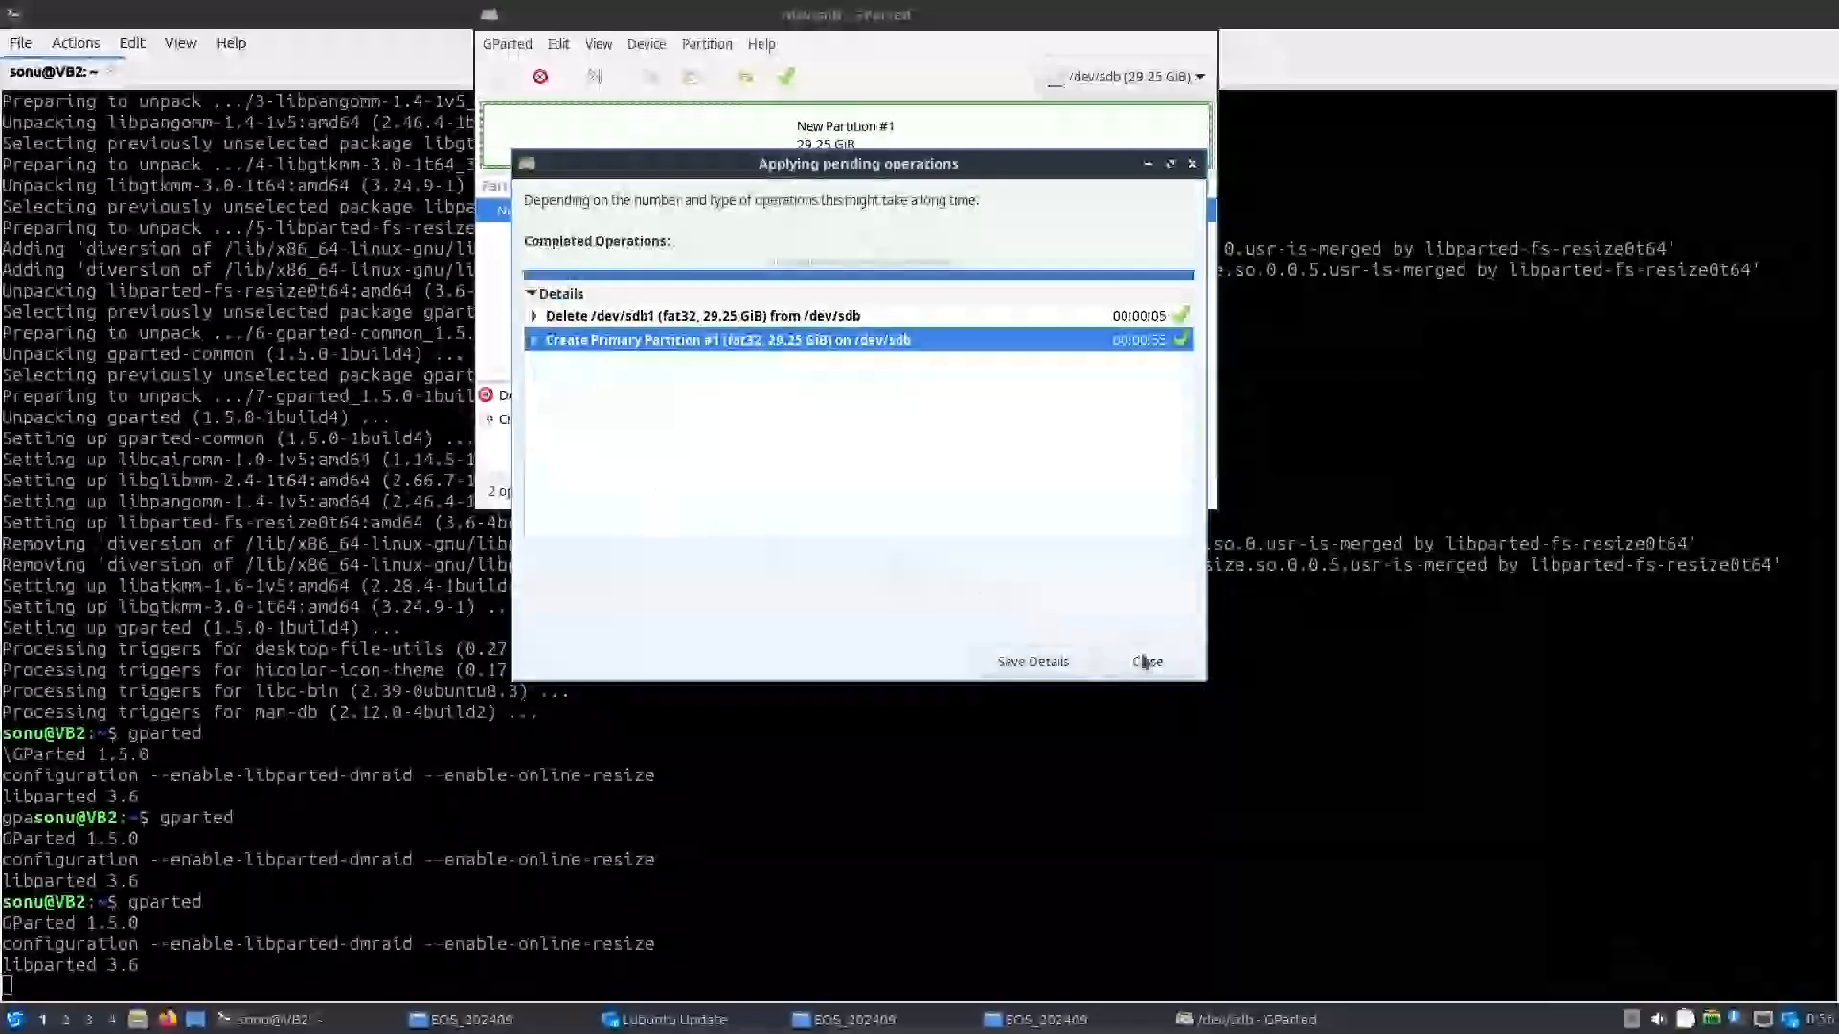
{"action": "left_click", "coordinate": [1148, 661]}
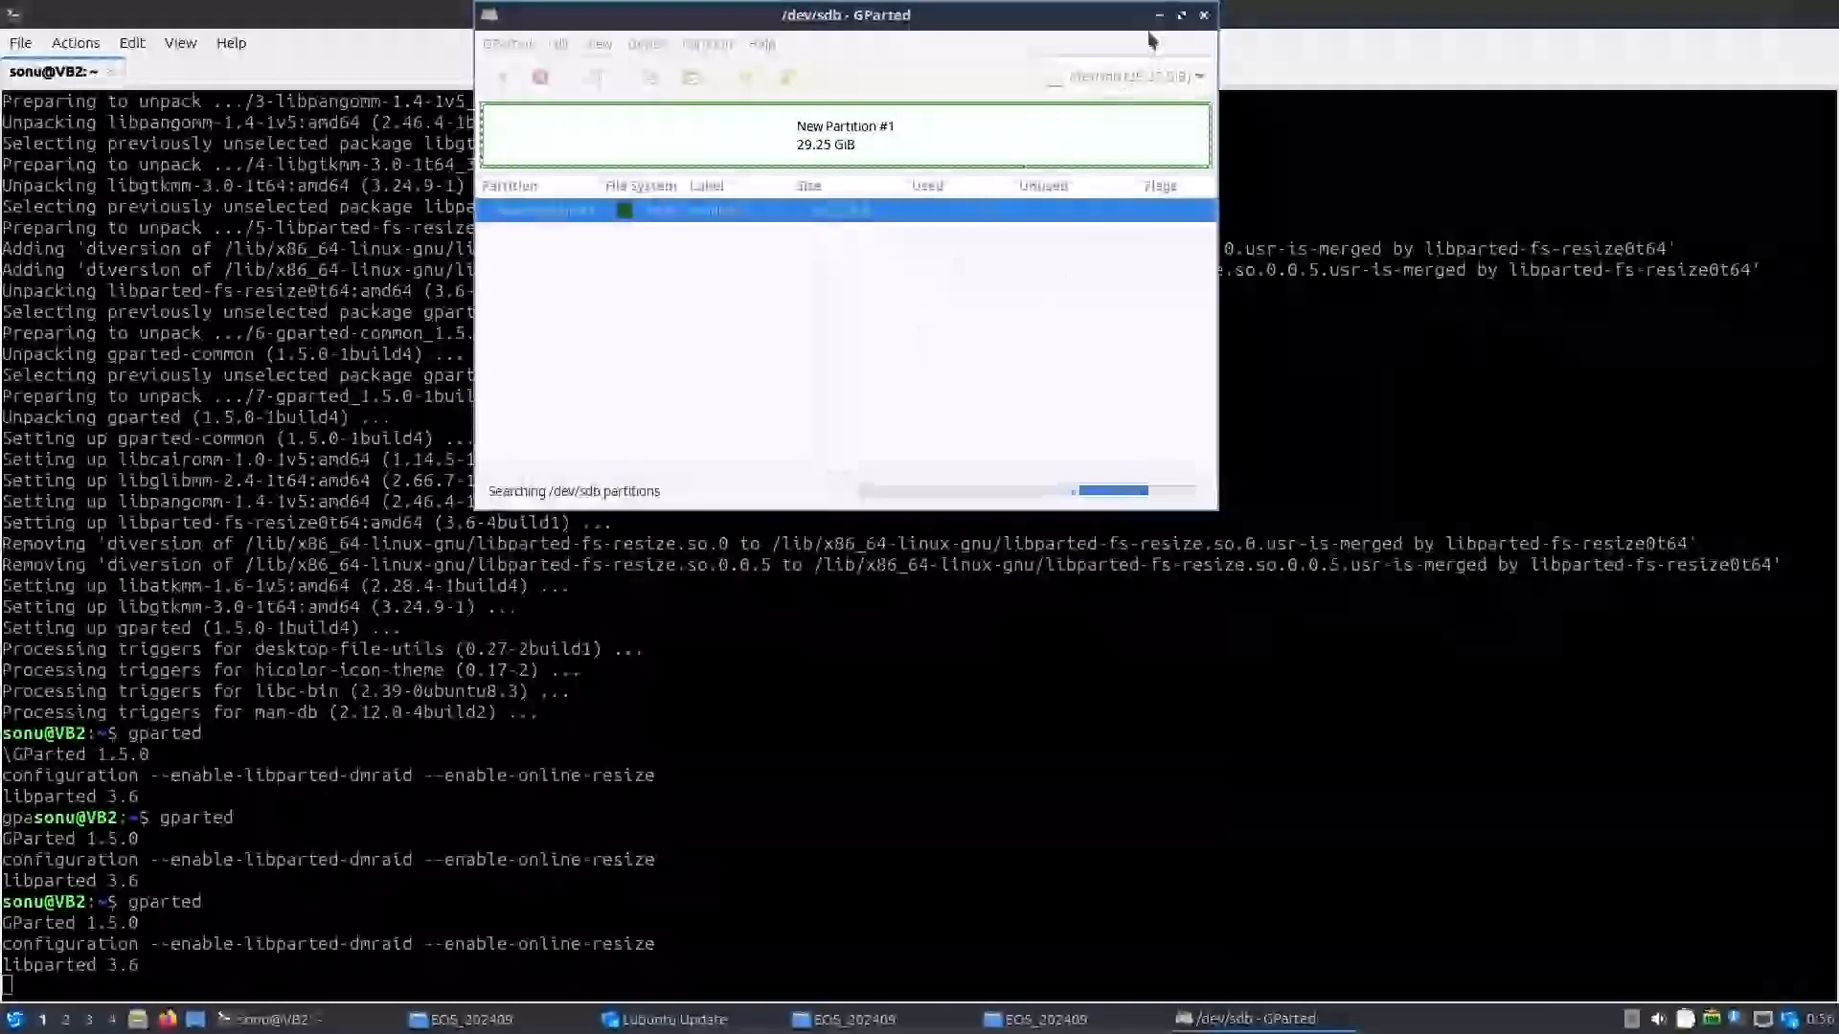
{"action": "left_click", "coordinate": [1160, 16]}
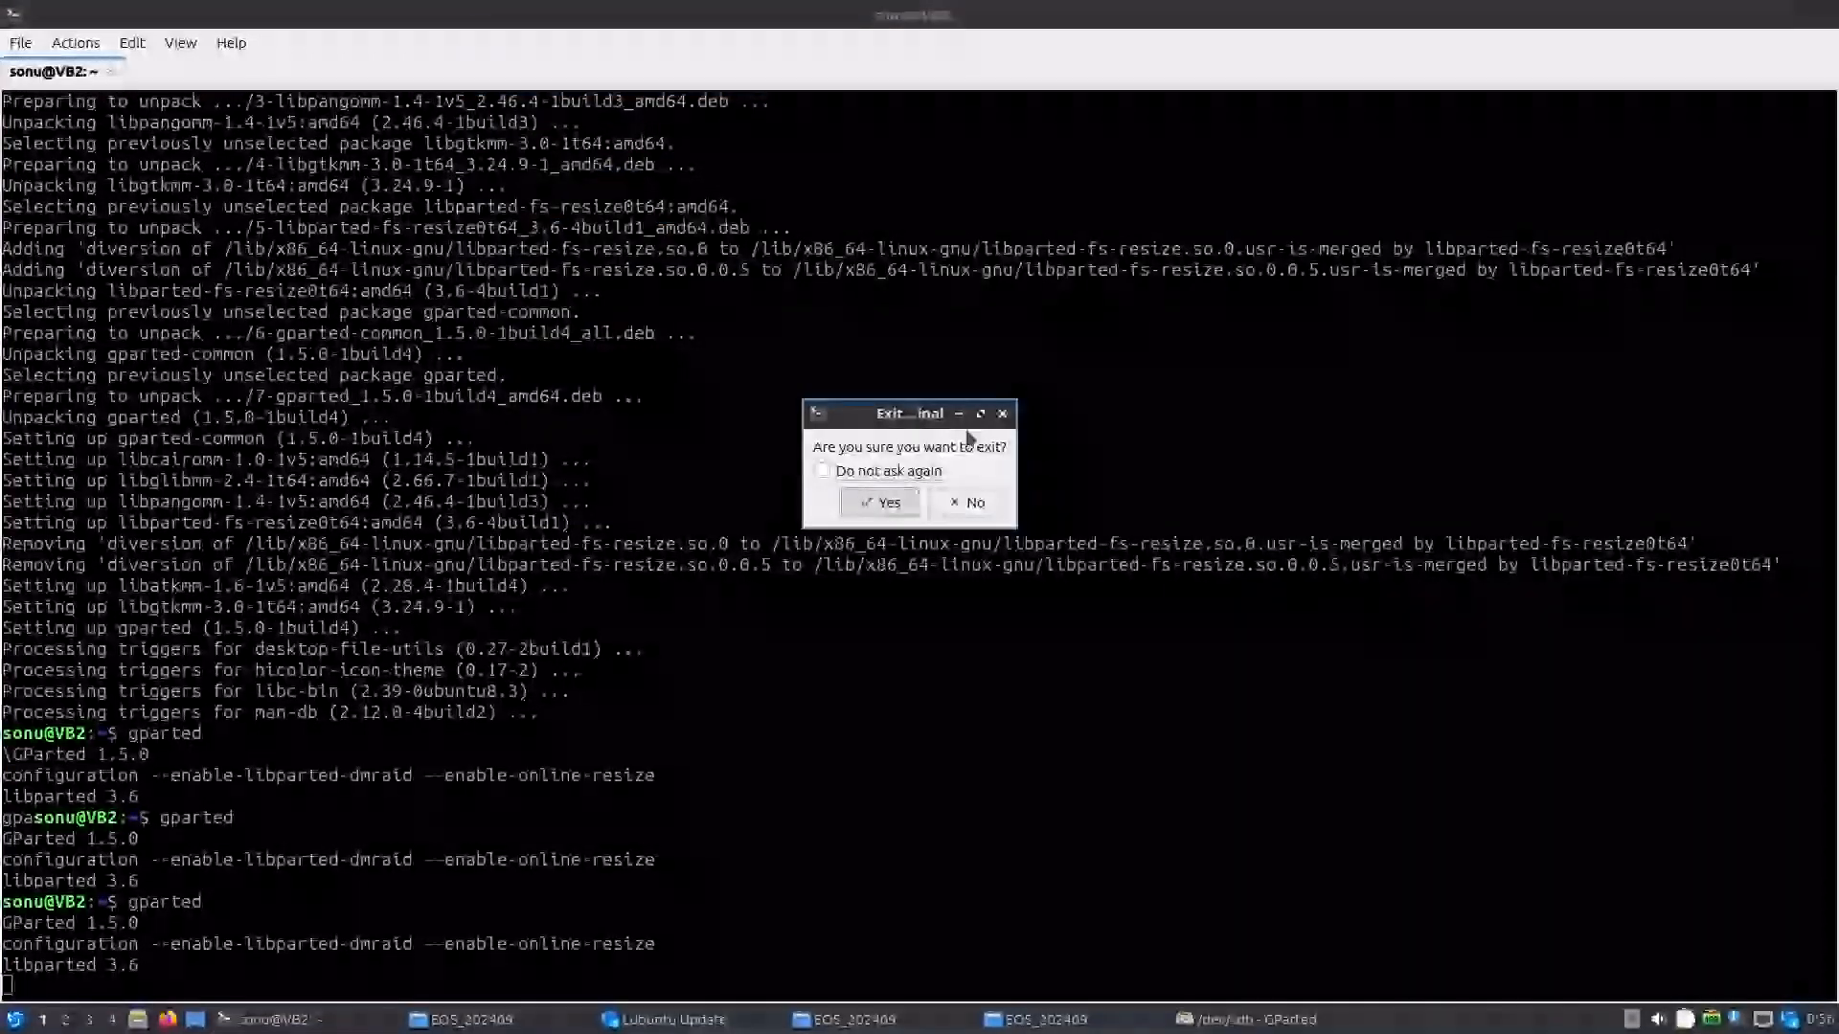
Step: Quit the terminal and view the empty 29.2 GiB PENDRIVE volume in the file manager
{"action": "left_click", "coordinate": [881, 503]}
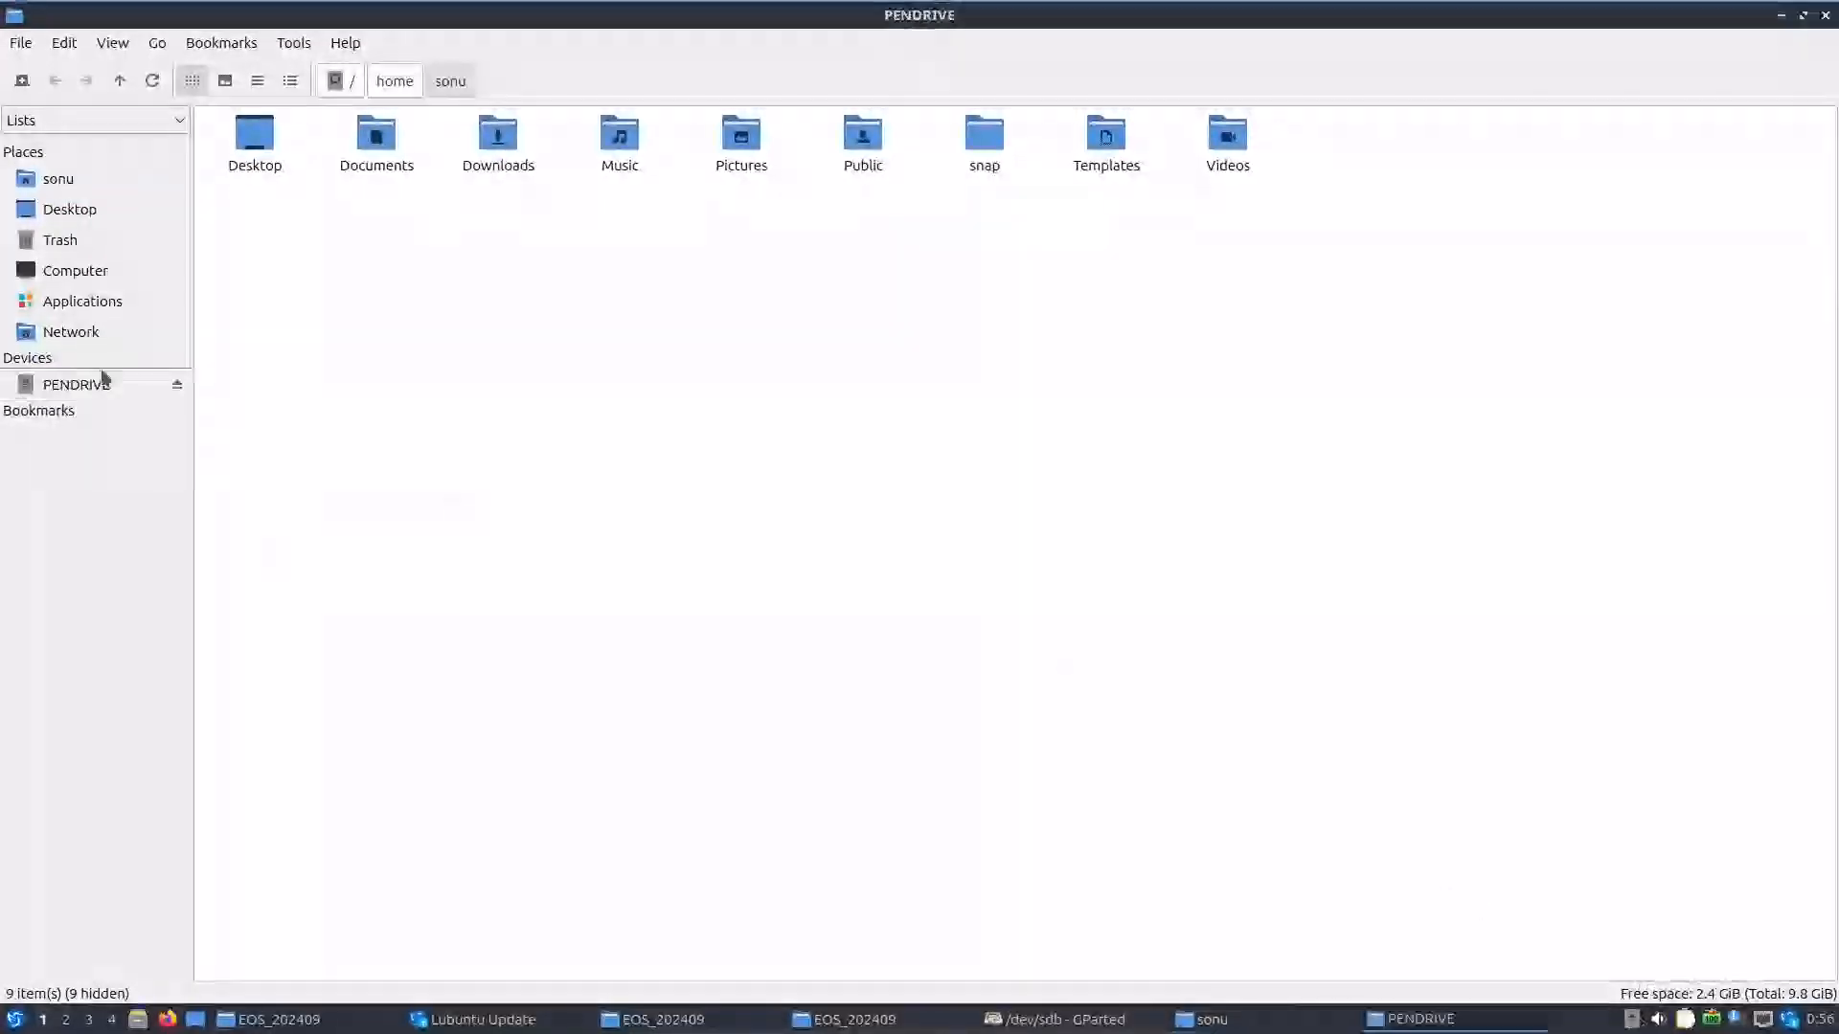
{"action": "left_click", "coordinate": [72, 384]}
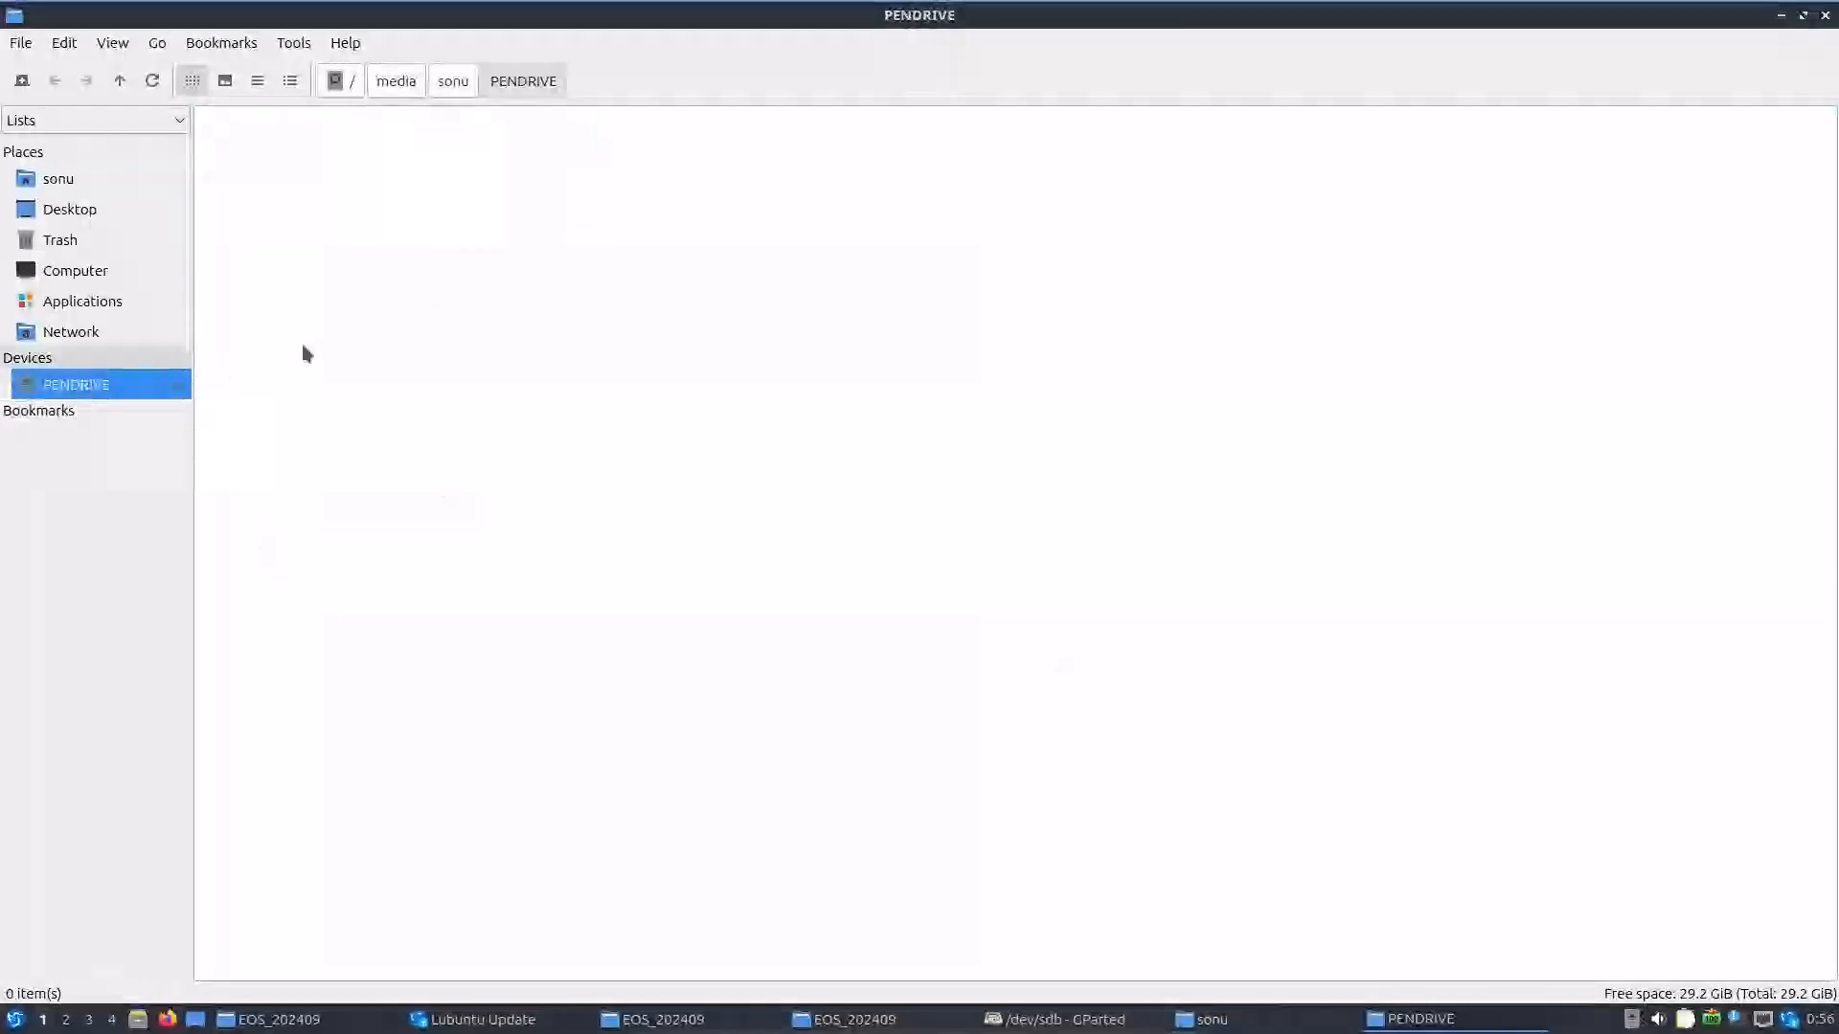